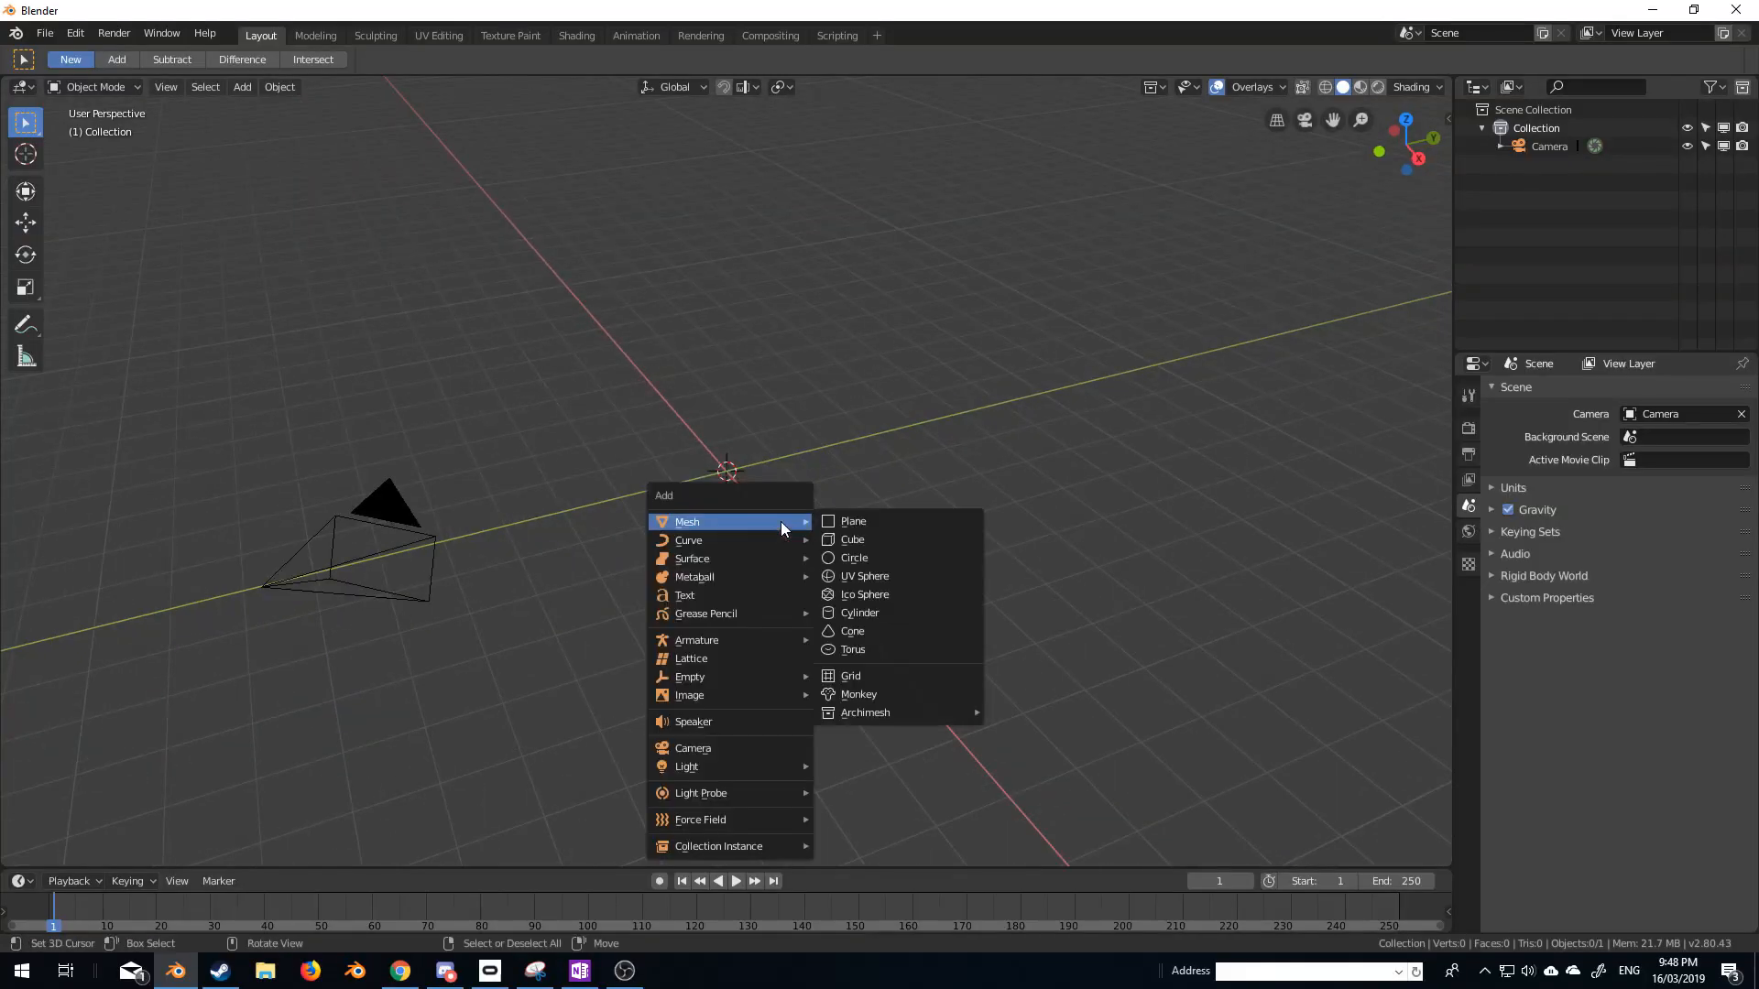
Add a plane, subdivide it, bevel the grid edges and delete the bevel faces to leave square tiles.
click(854, 520)
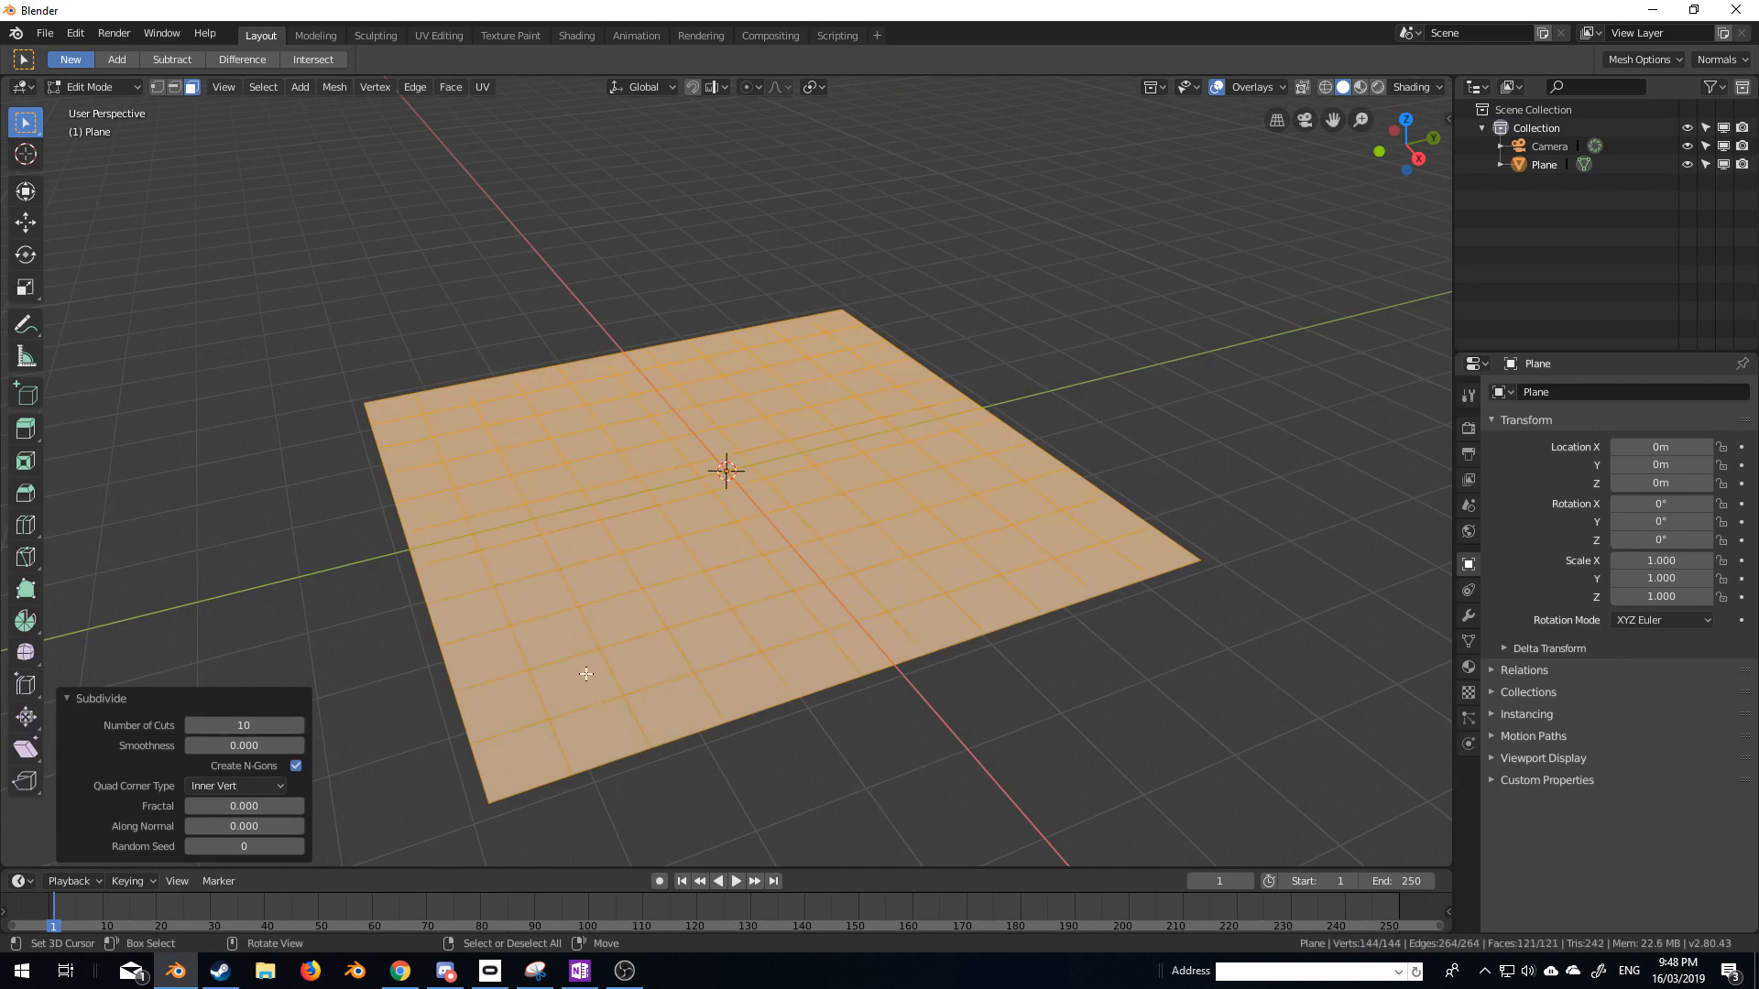
key(b)
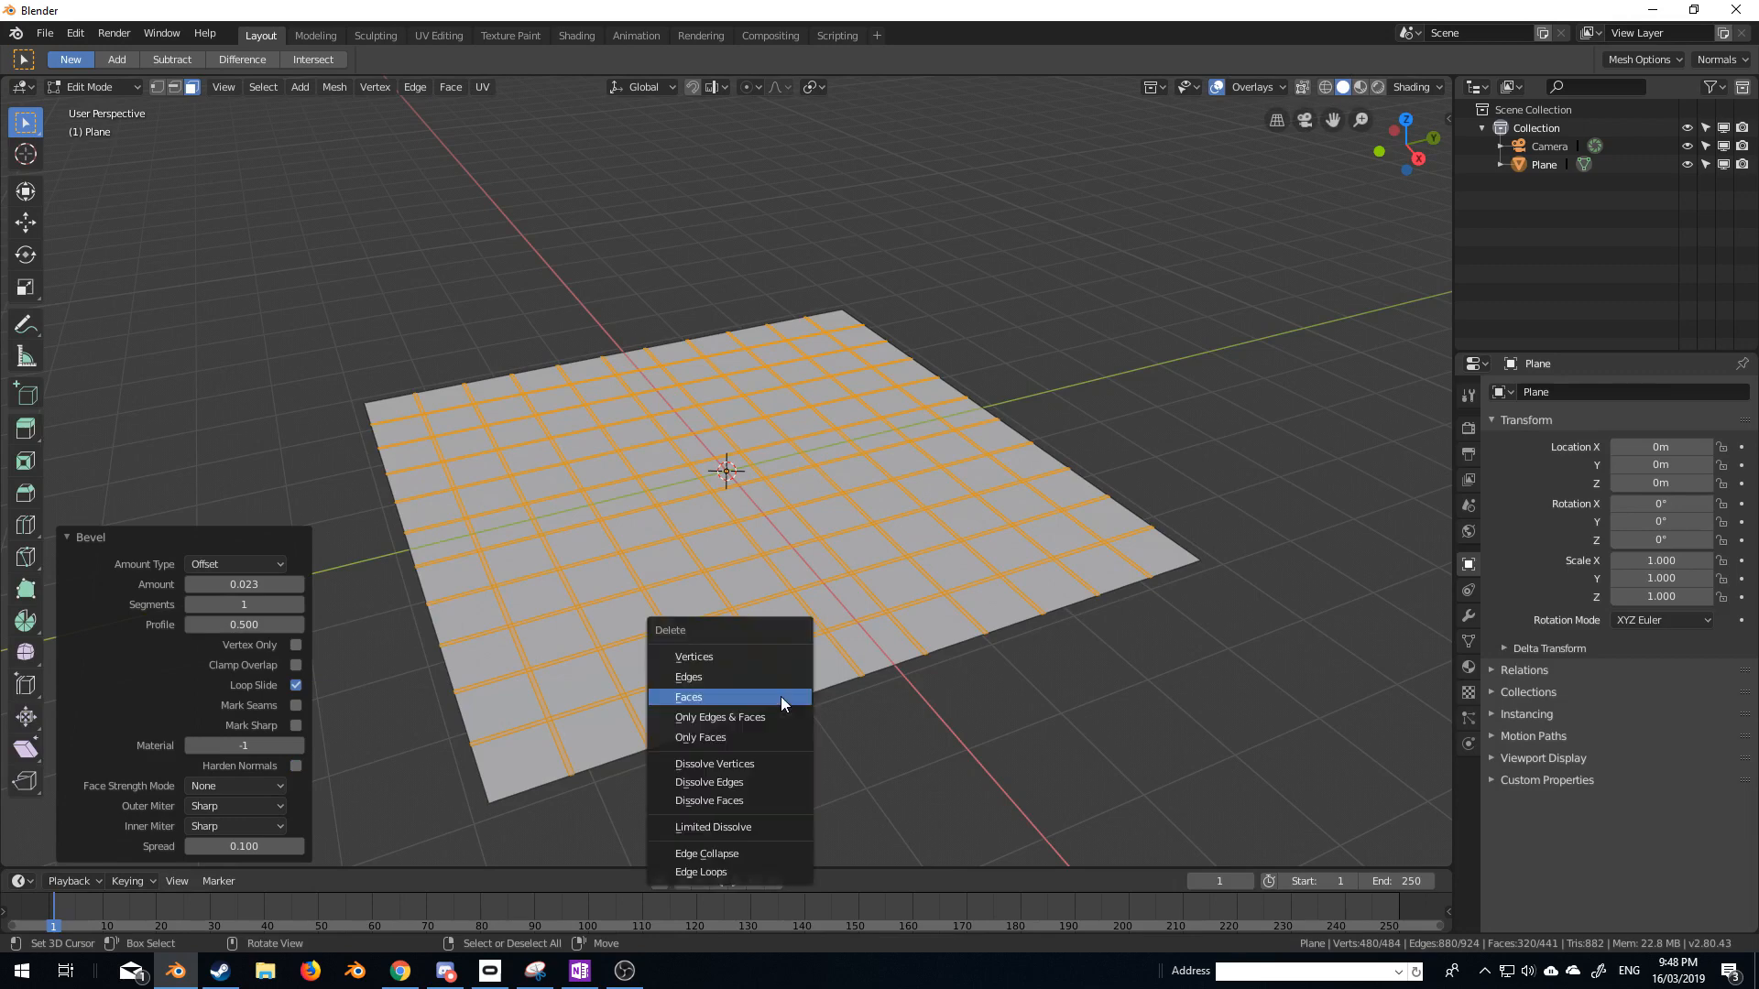
click(689, 696)
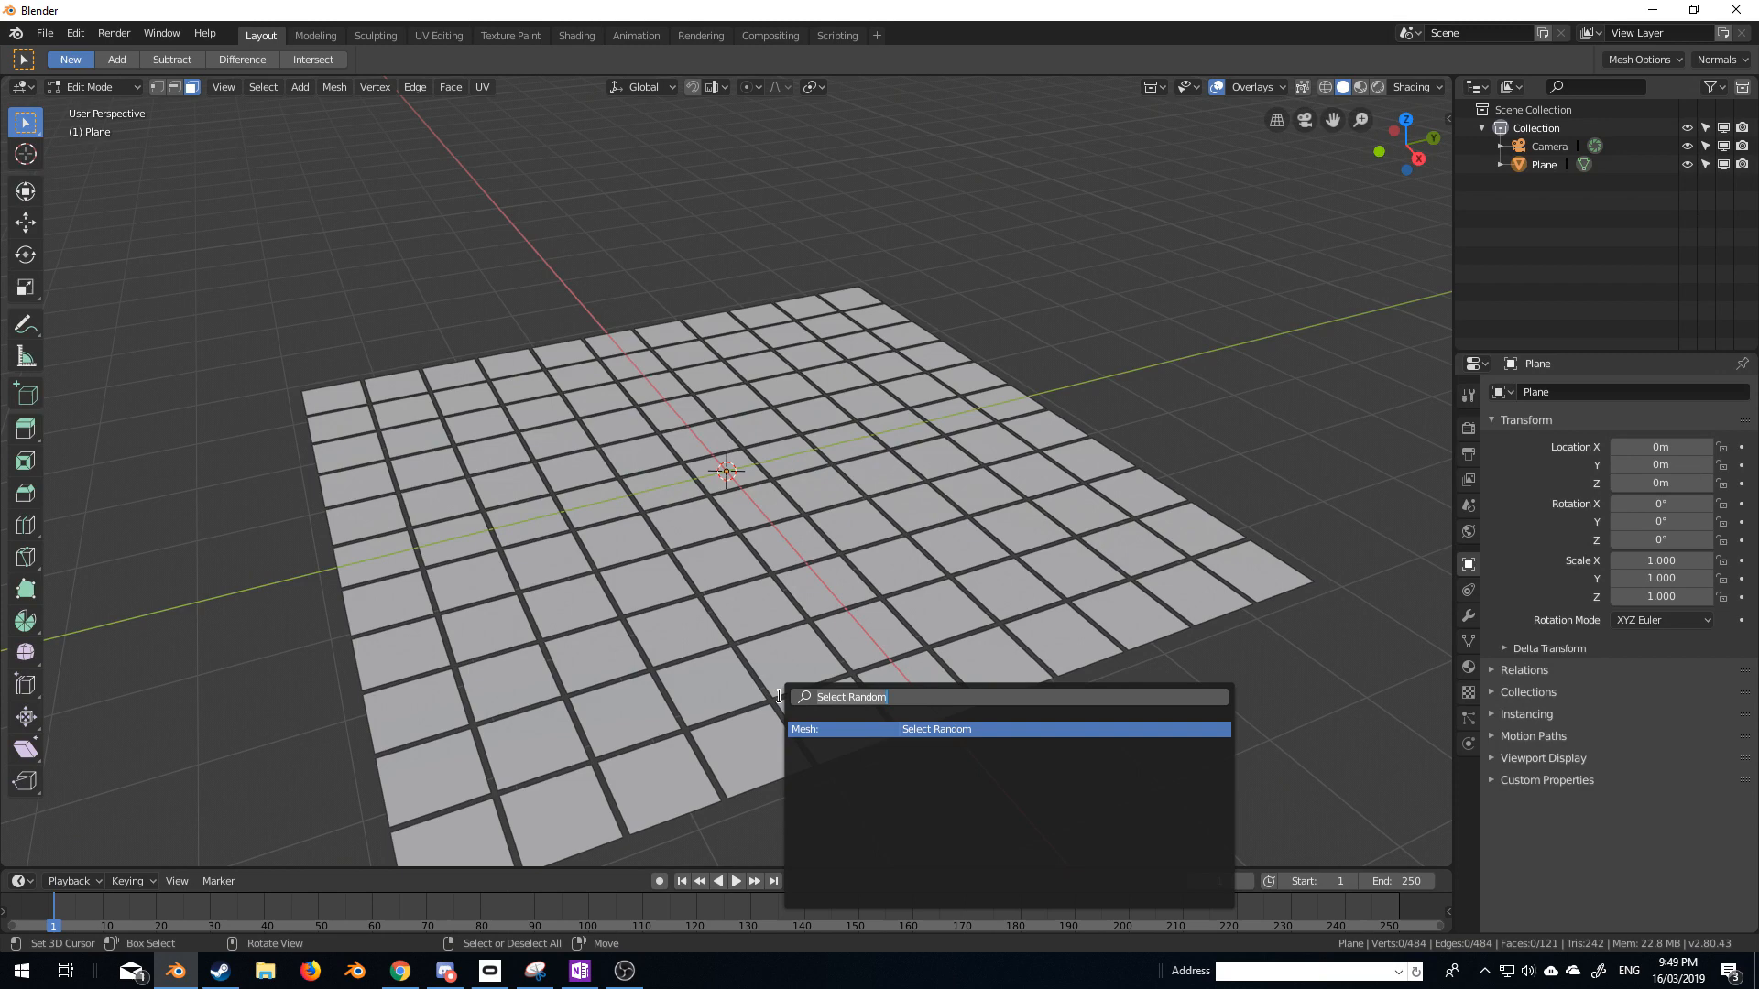
Run Select Random from the F3 search and lift the chosen tiles up along Z.
text(select)
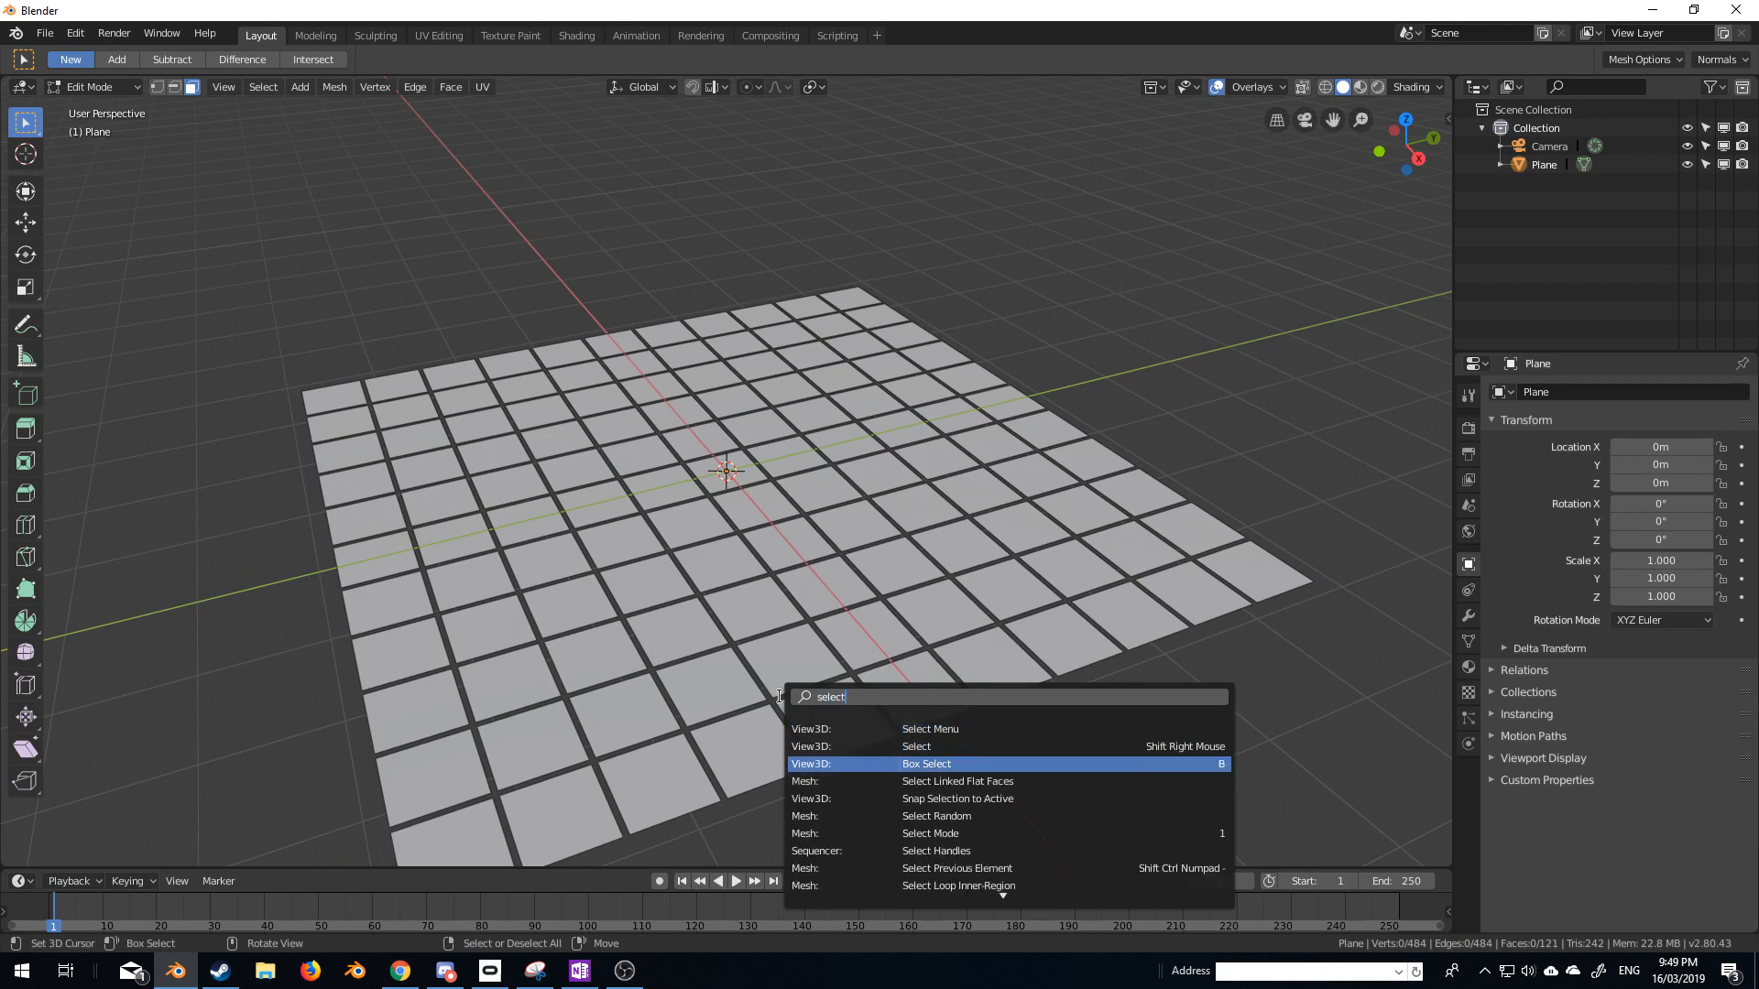
text(ran)
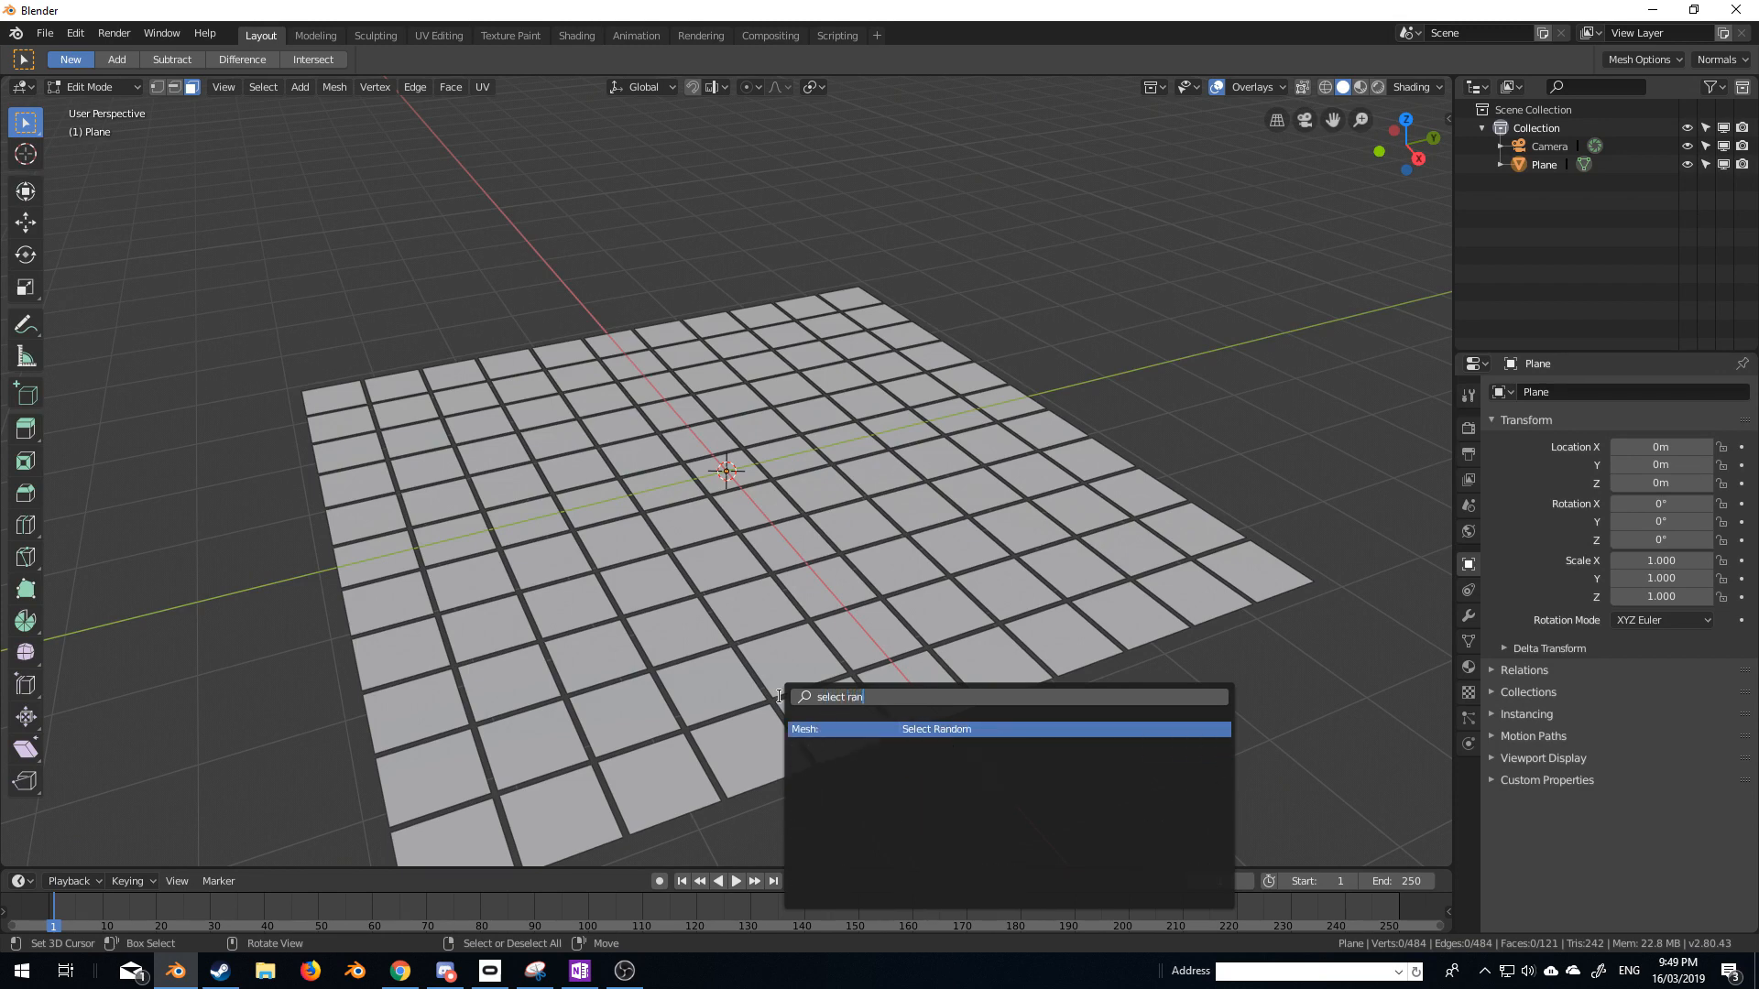
click(935, 730)
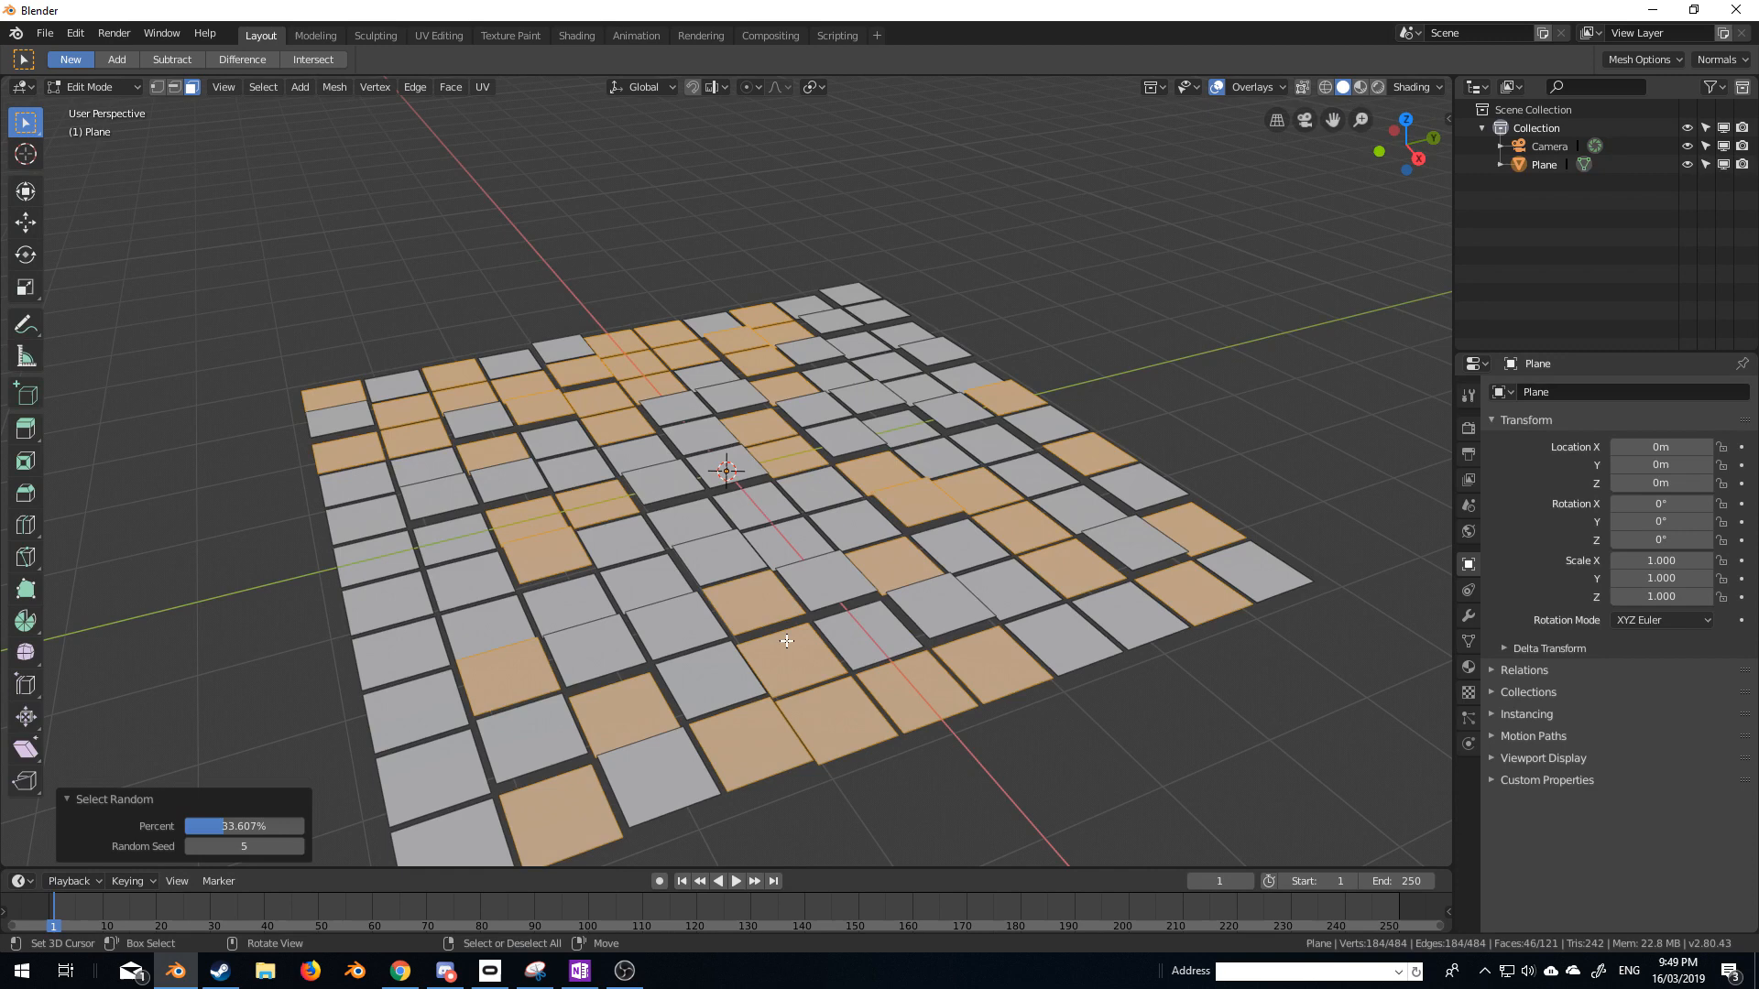
mouse_move(246, 863)
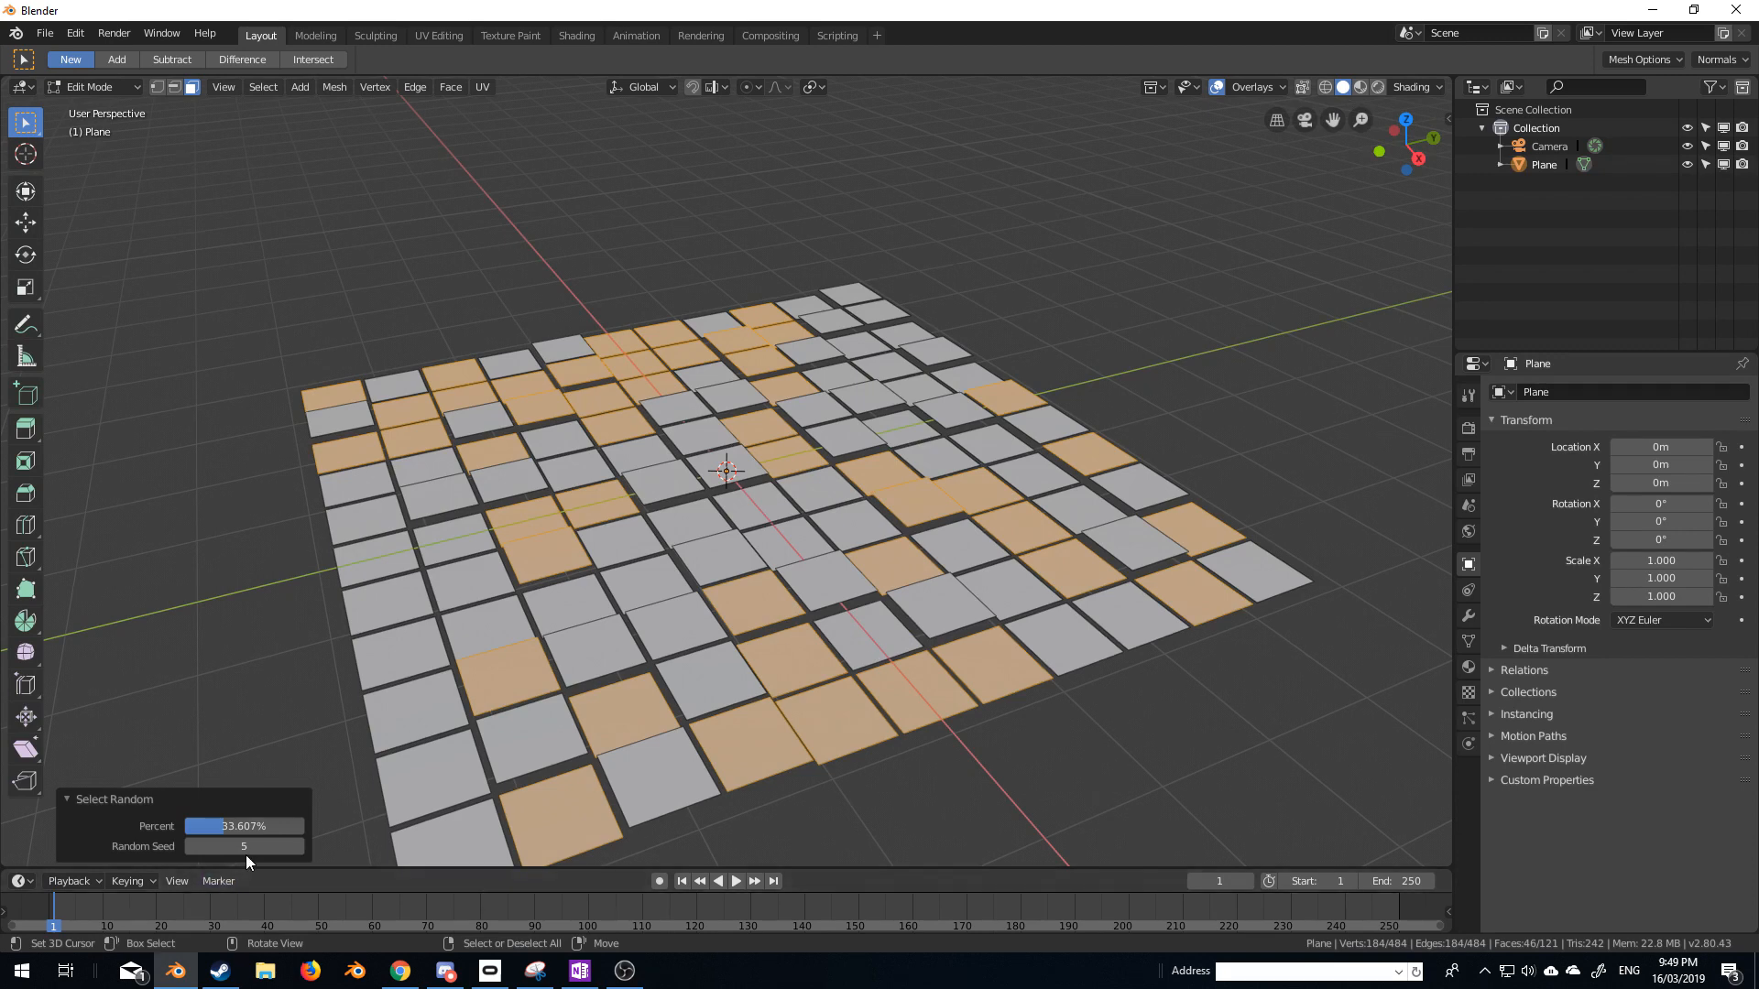
key(g)
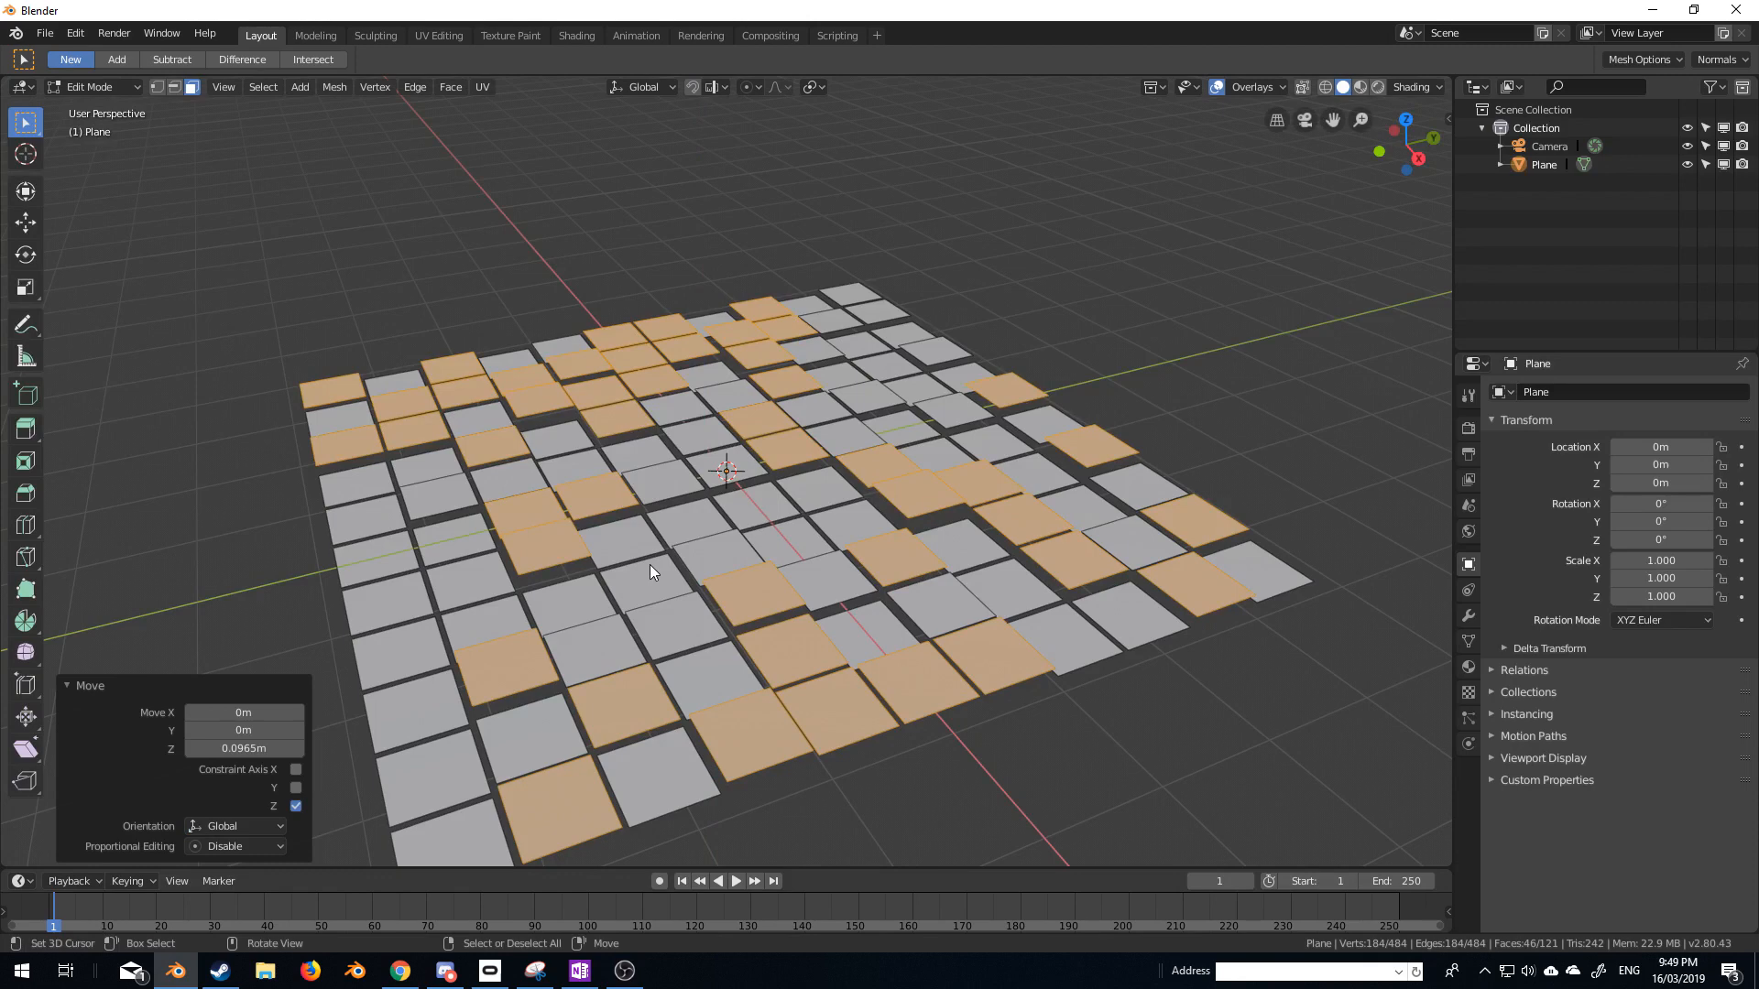
Deselect and pick further random tile sets to raise them to other heights.
key(a)
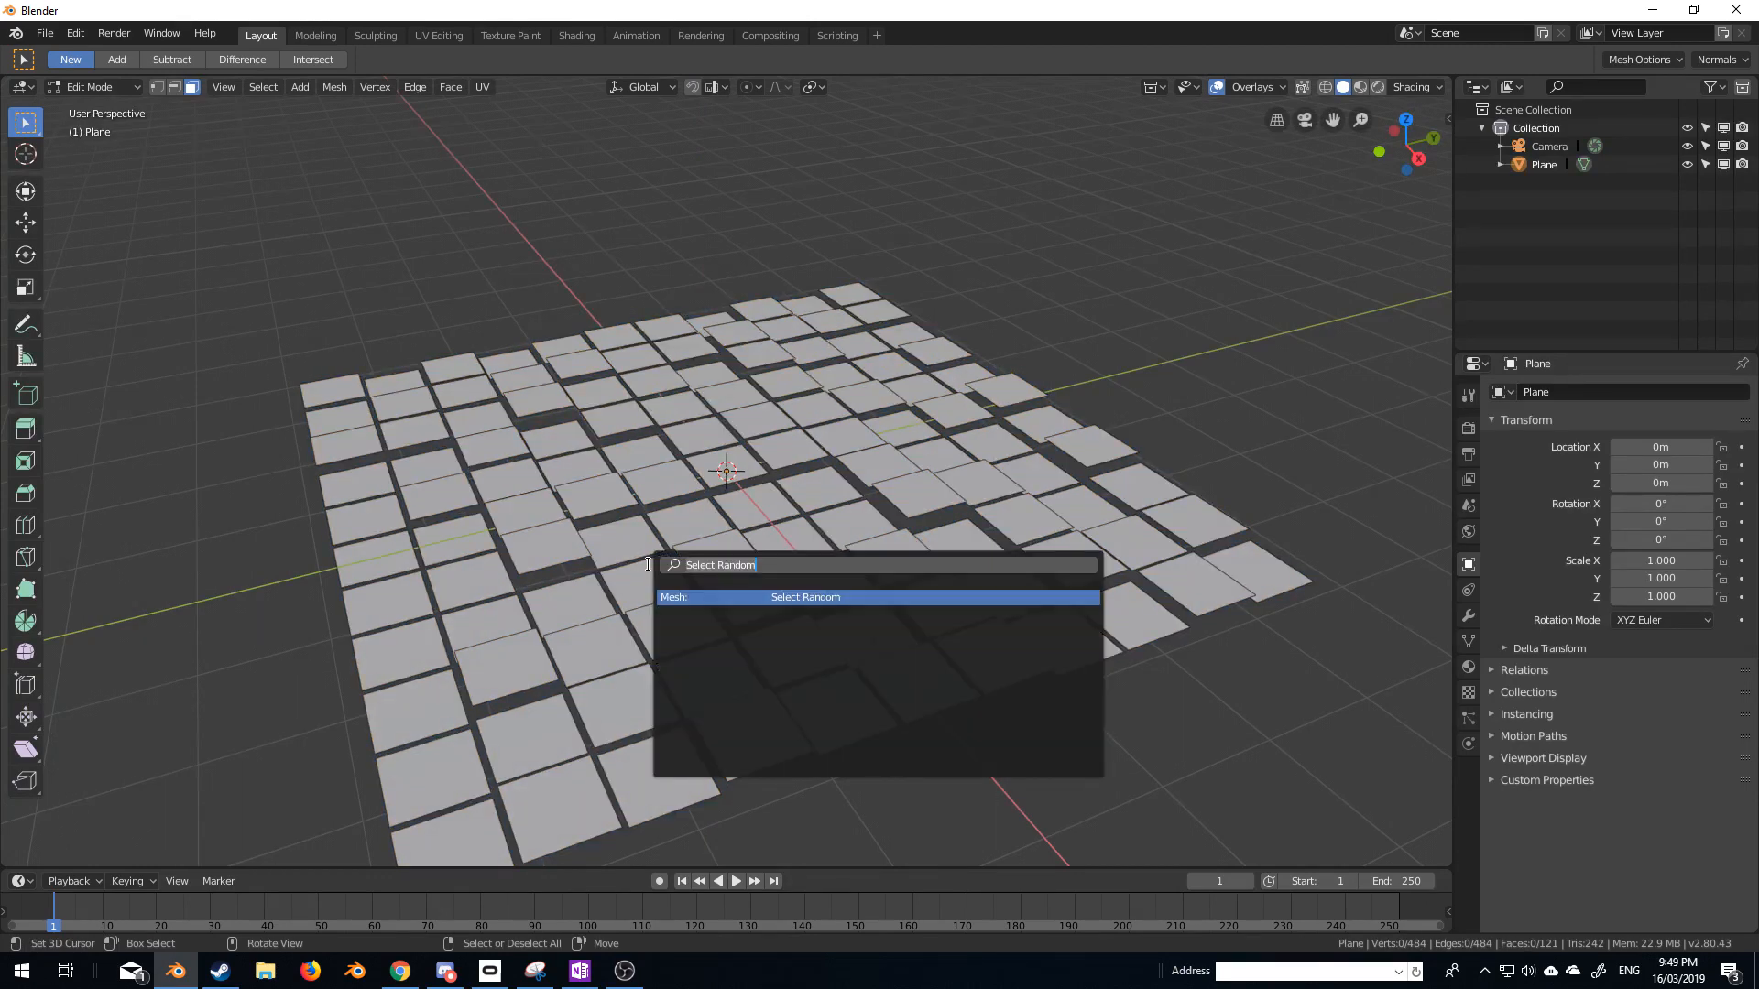
click(806, 598)
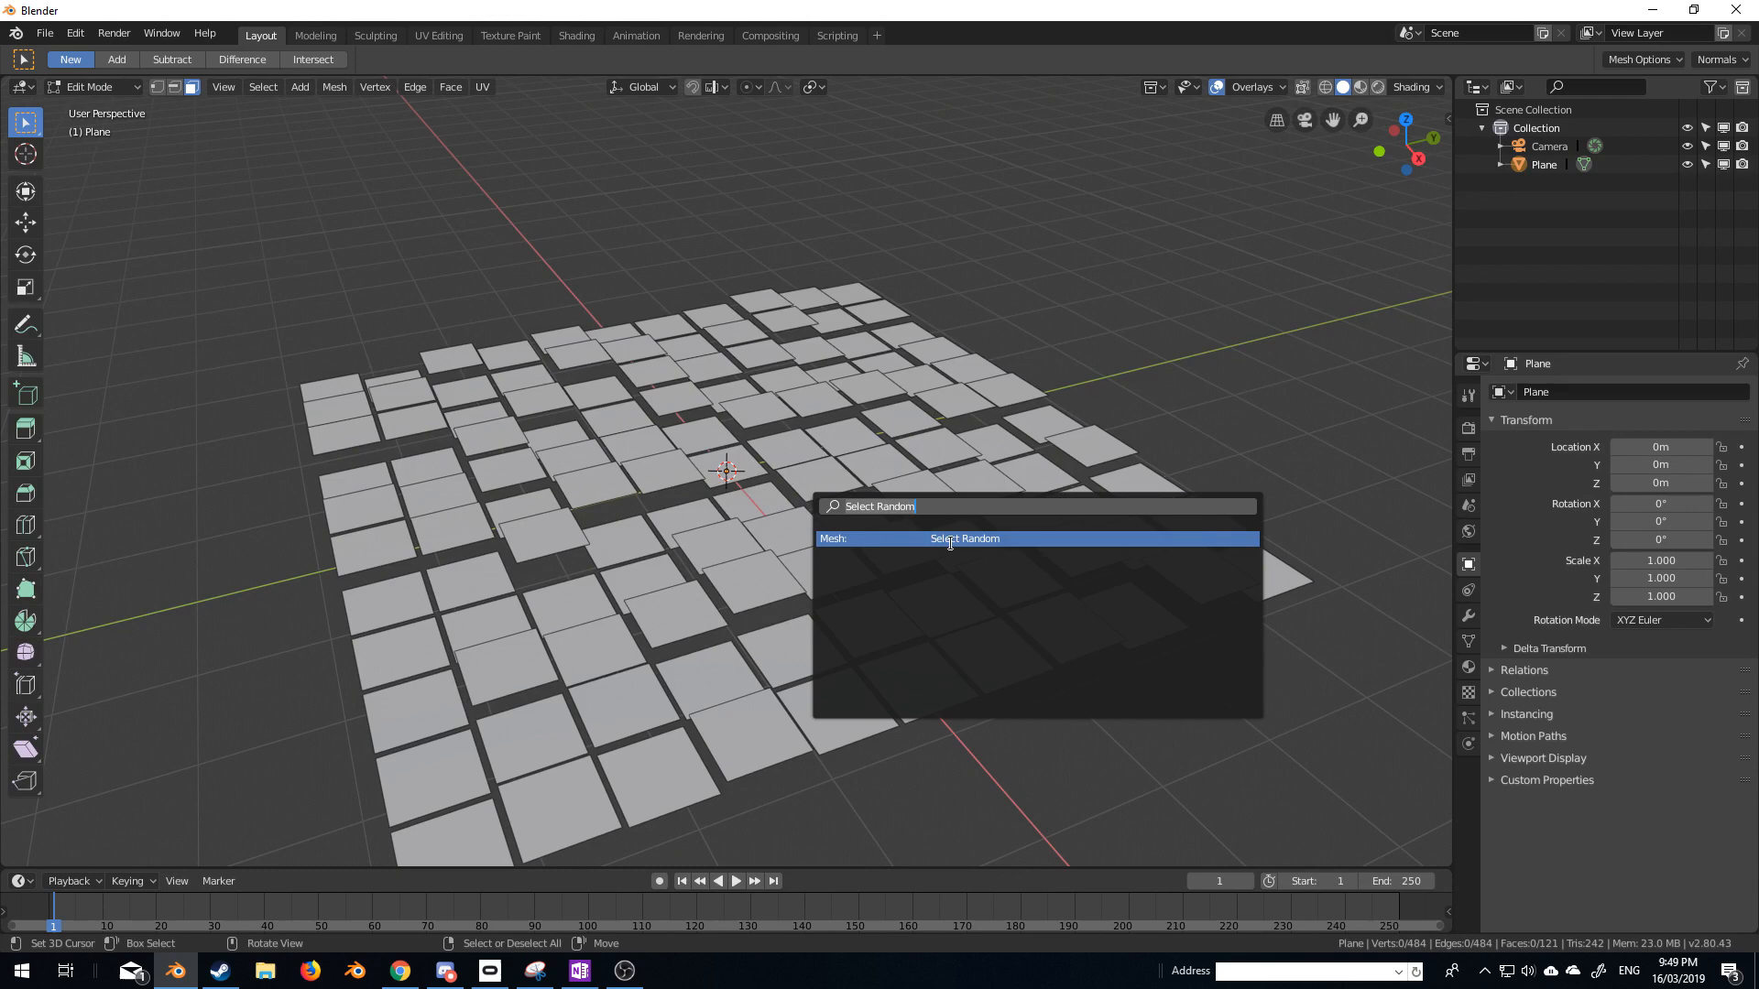
click(964, 539)
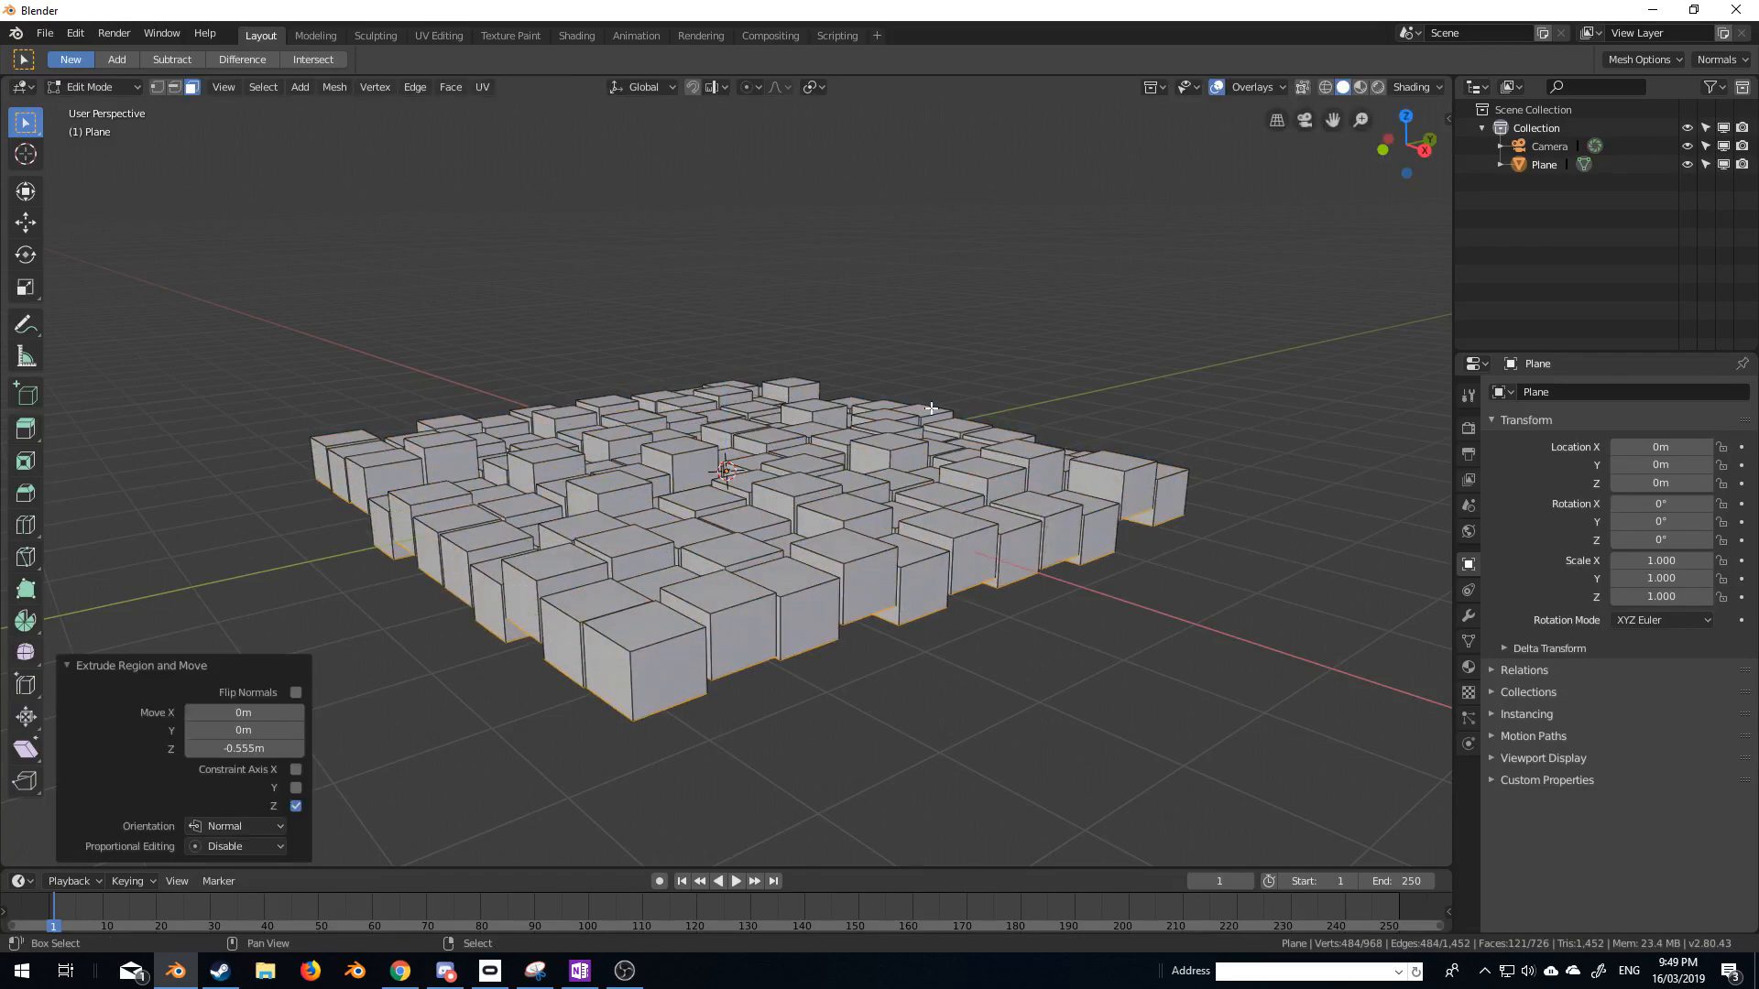
Return to Object Mode and orbit the view to inspect the uneven block slab.
drag(920, 403, 898, 449)
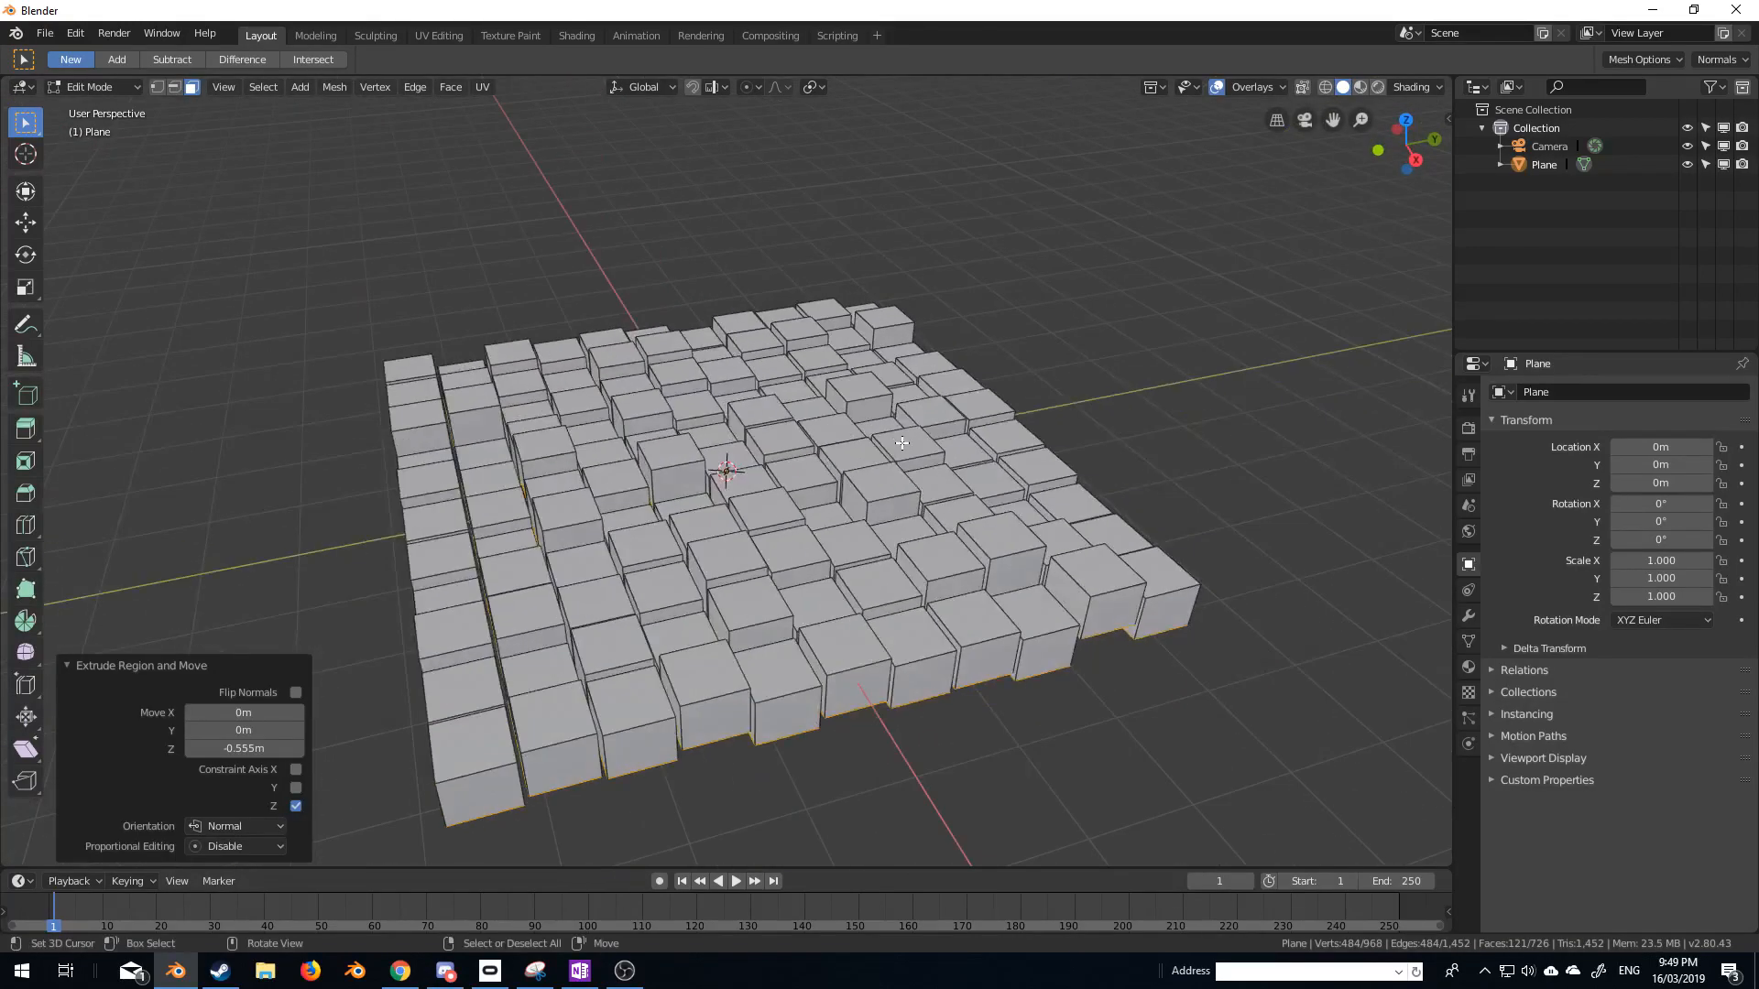
key(Tab)
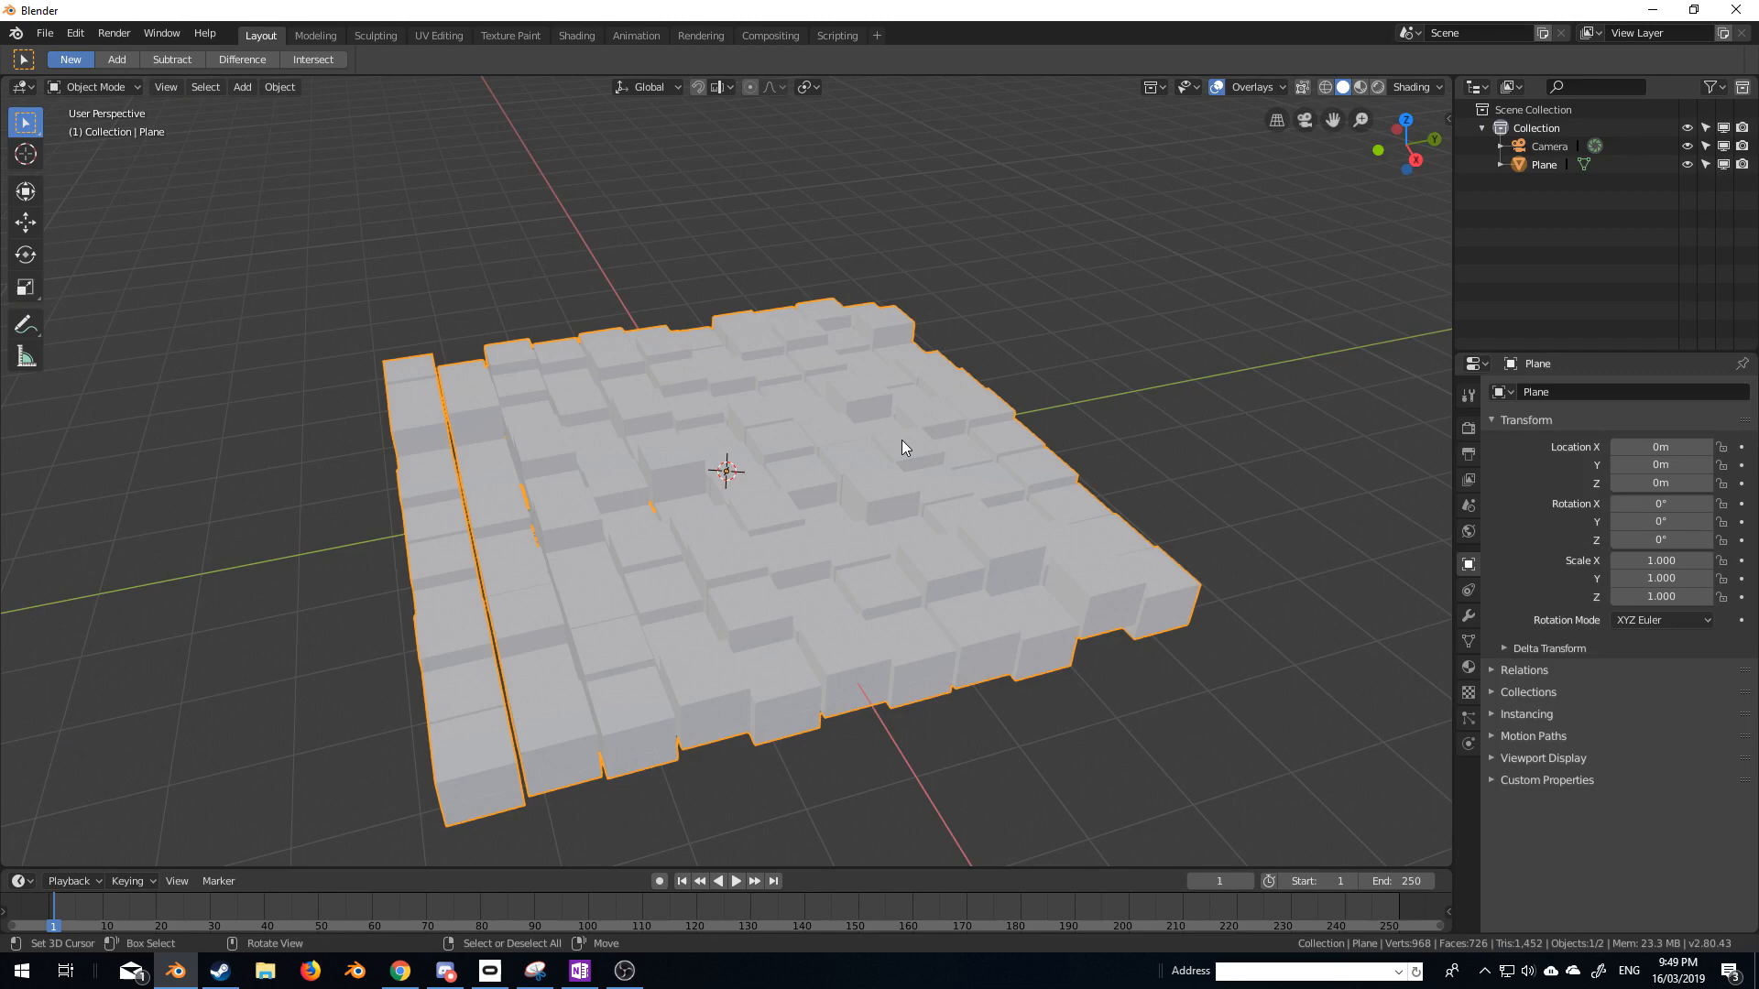
drag(903, 447, 808, 552)
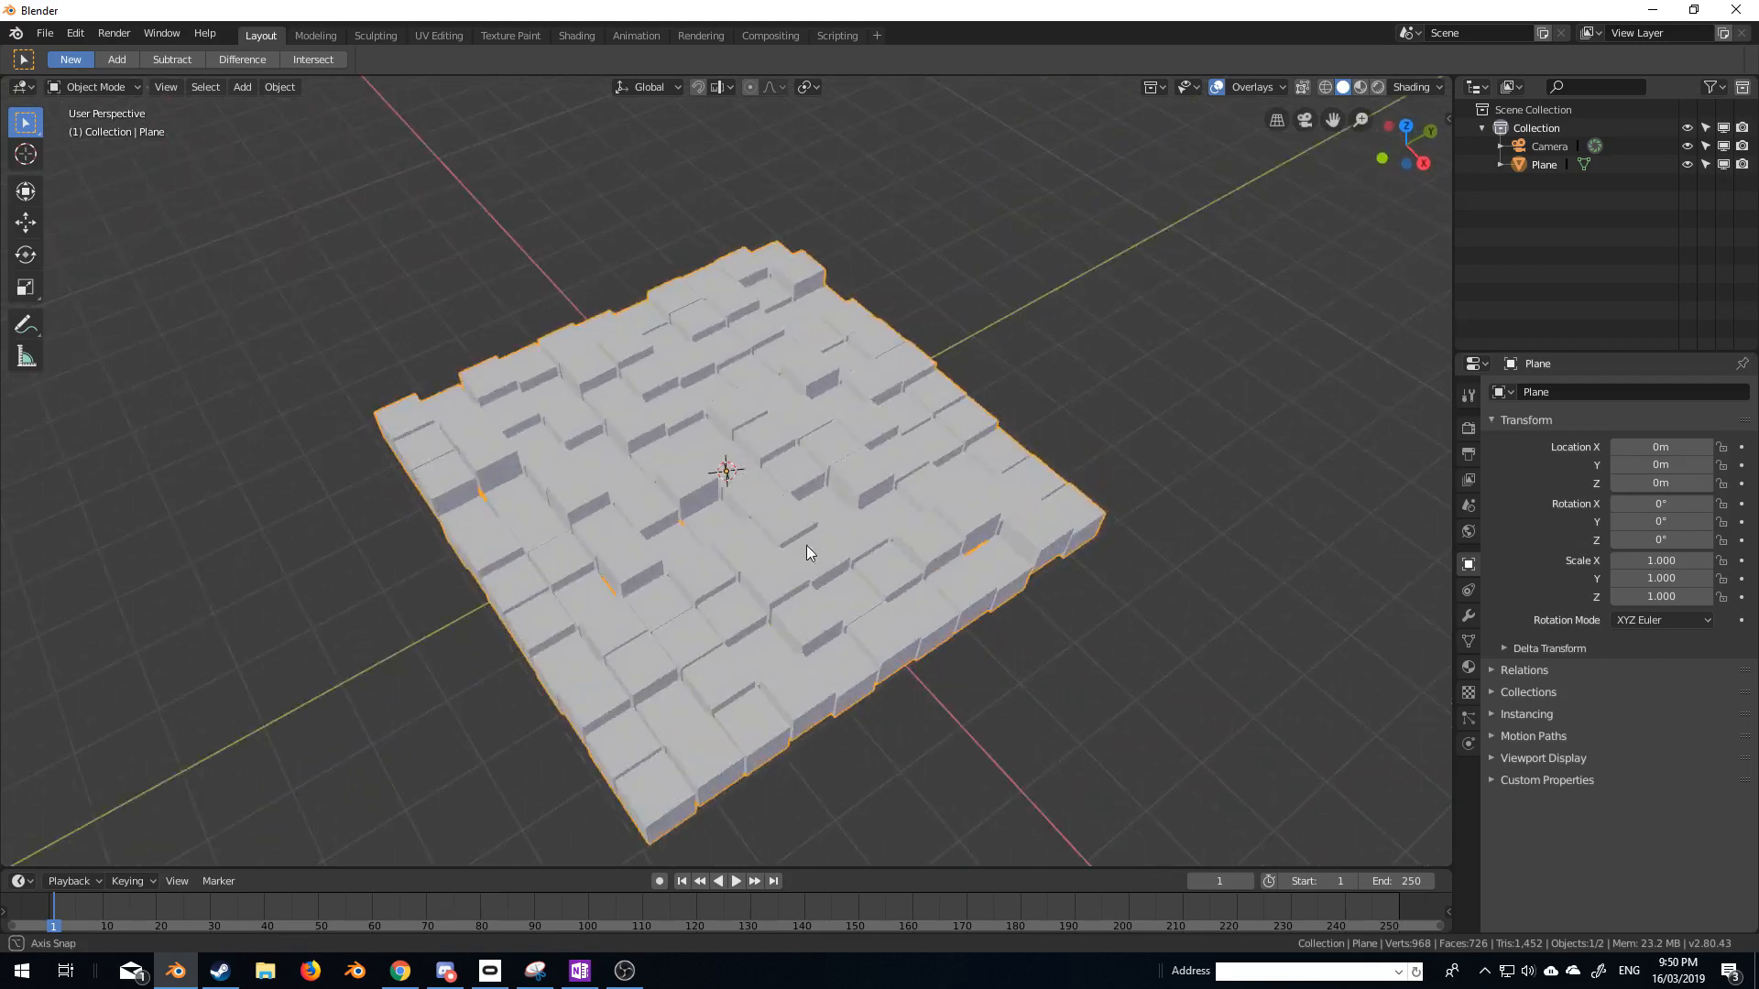
drag(808, 552, 635, 513)
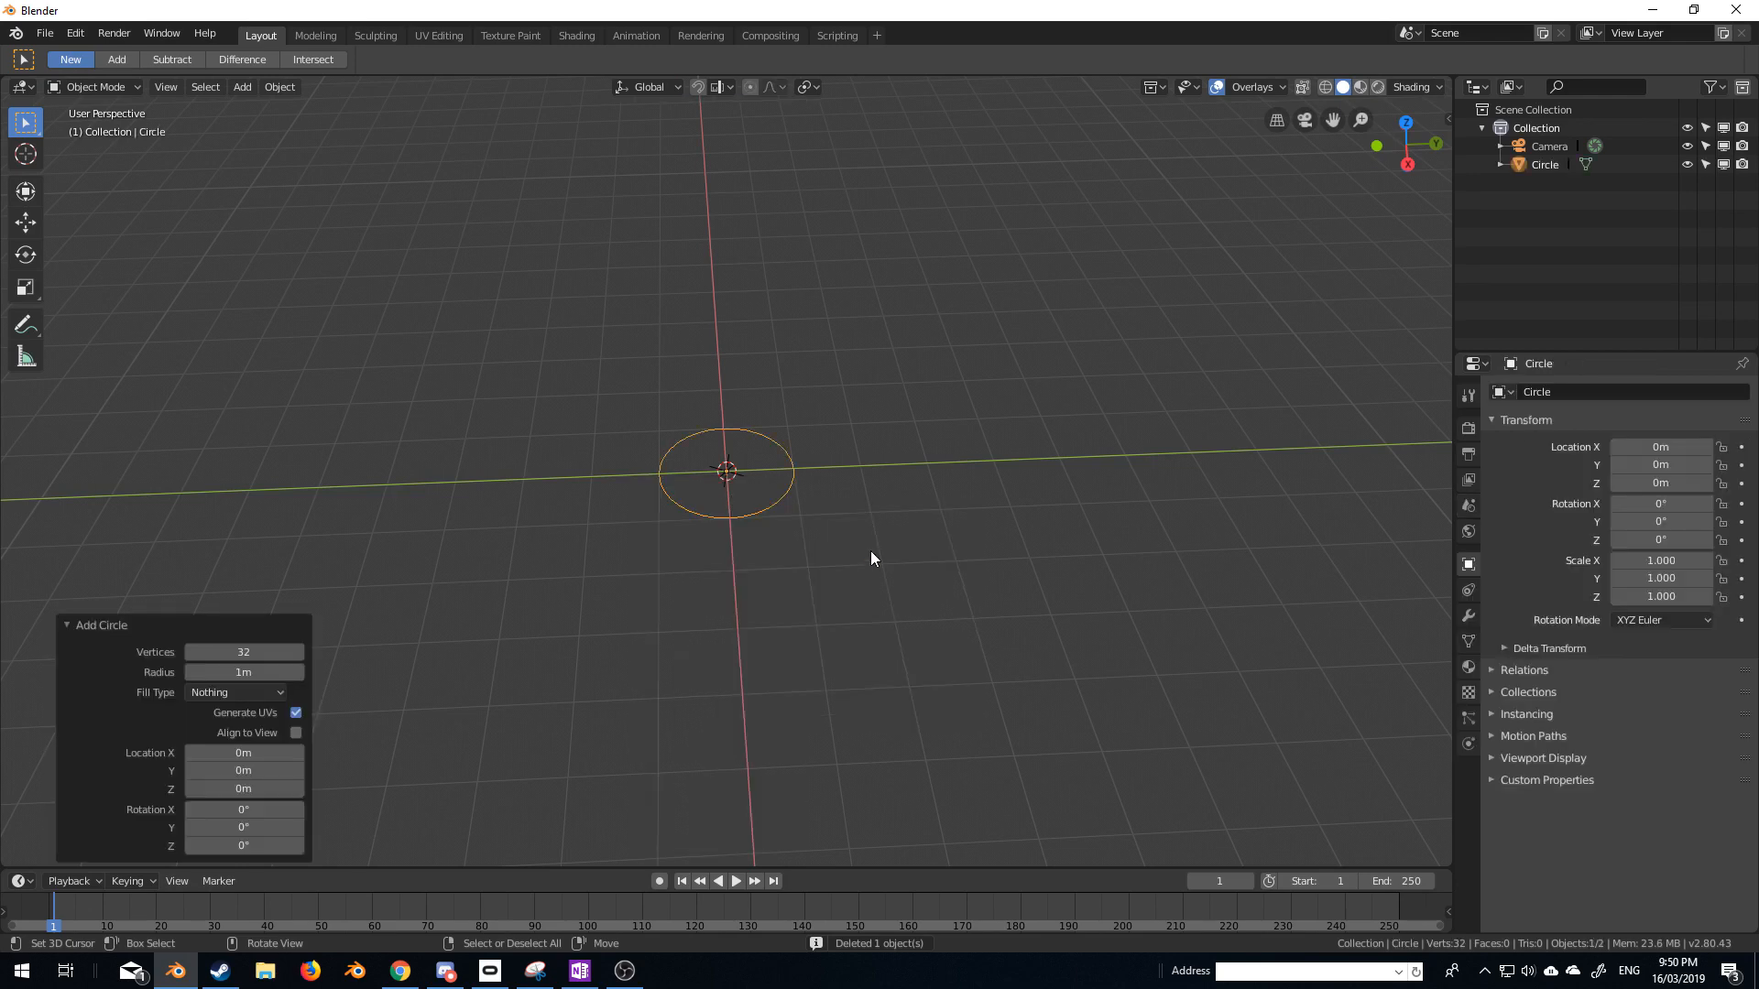
Edit the new circle's mesh to fill it into a segmented radial disc.
key(Tab)
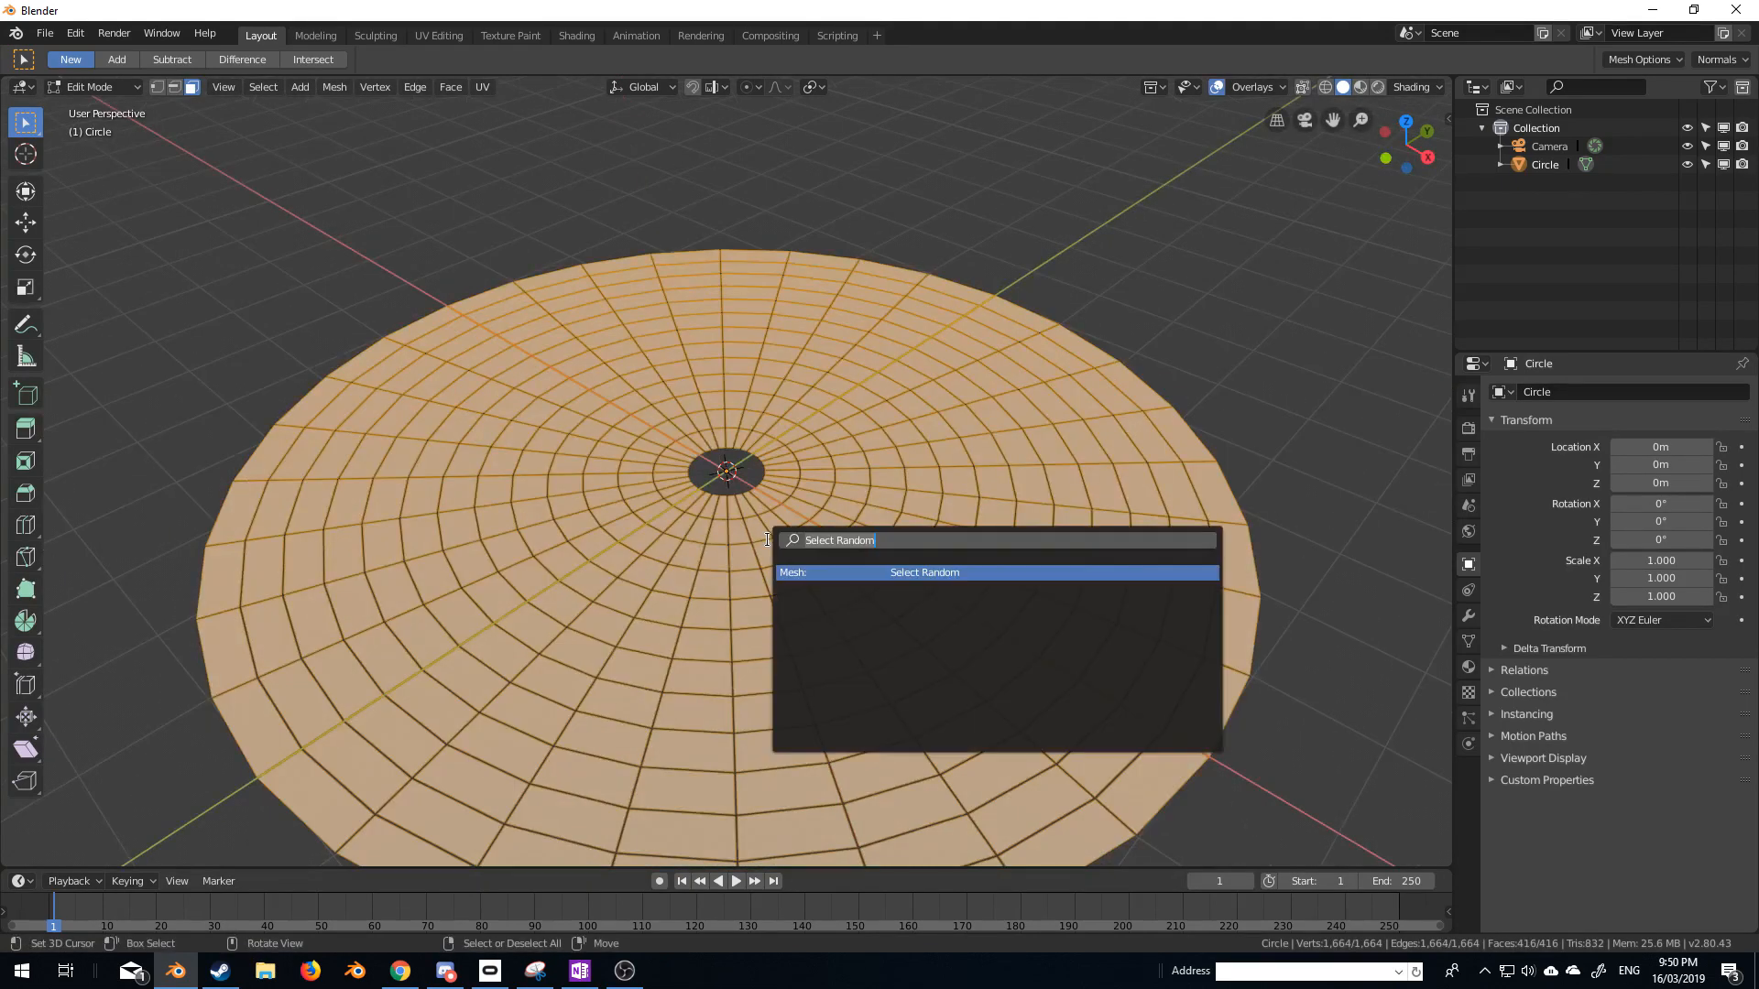
Randomly select disc faces, hide one set and lift a second random set upward.
click(923, 572)
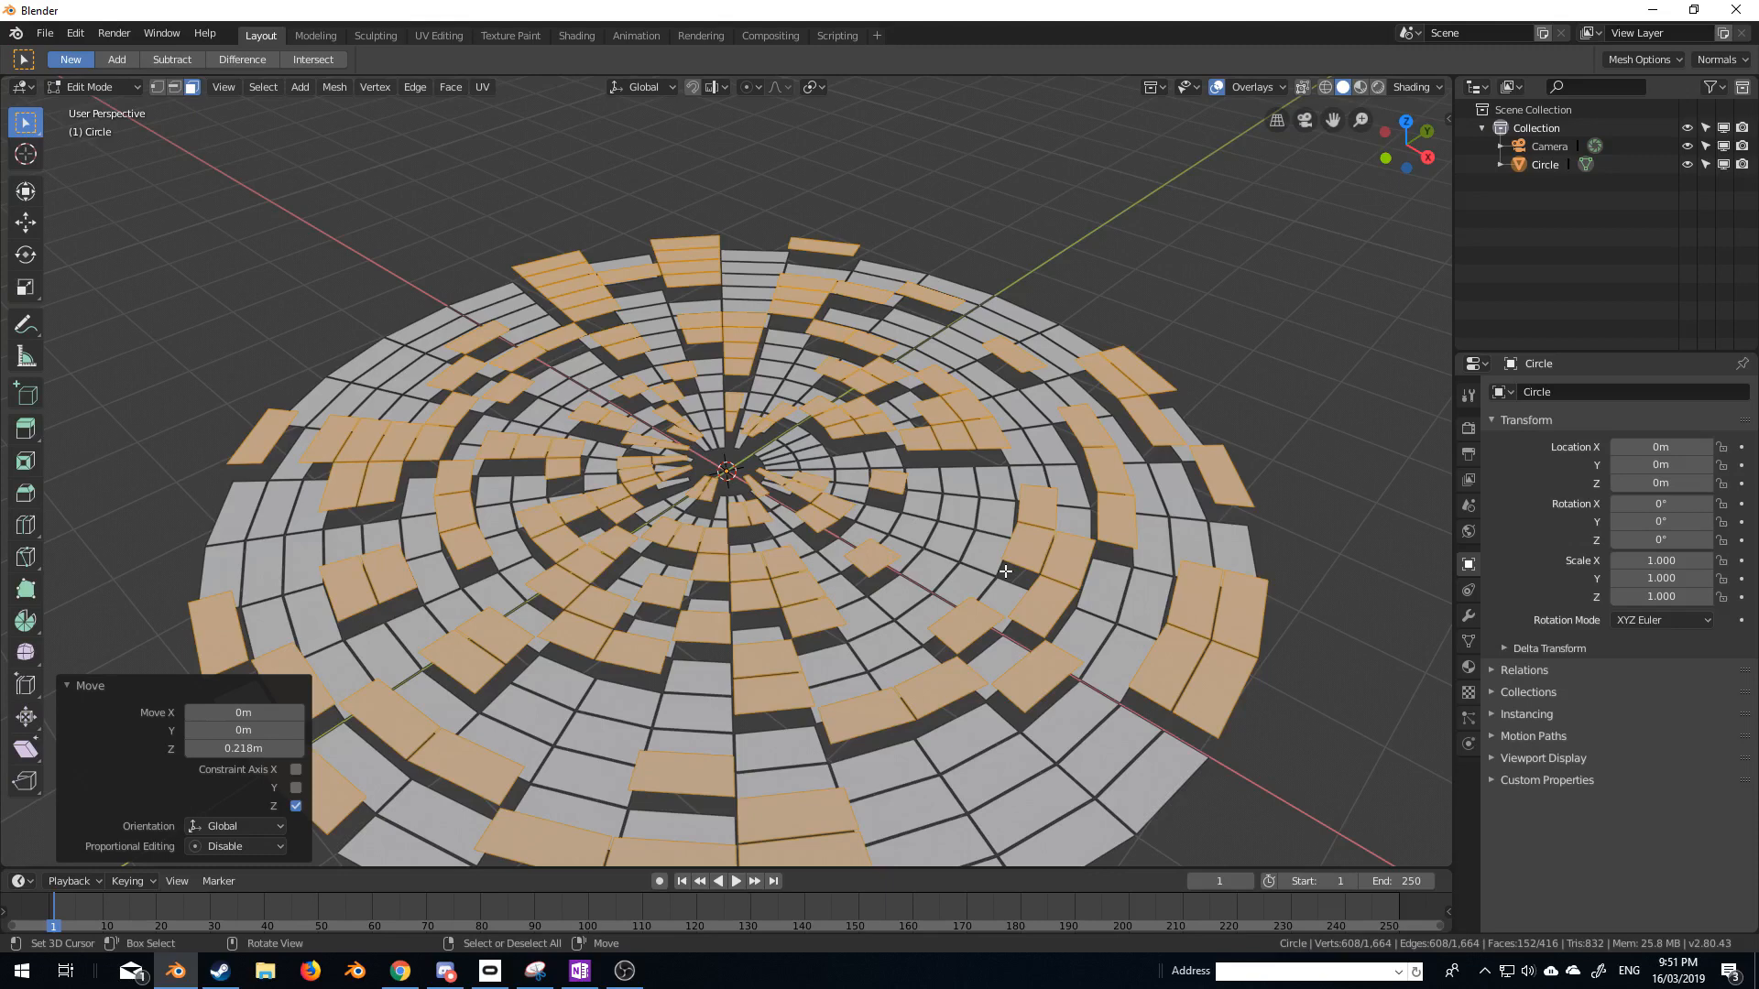
key(h)
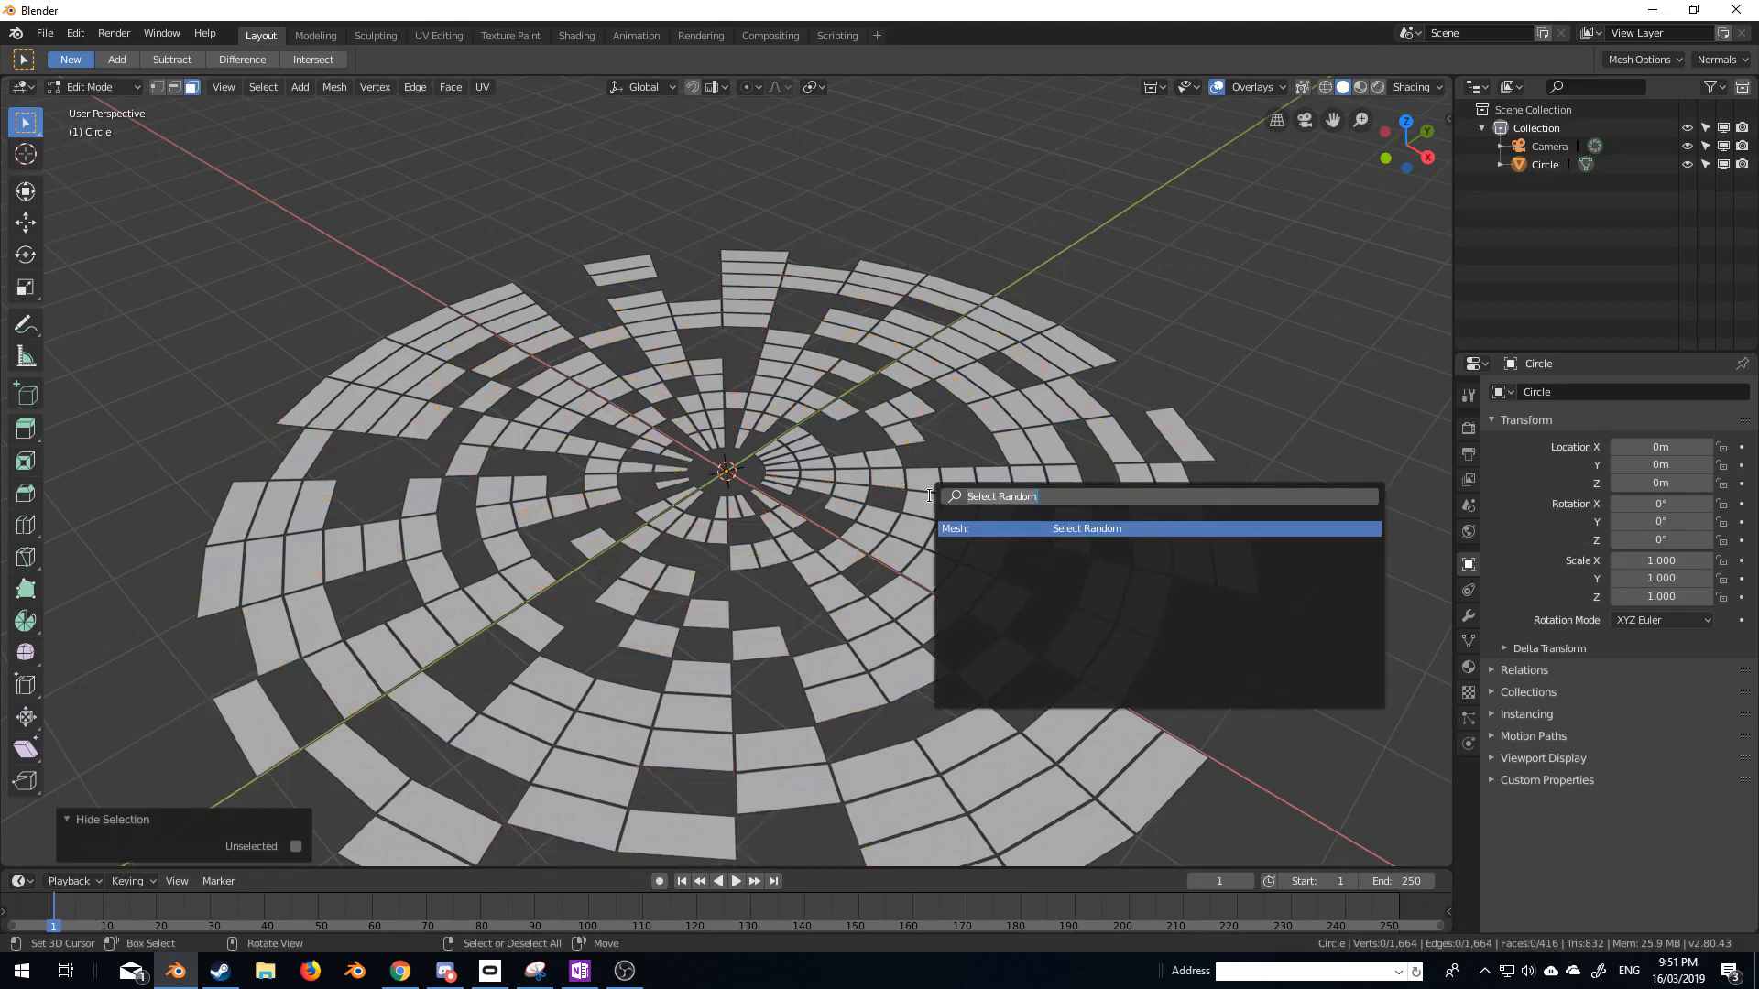
click(1086, 527)
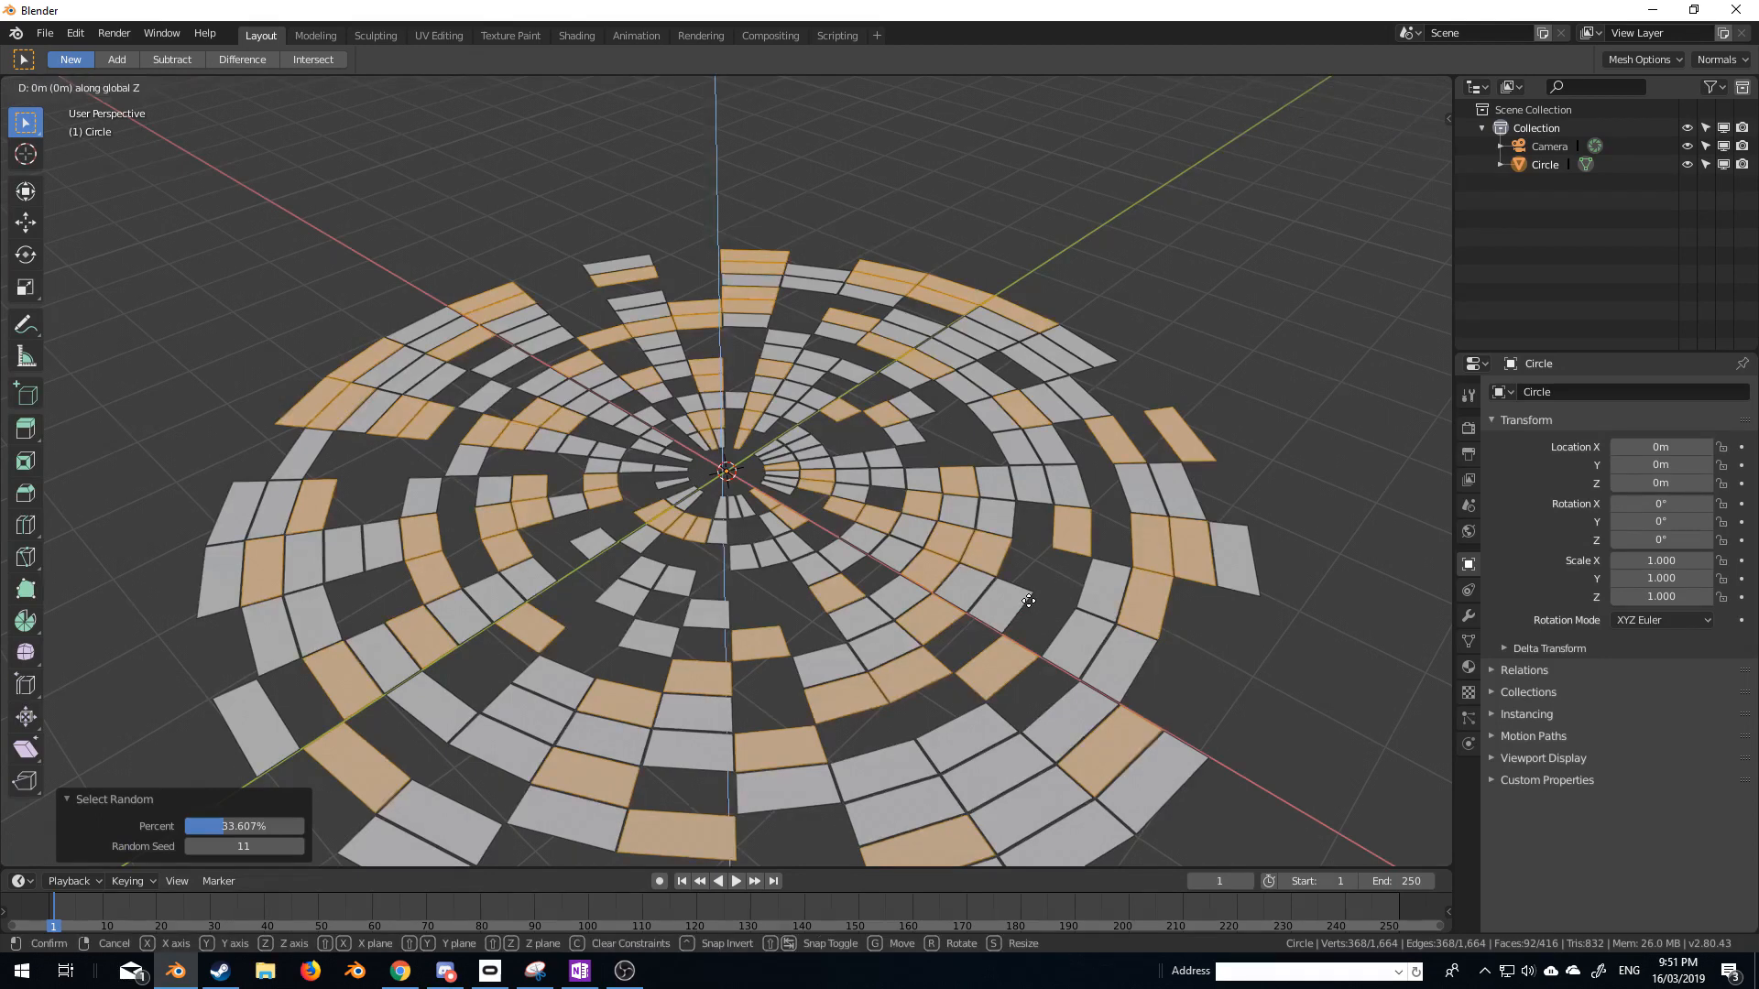
key(H)
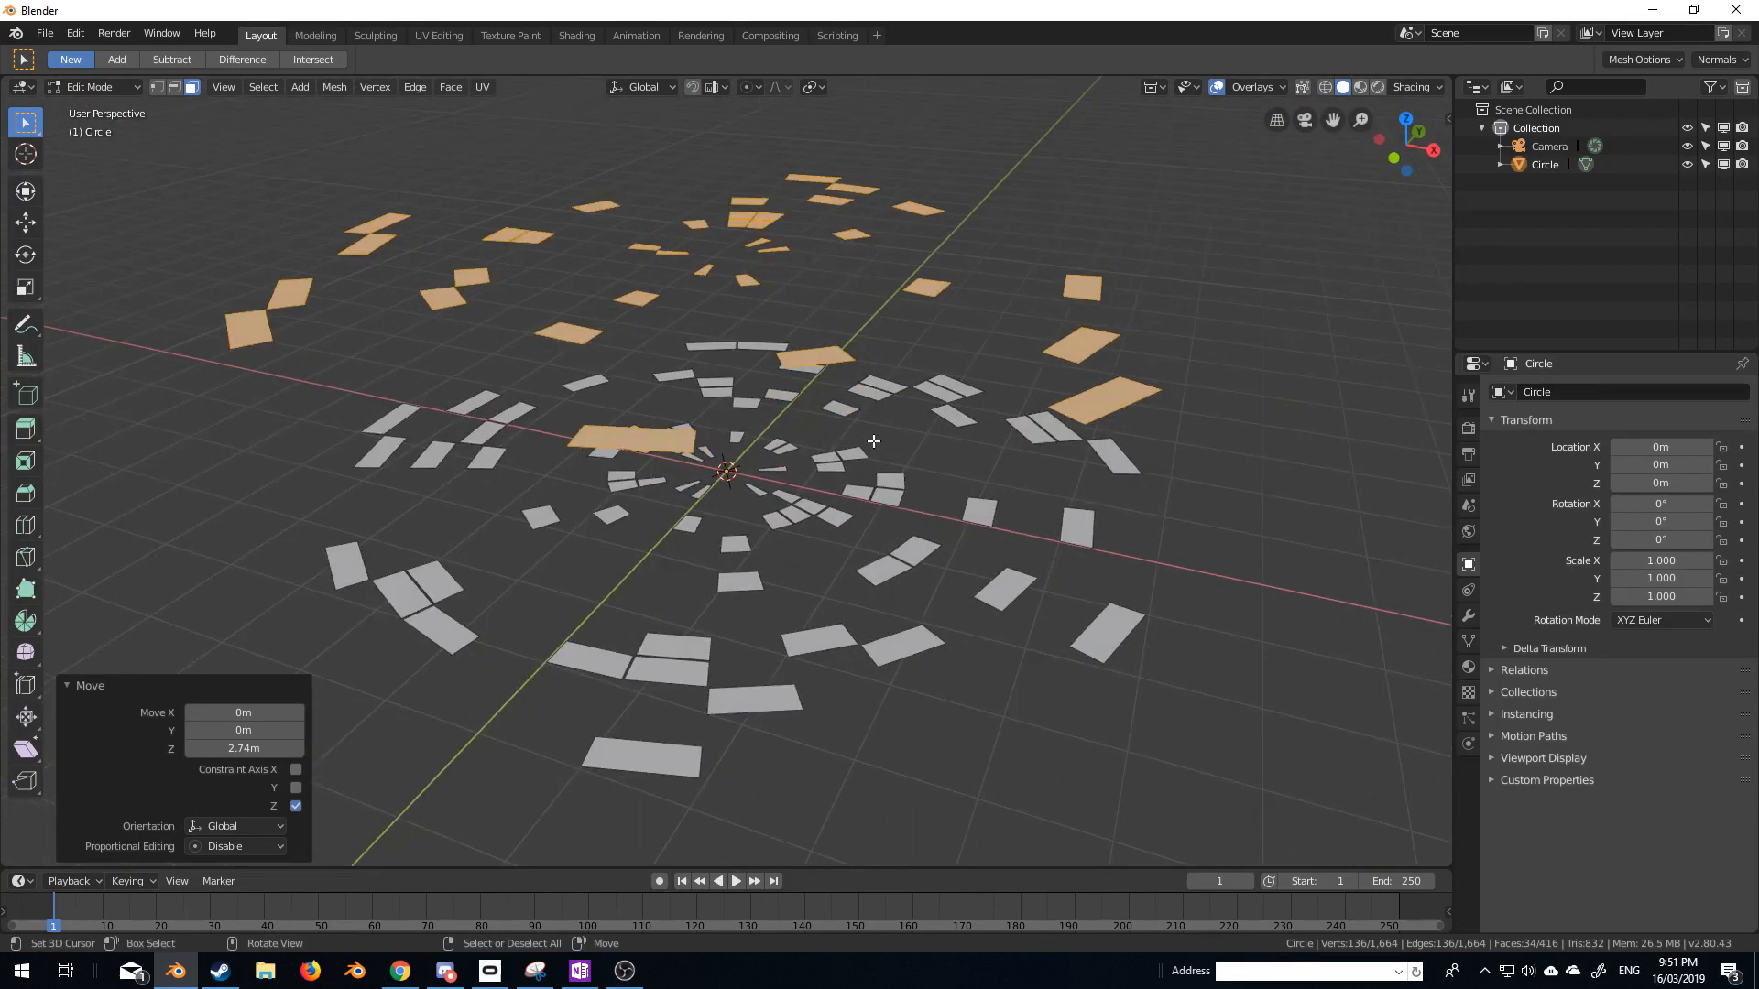
mouse_move(898, 451)
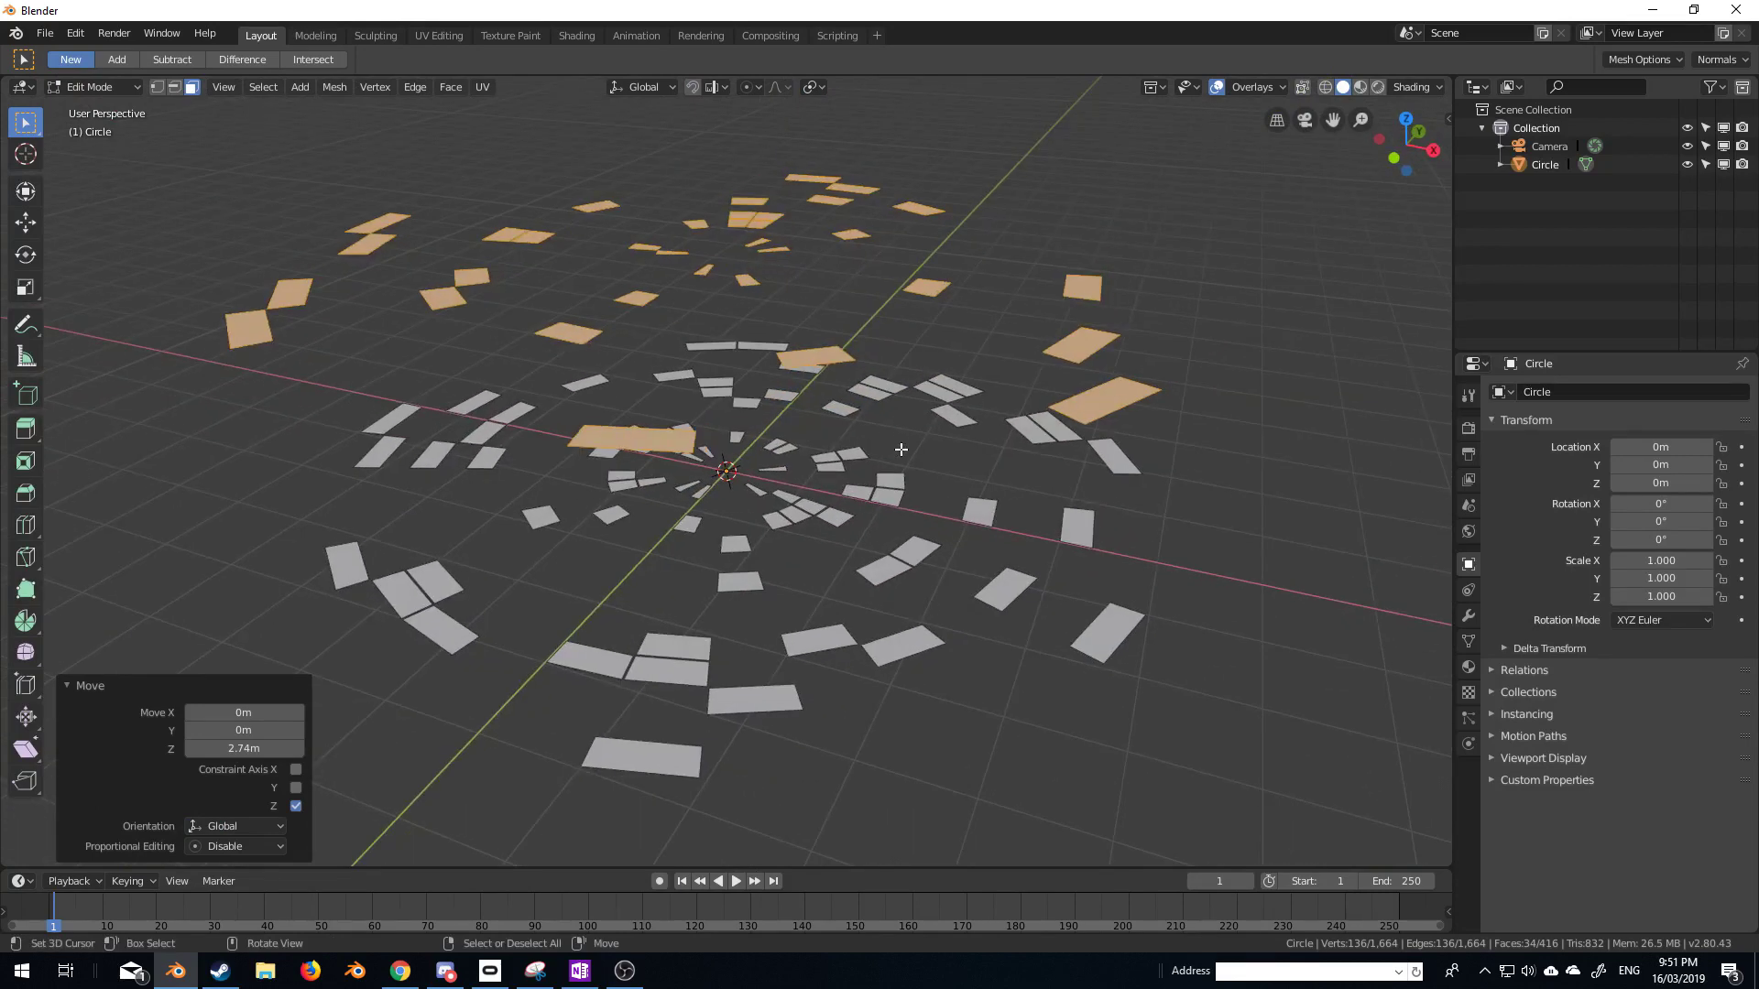
mouse_move(887, 414)
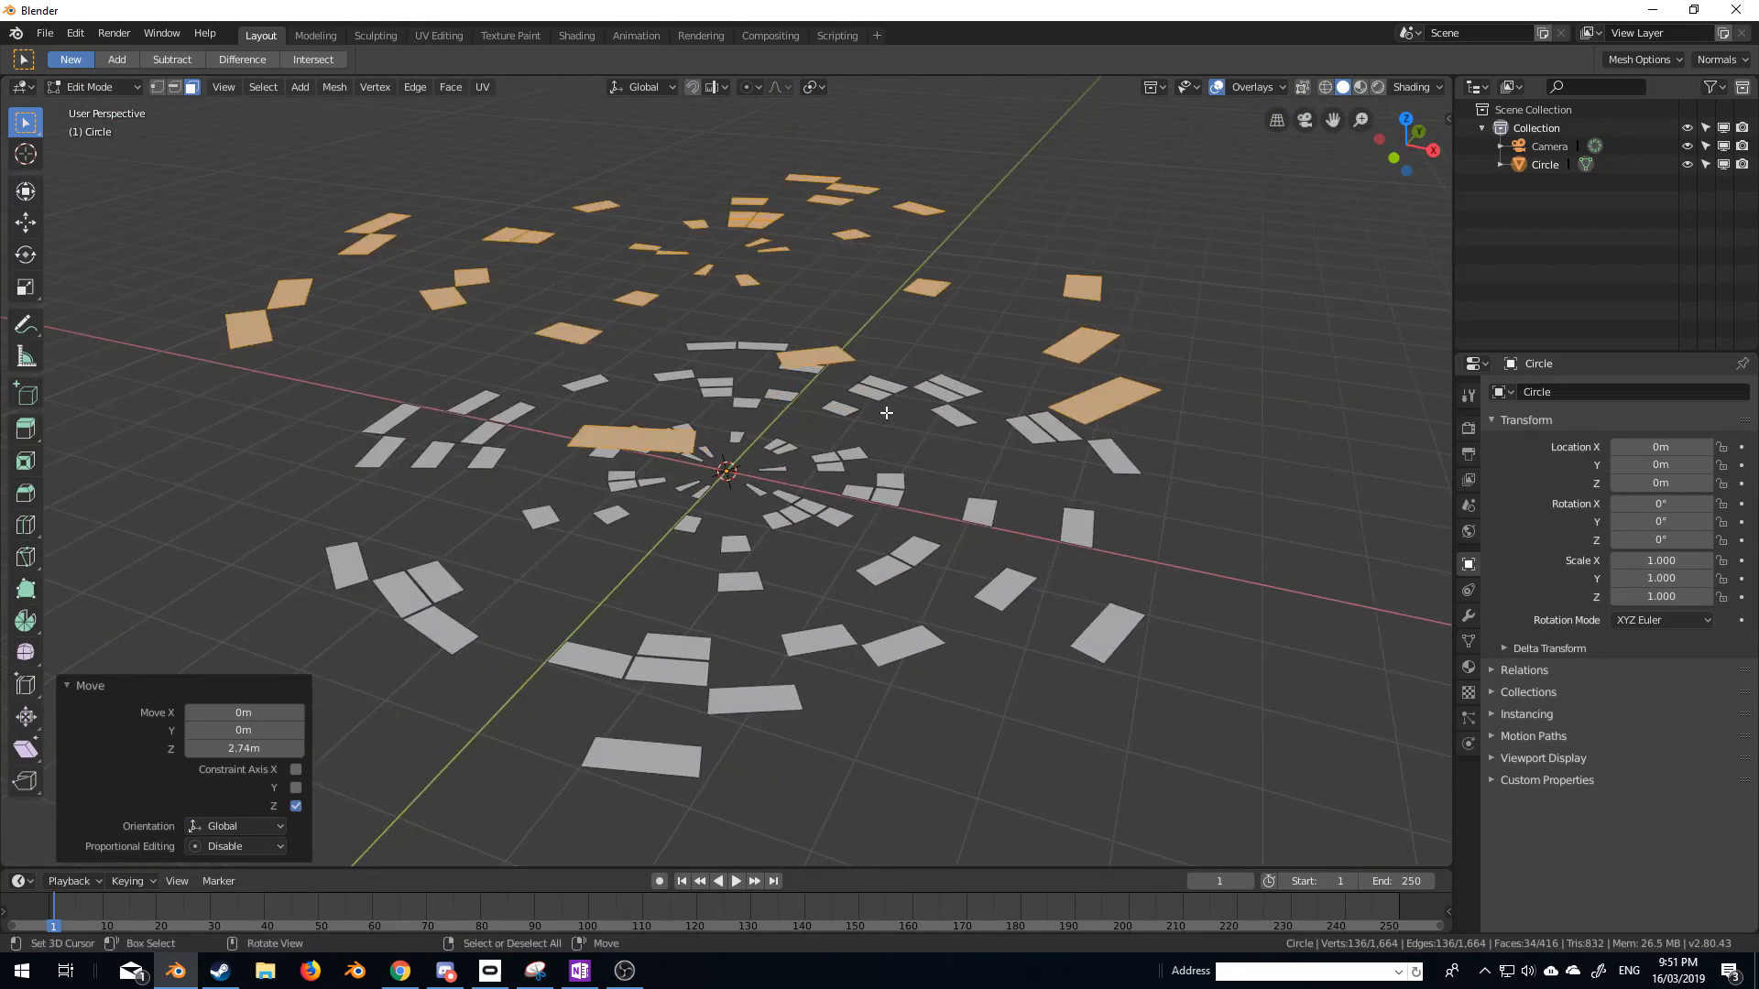
mouse_move(880, 374)
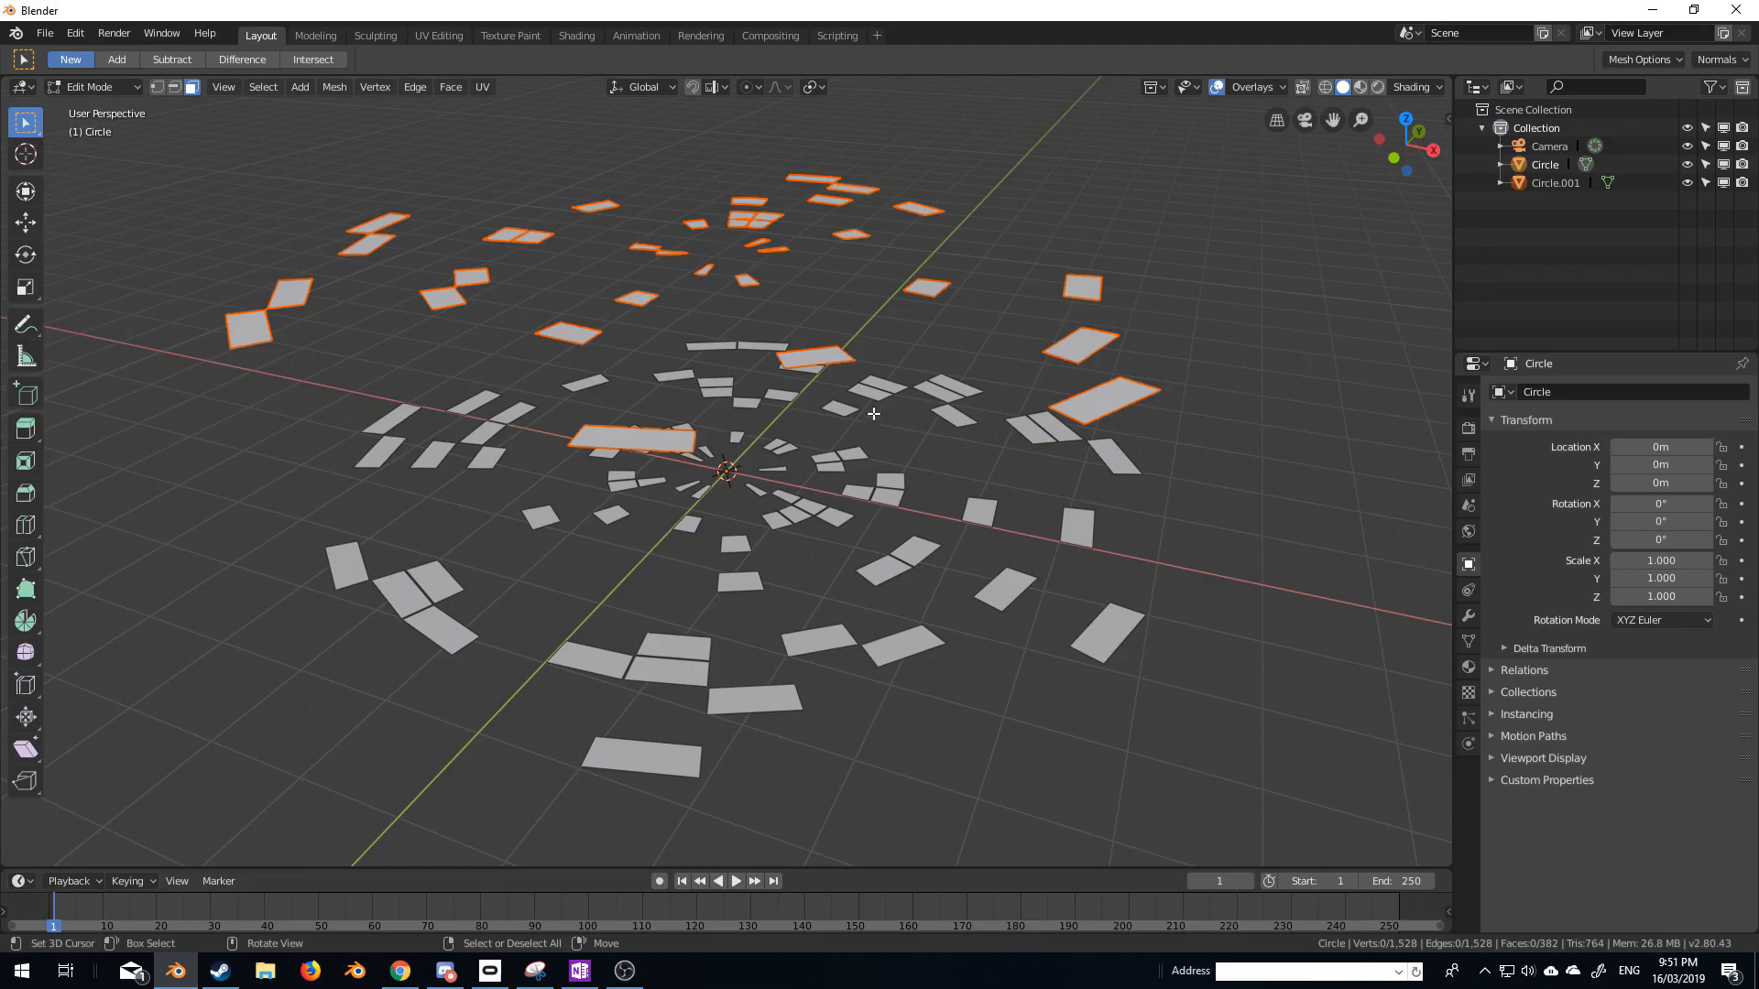
Separate the lifted tiles into Circle.001 and Circle.002, then edit the remaining circle's mesh.
key(Tab)
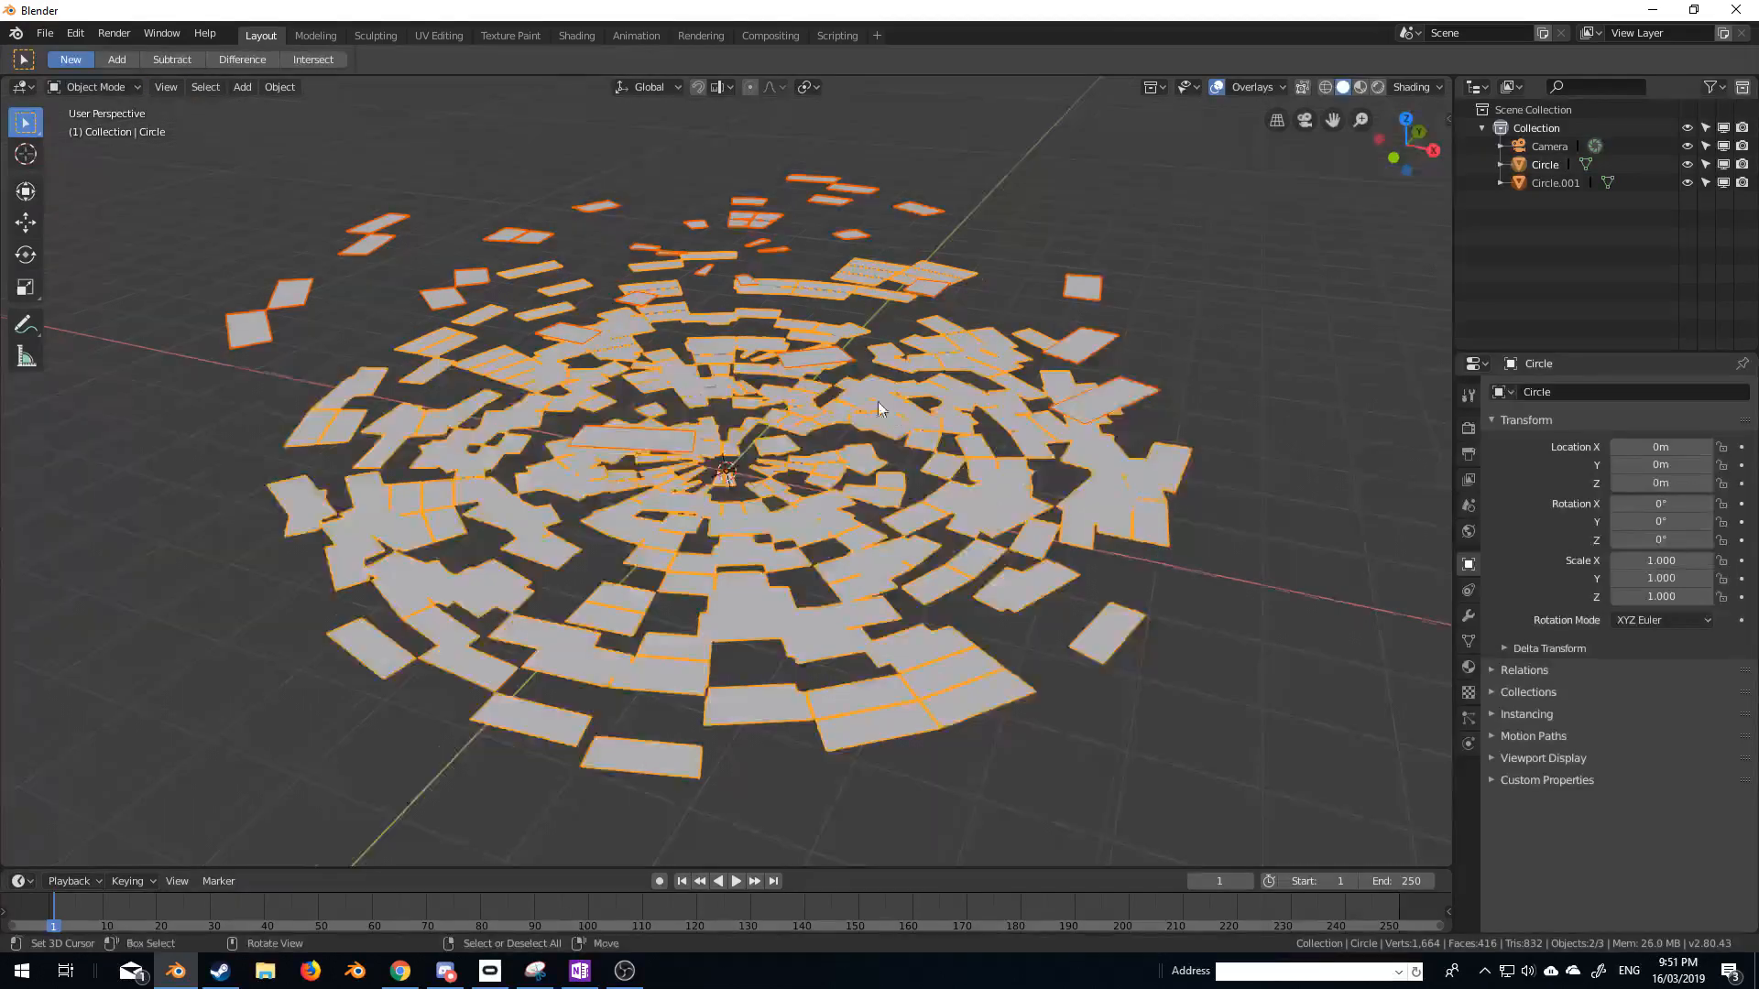
key(KP_3)
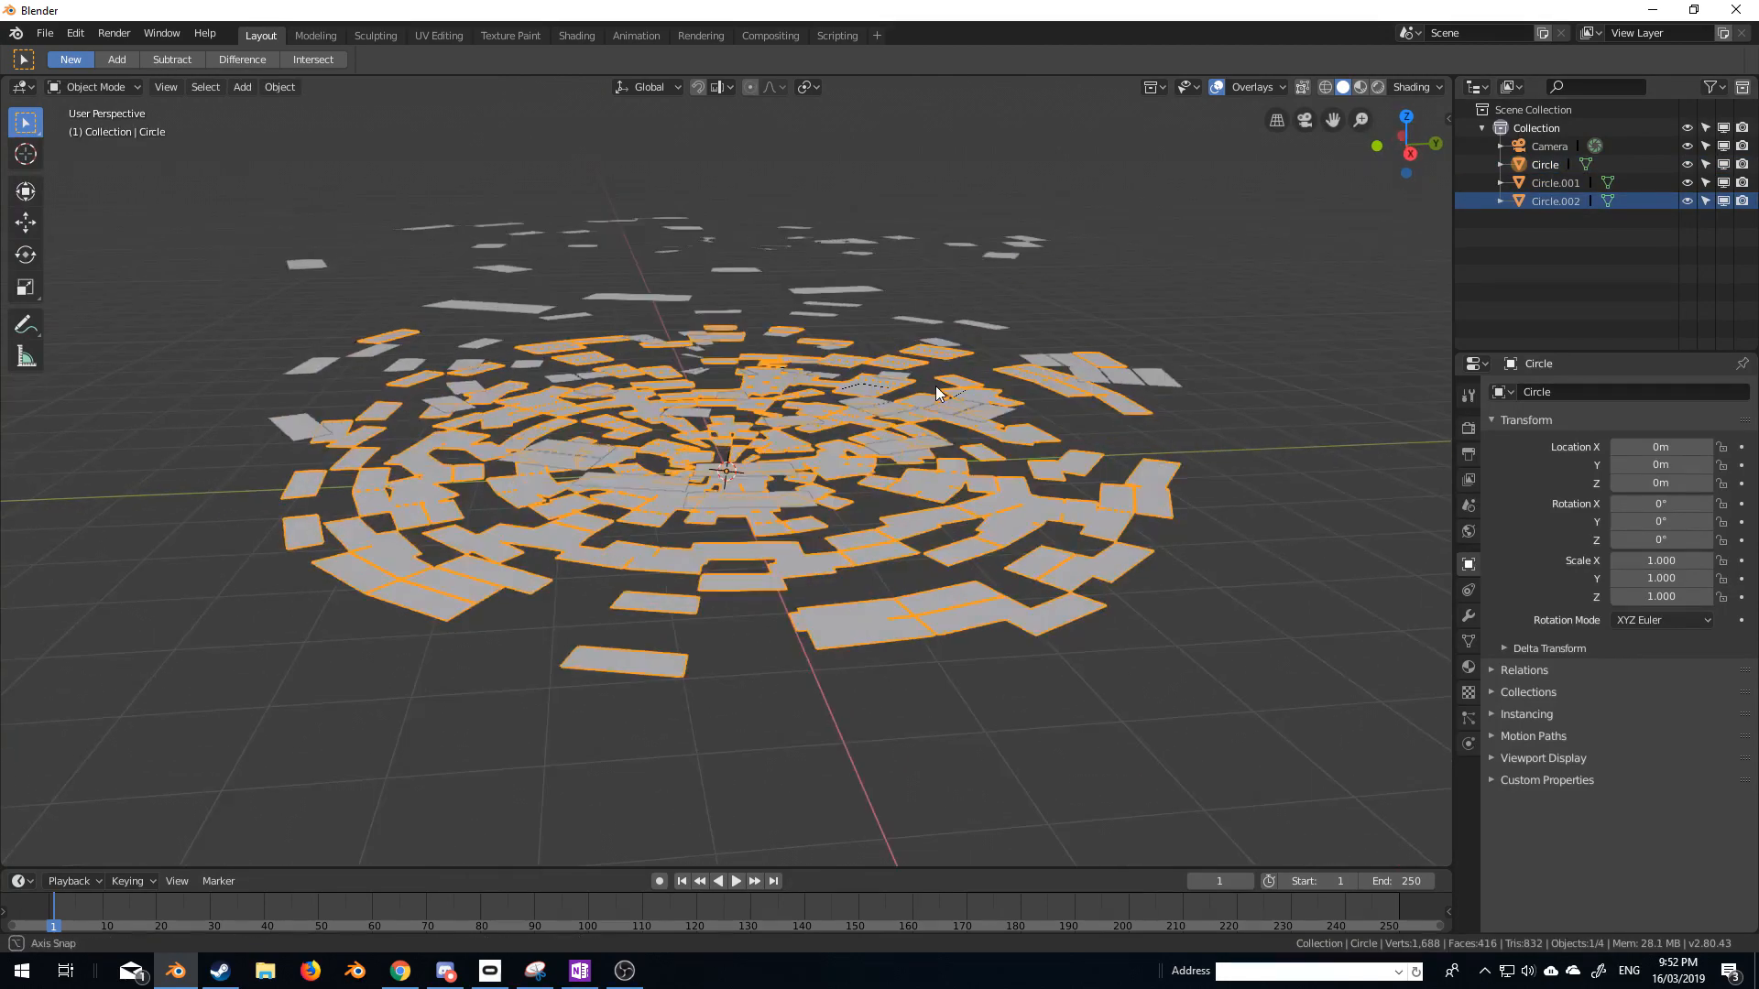
key(Tab)
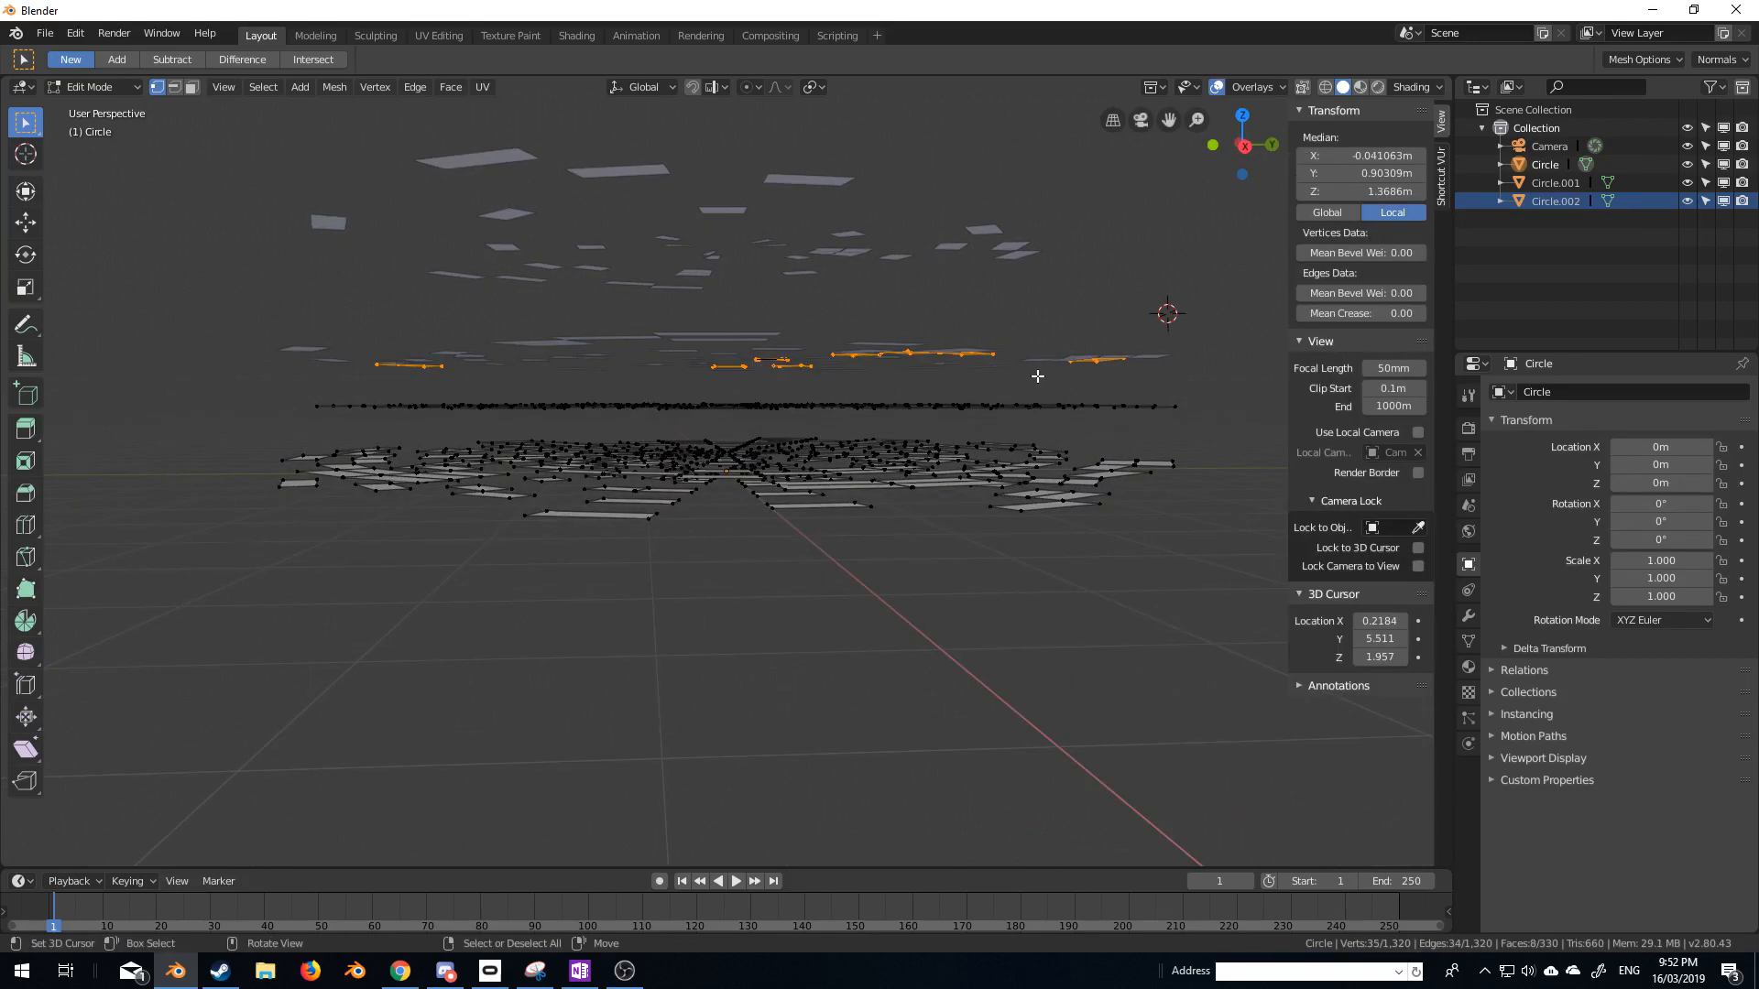
Delete the selected vertices and hide Circle.003 in the viewport.
key(x)
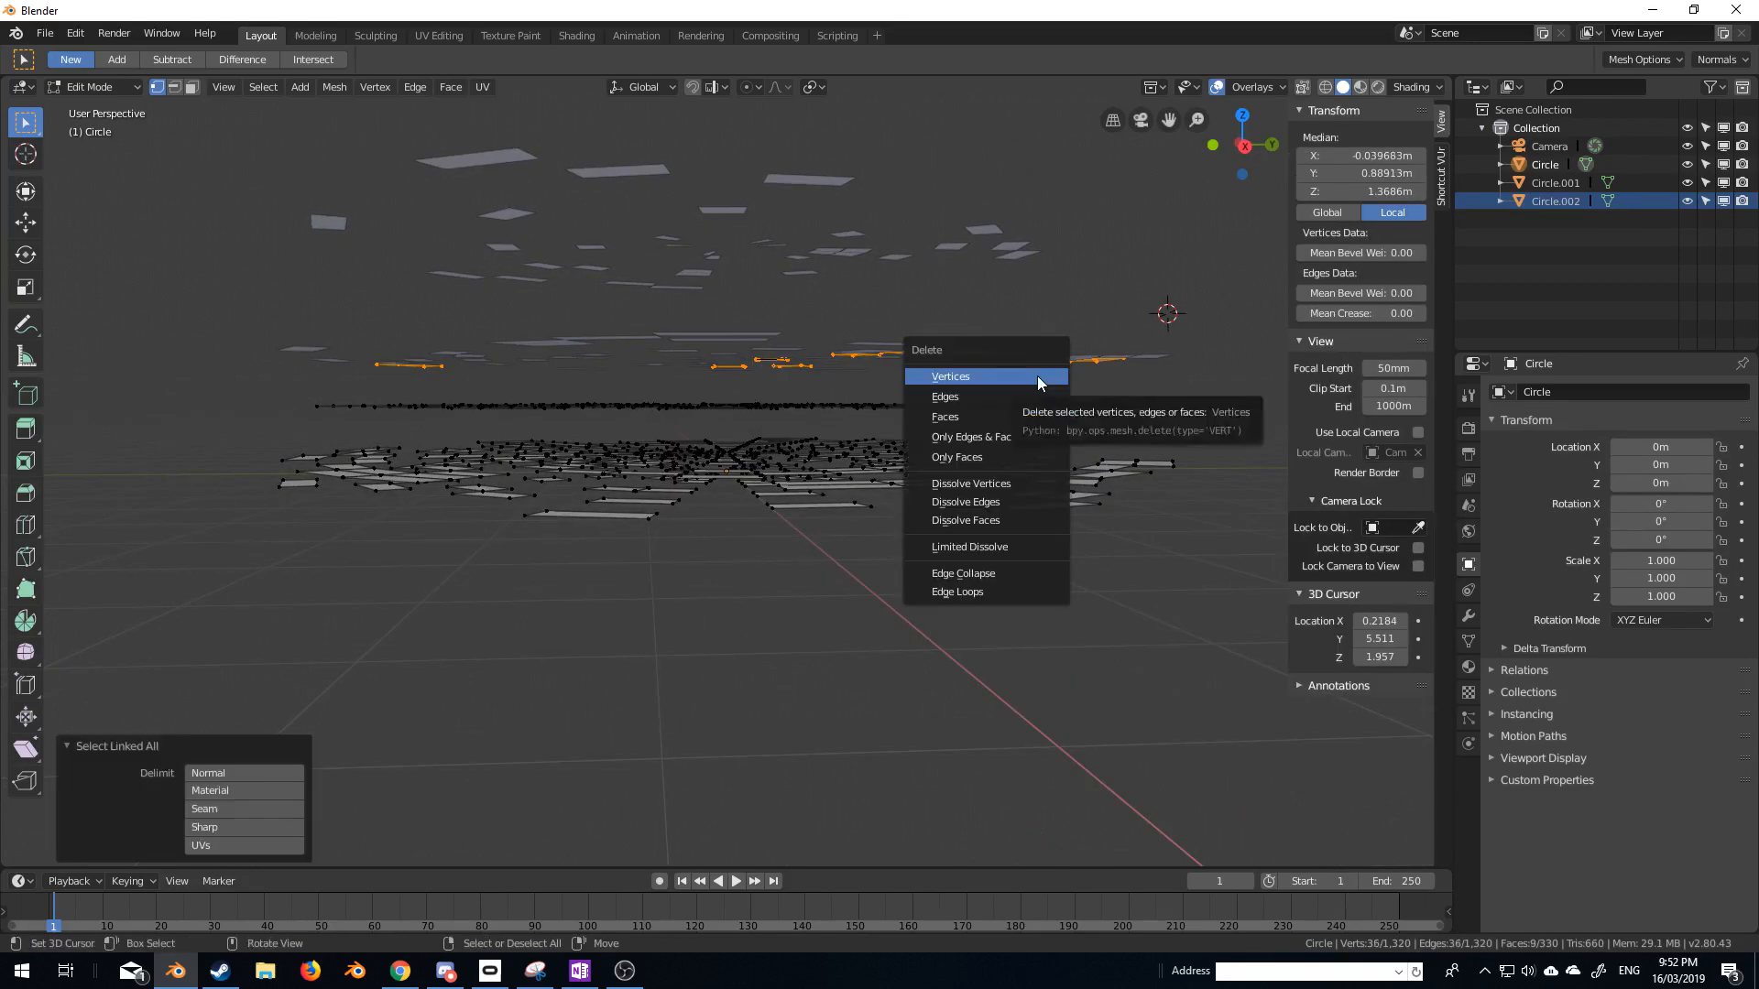
click(951, 376)
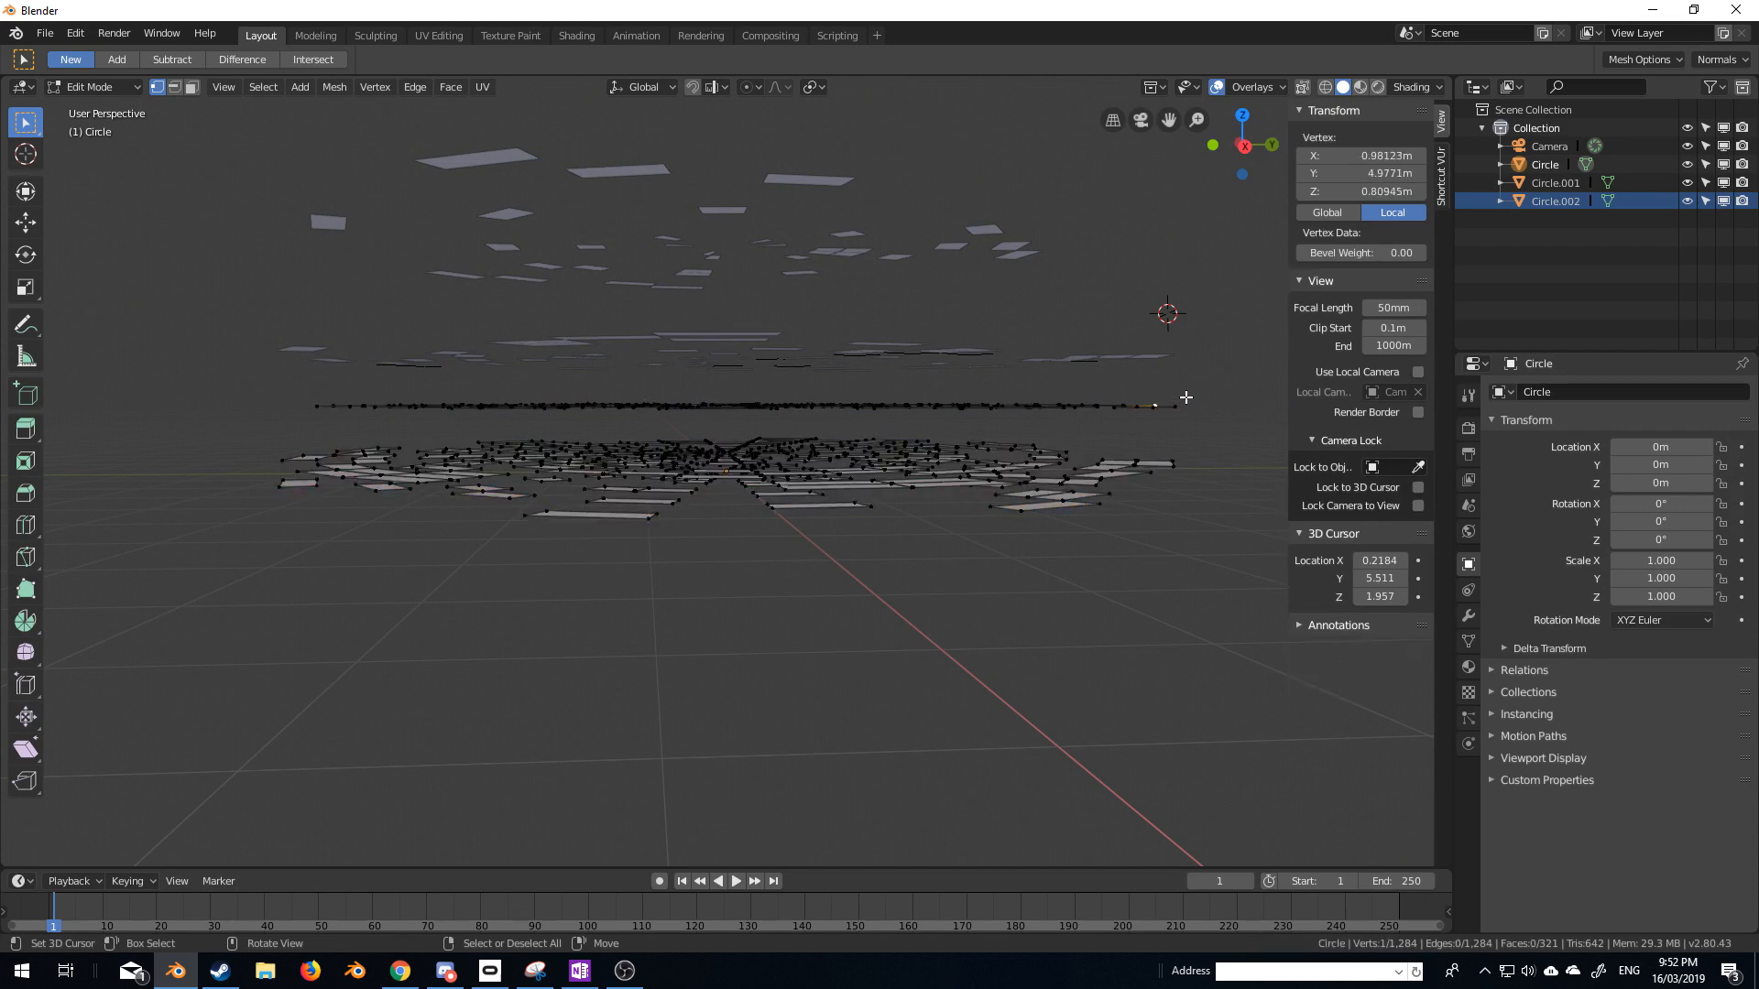
click(777, 405)
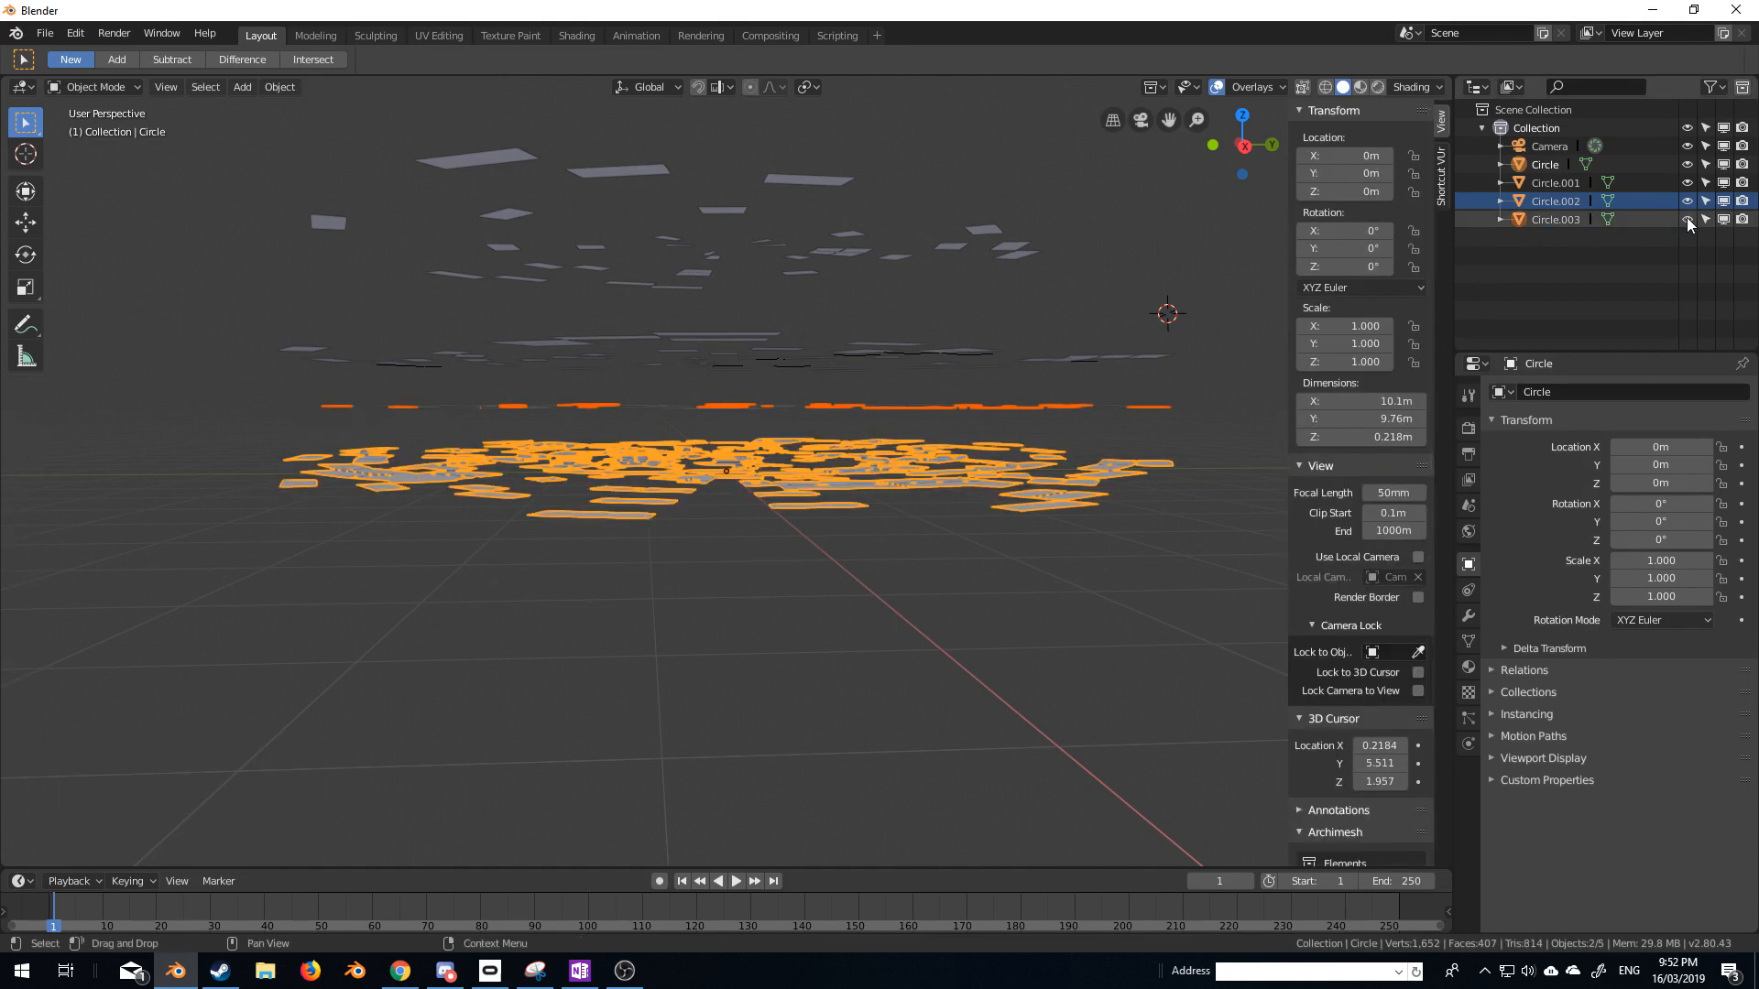
click(1545, 165)
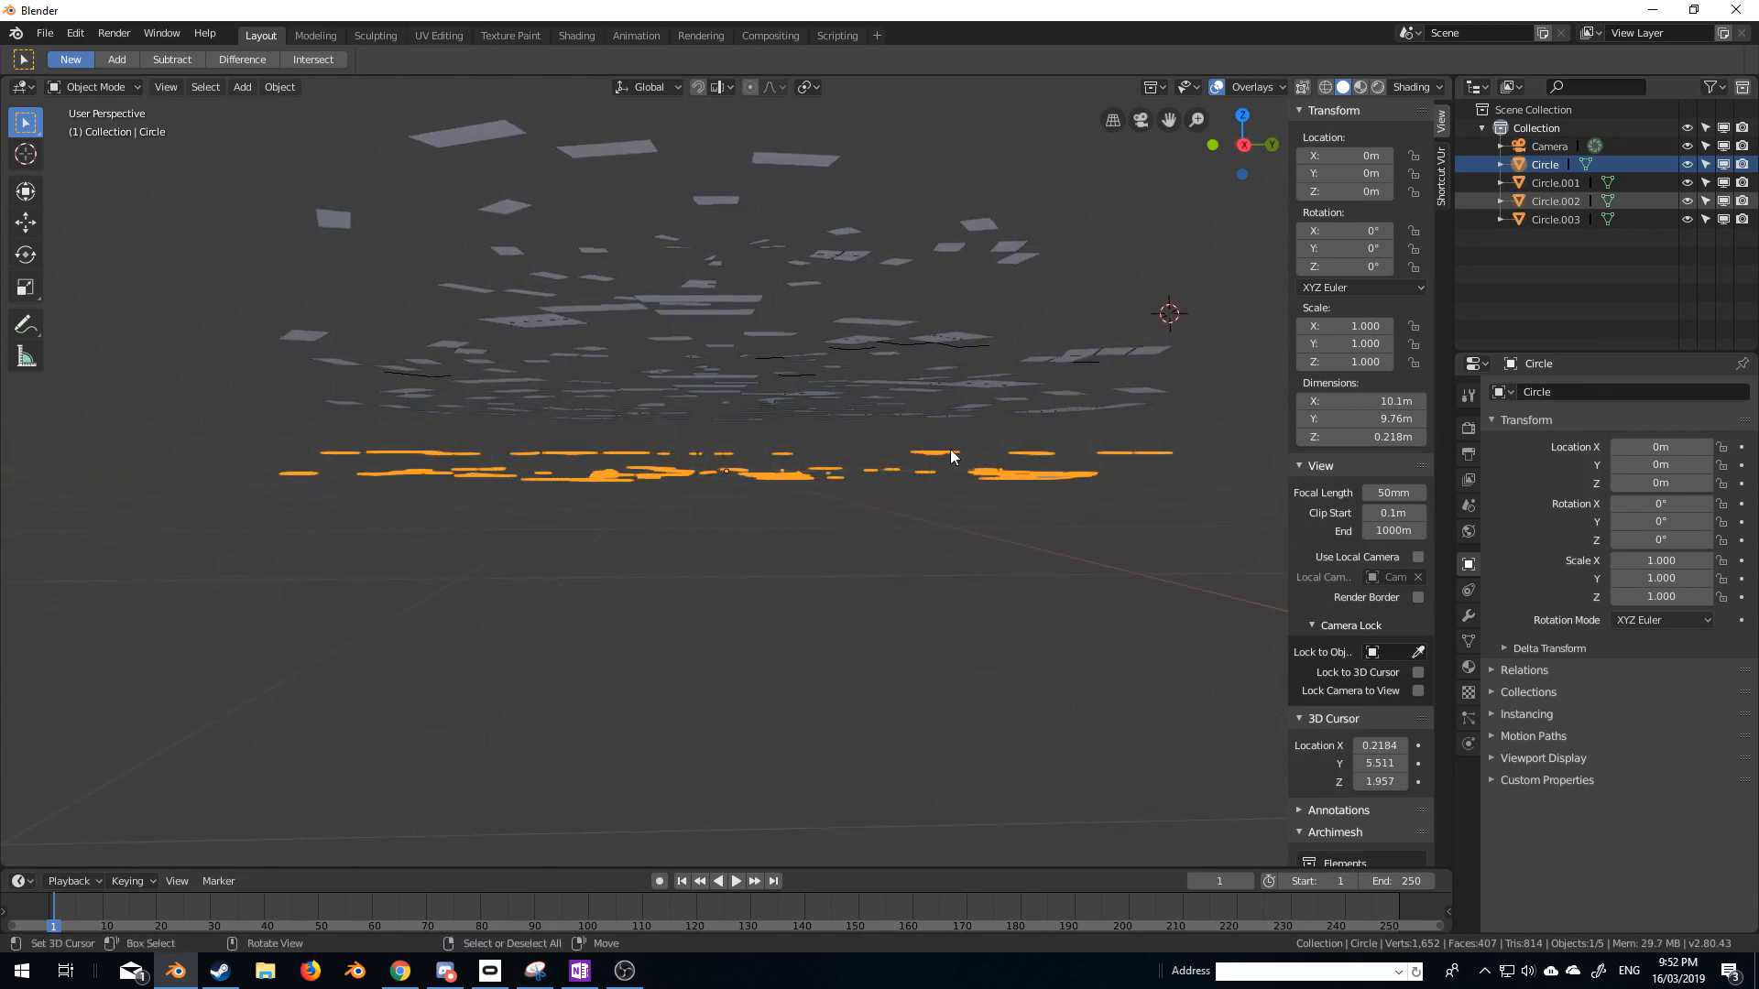
Select the lower layer's linked faces and separate them as Circle.004.
key(Tab)
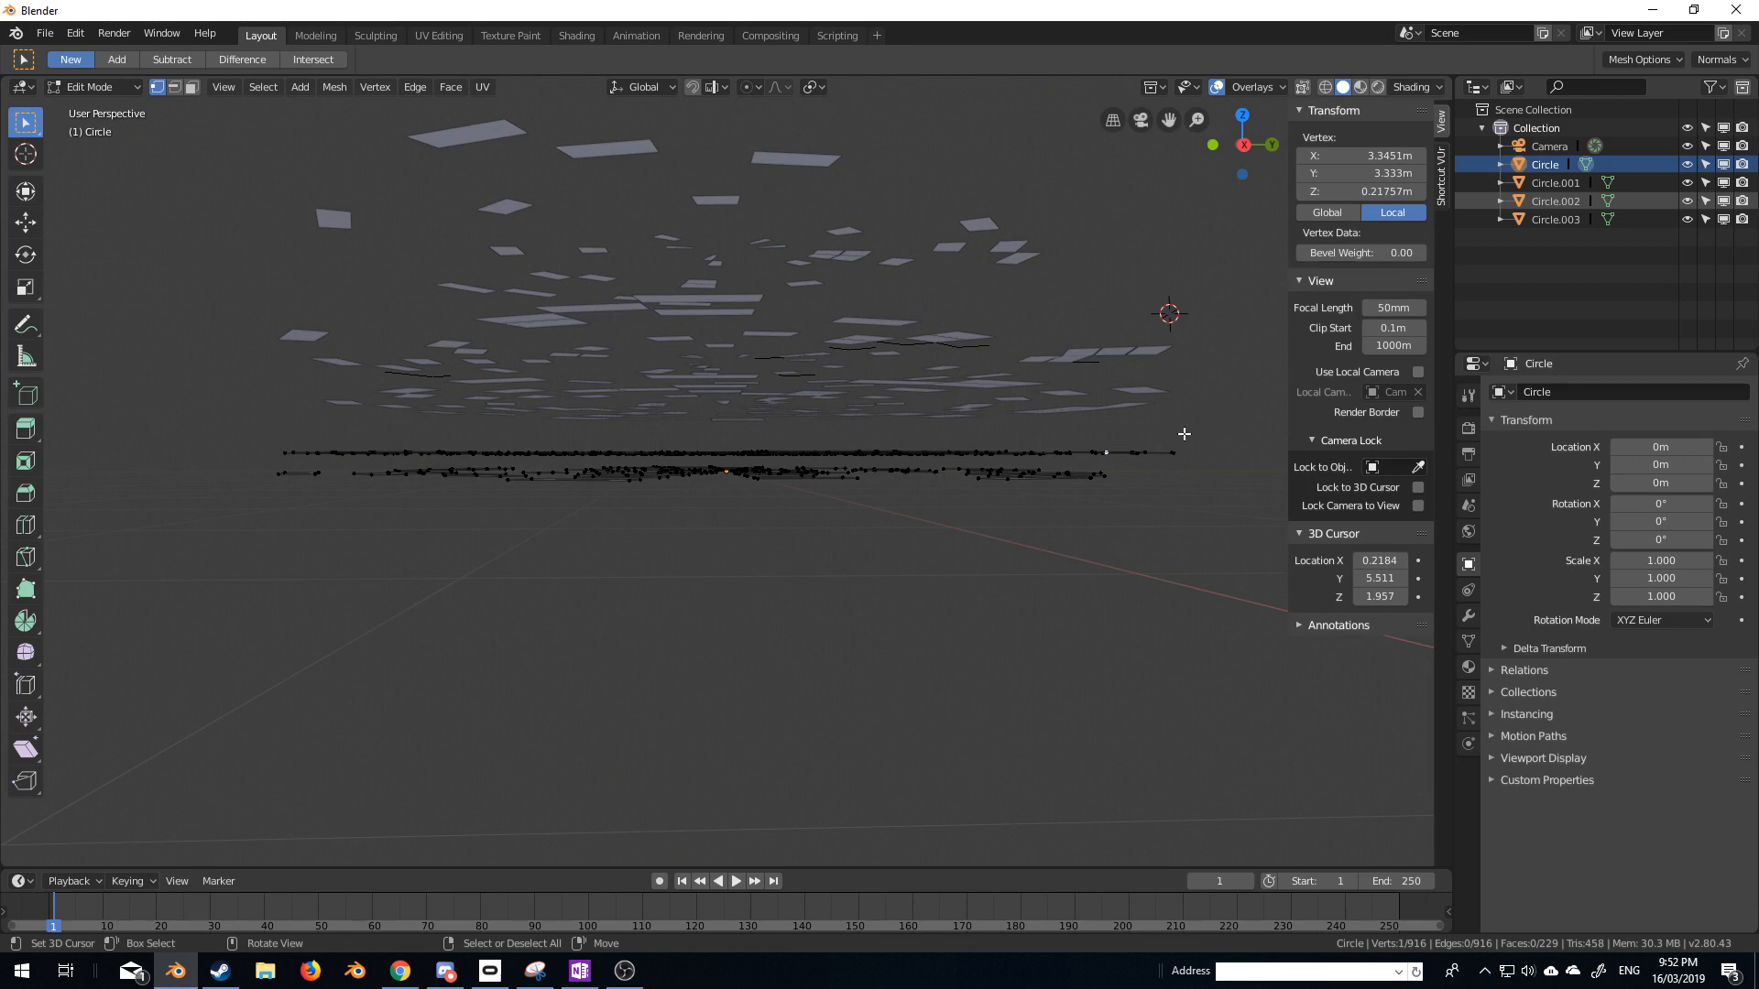
click(579, 487)
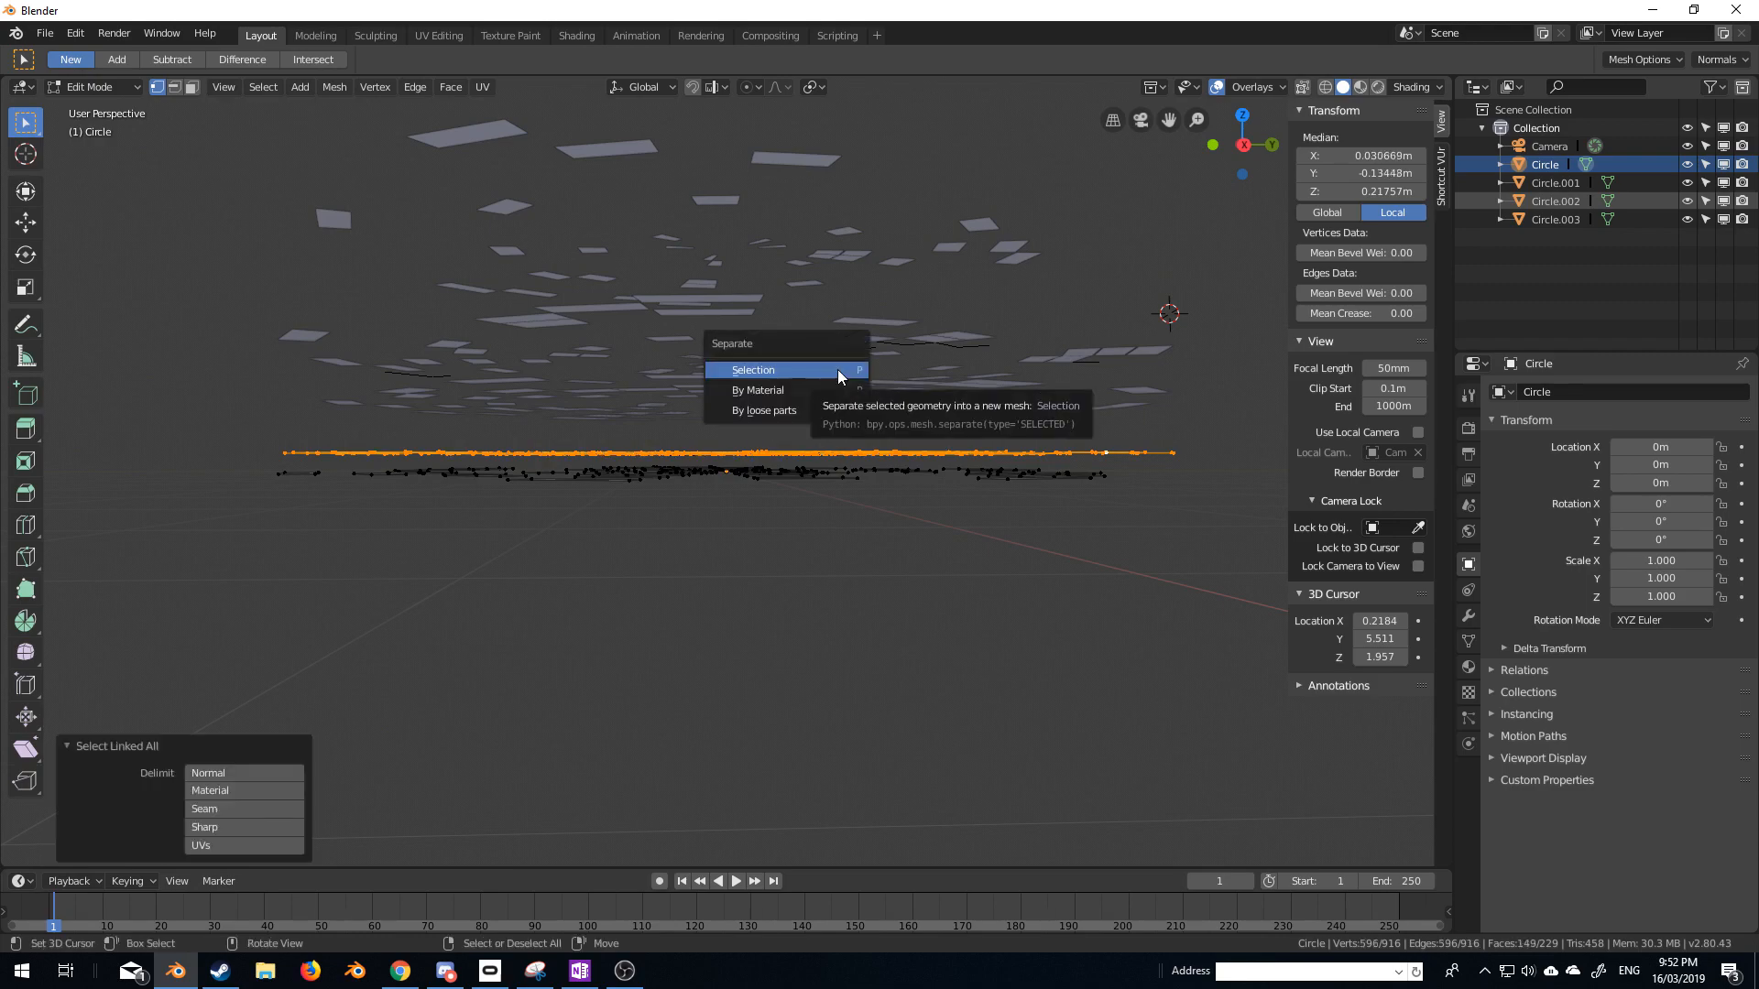
click(753, 370)
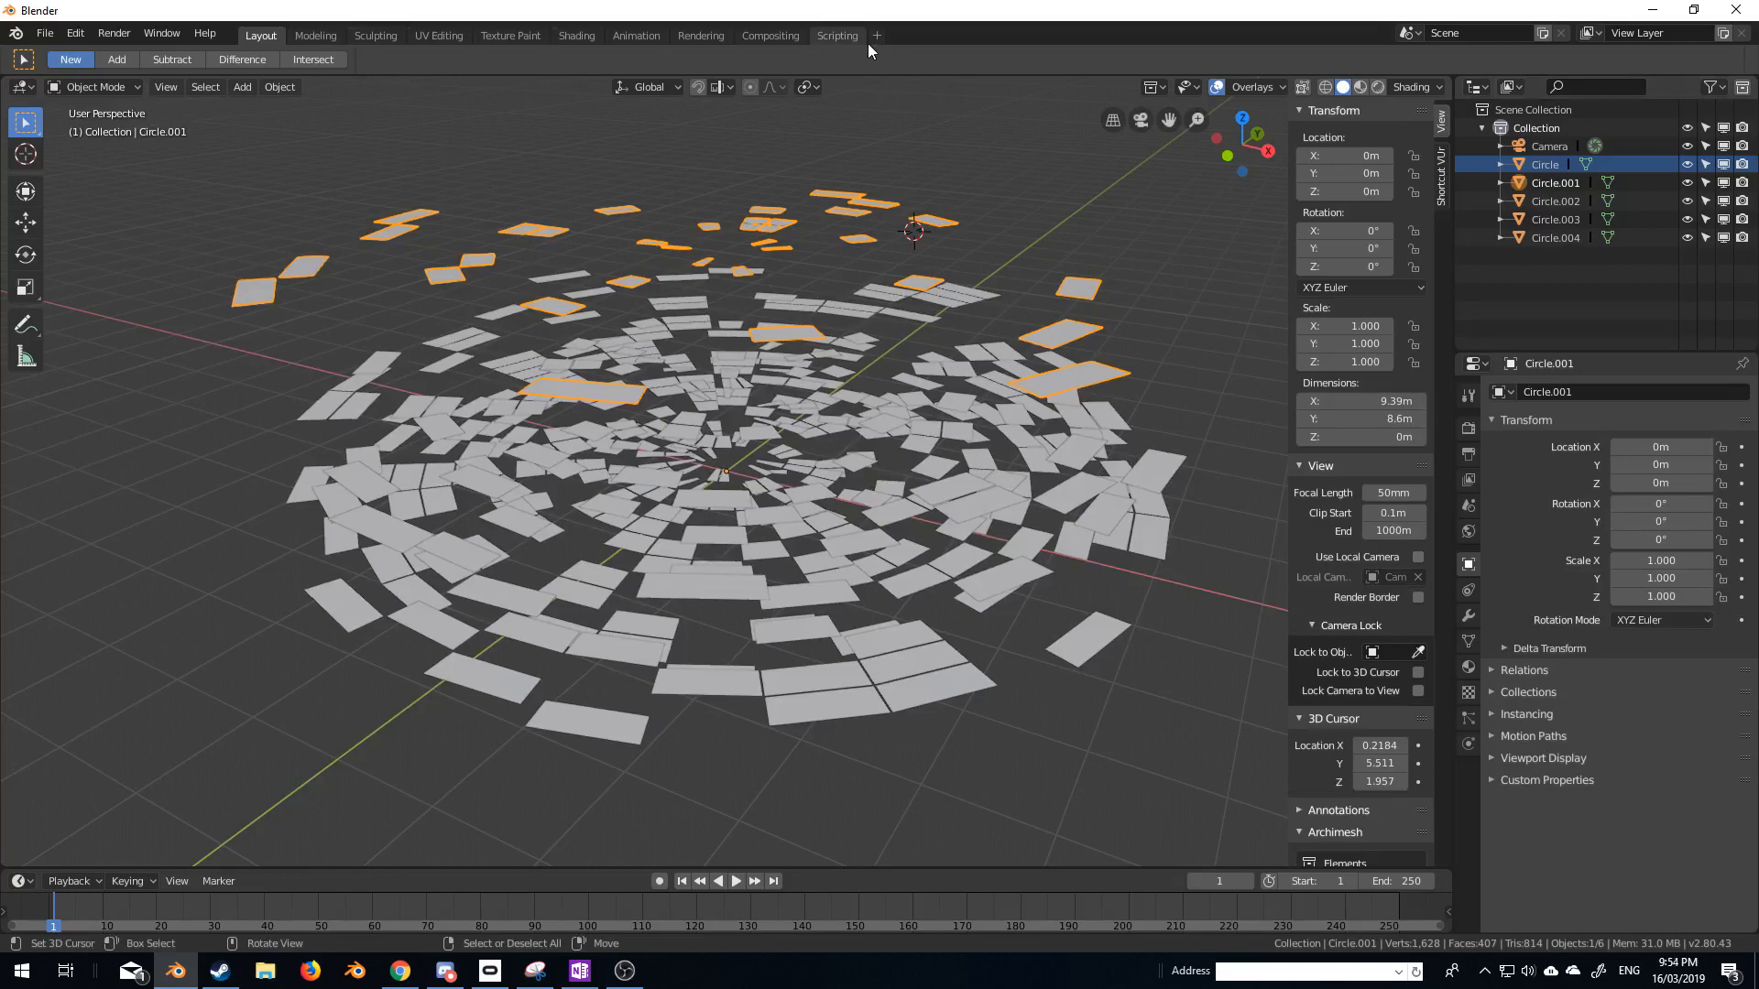
Switch to the Animation workspace and keyframe Circle.001's rotation at frame 1.
click(636, 35)
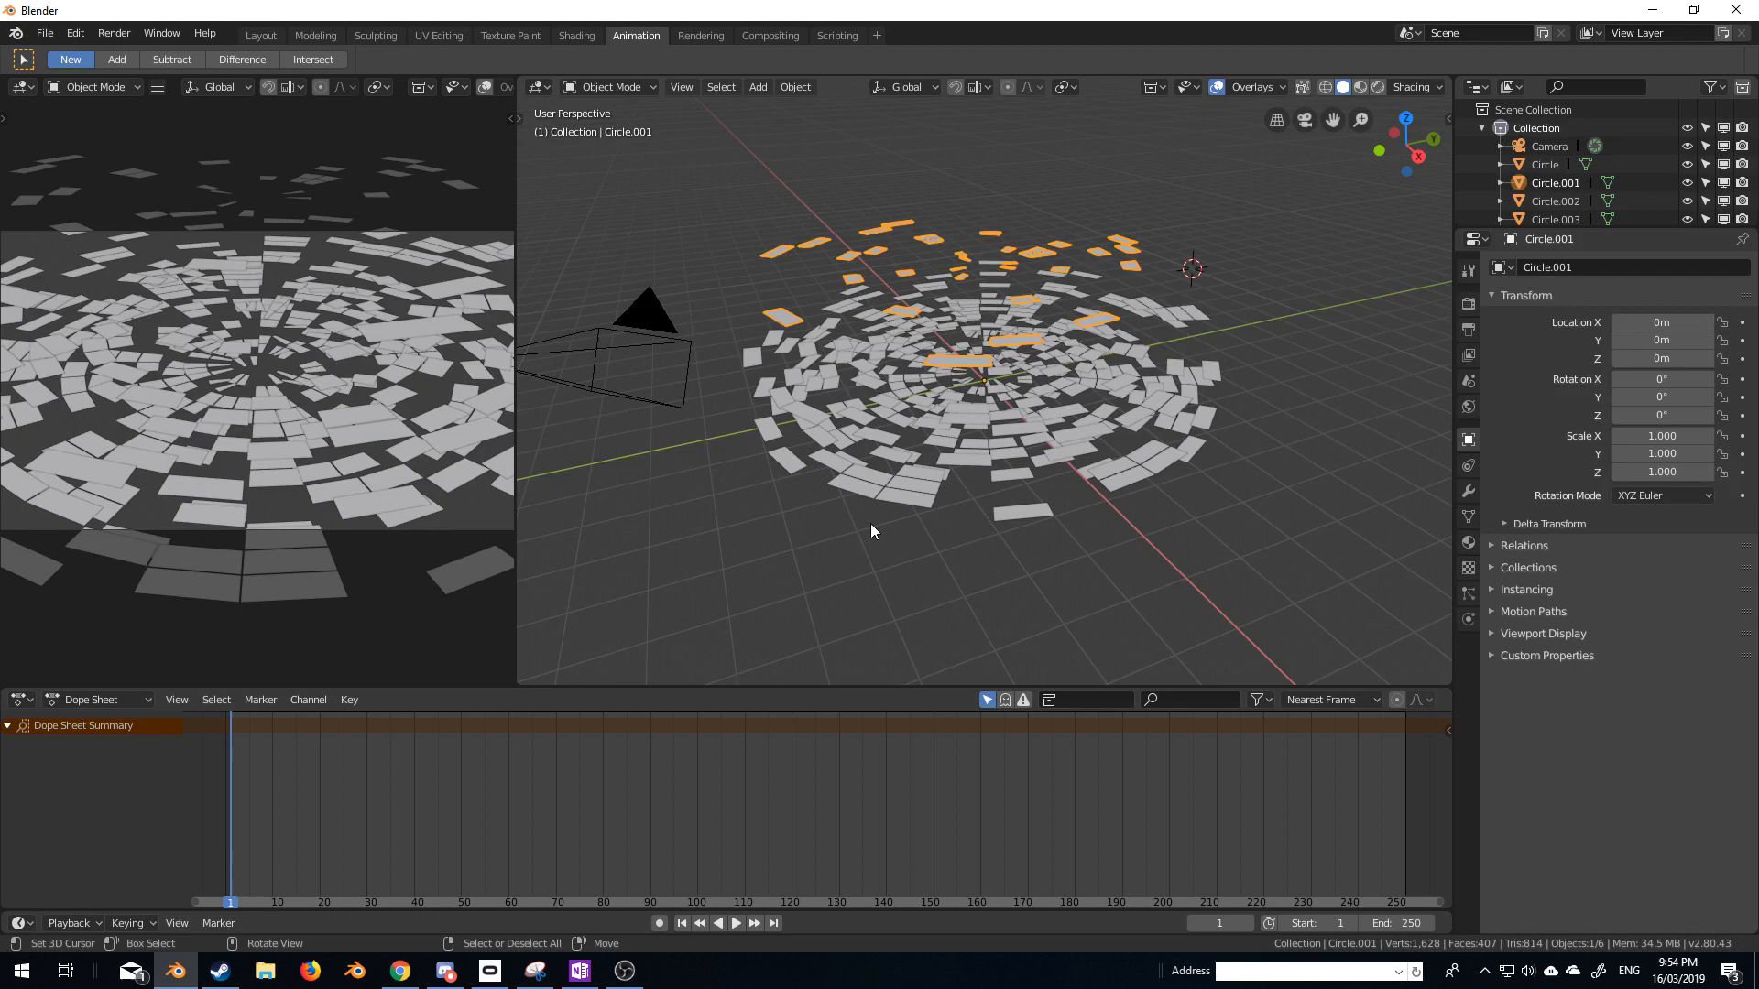
mouse_move(973, 417)
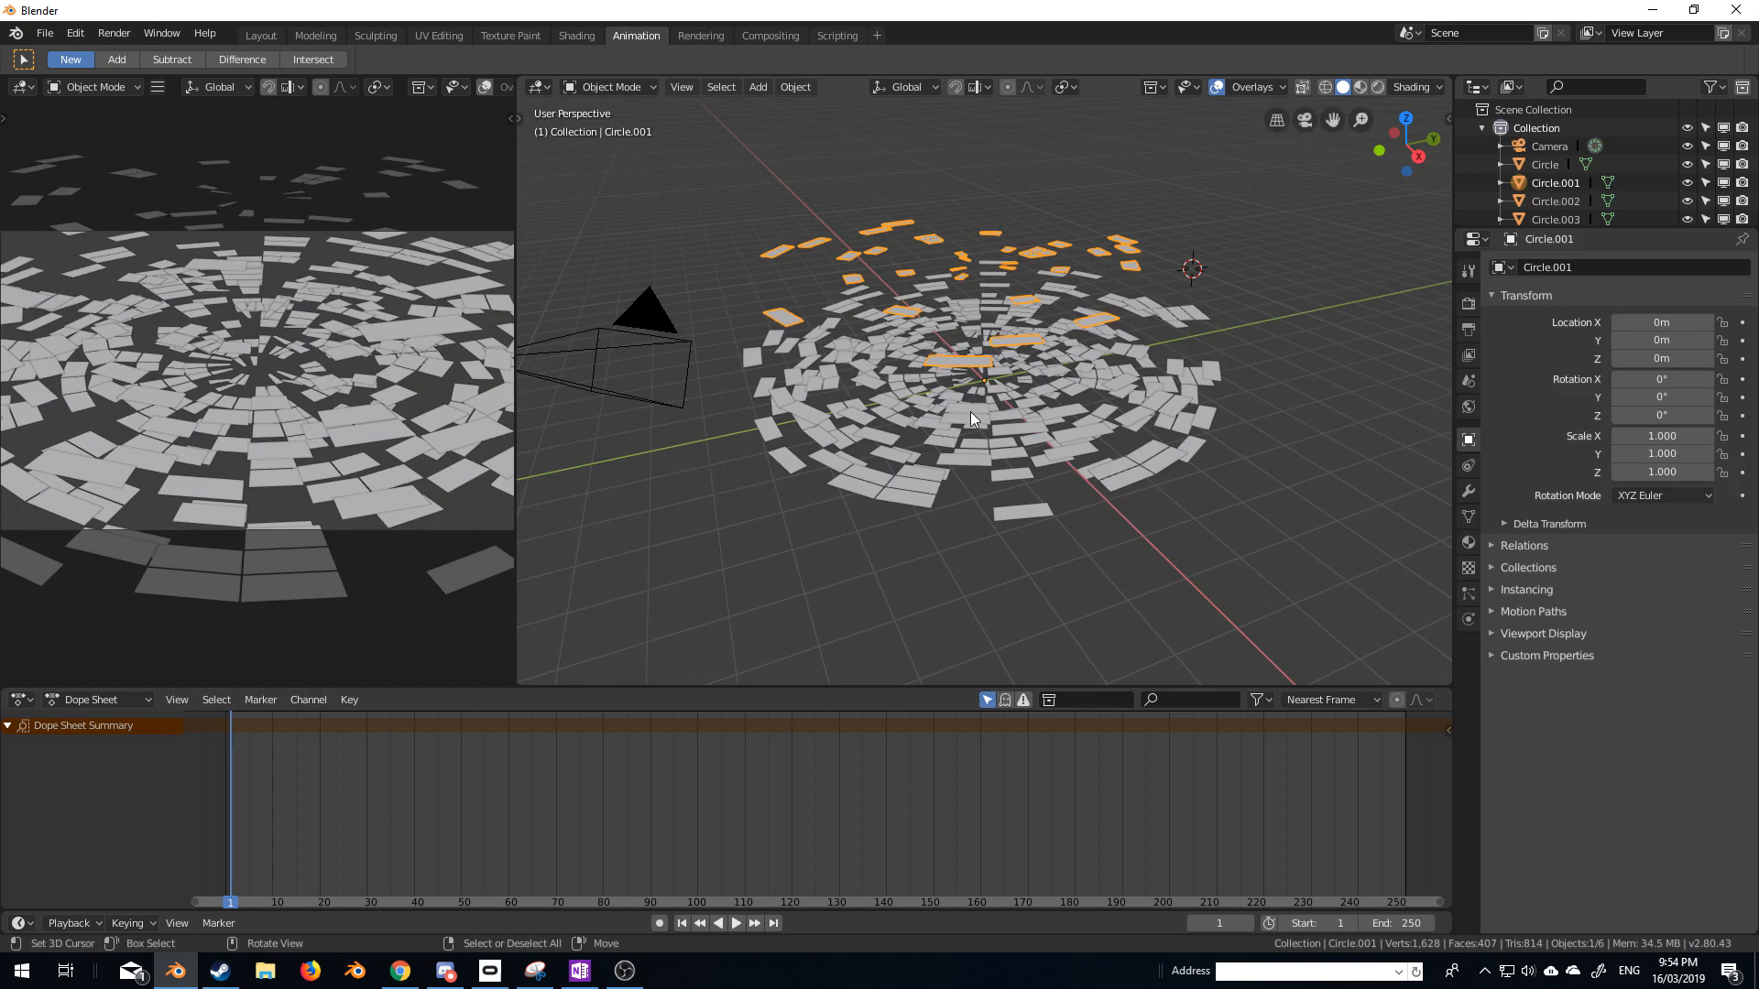
key(i)
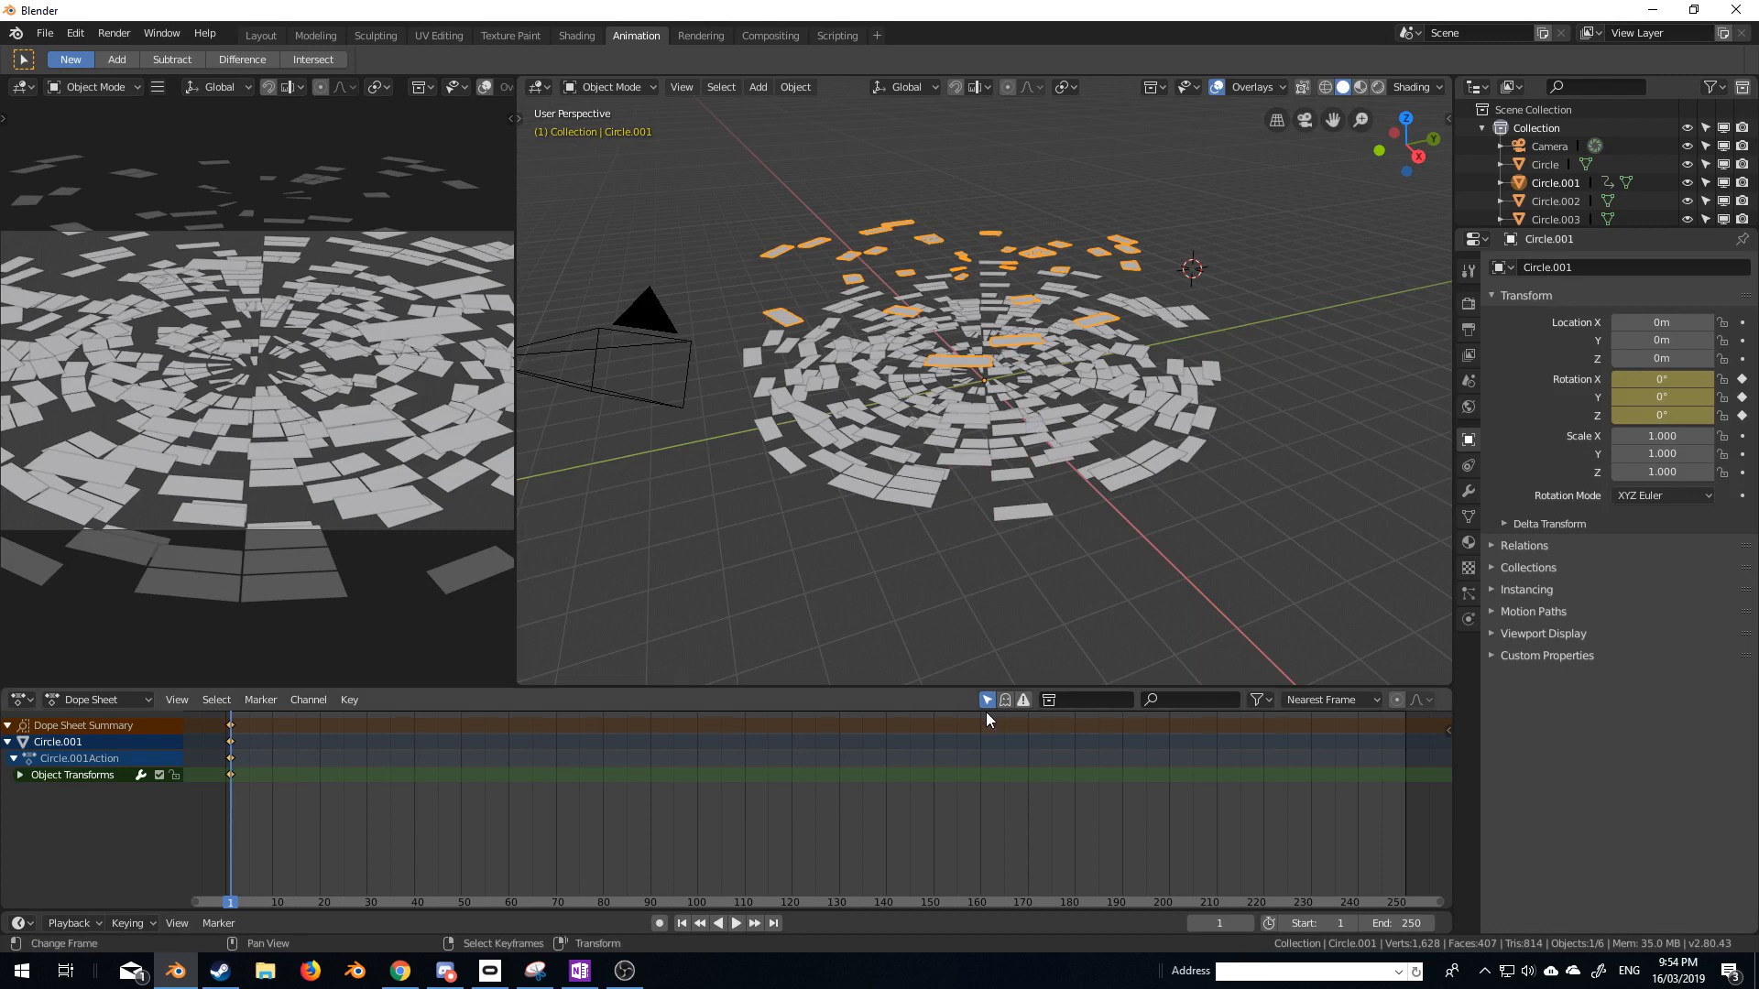
mouse_move(1316, 709)
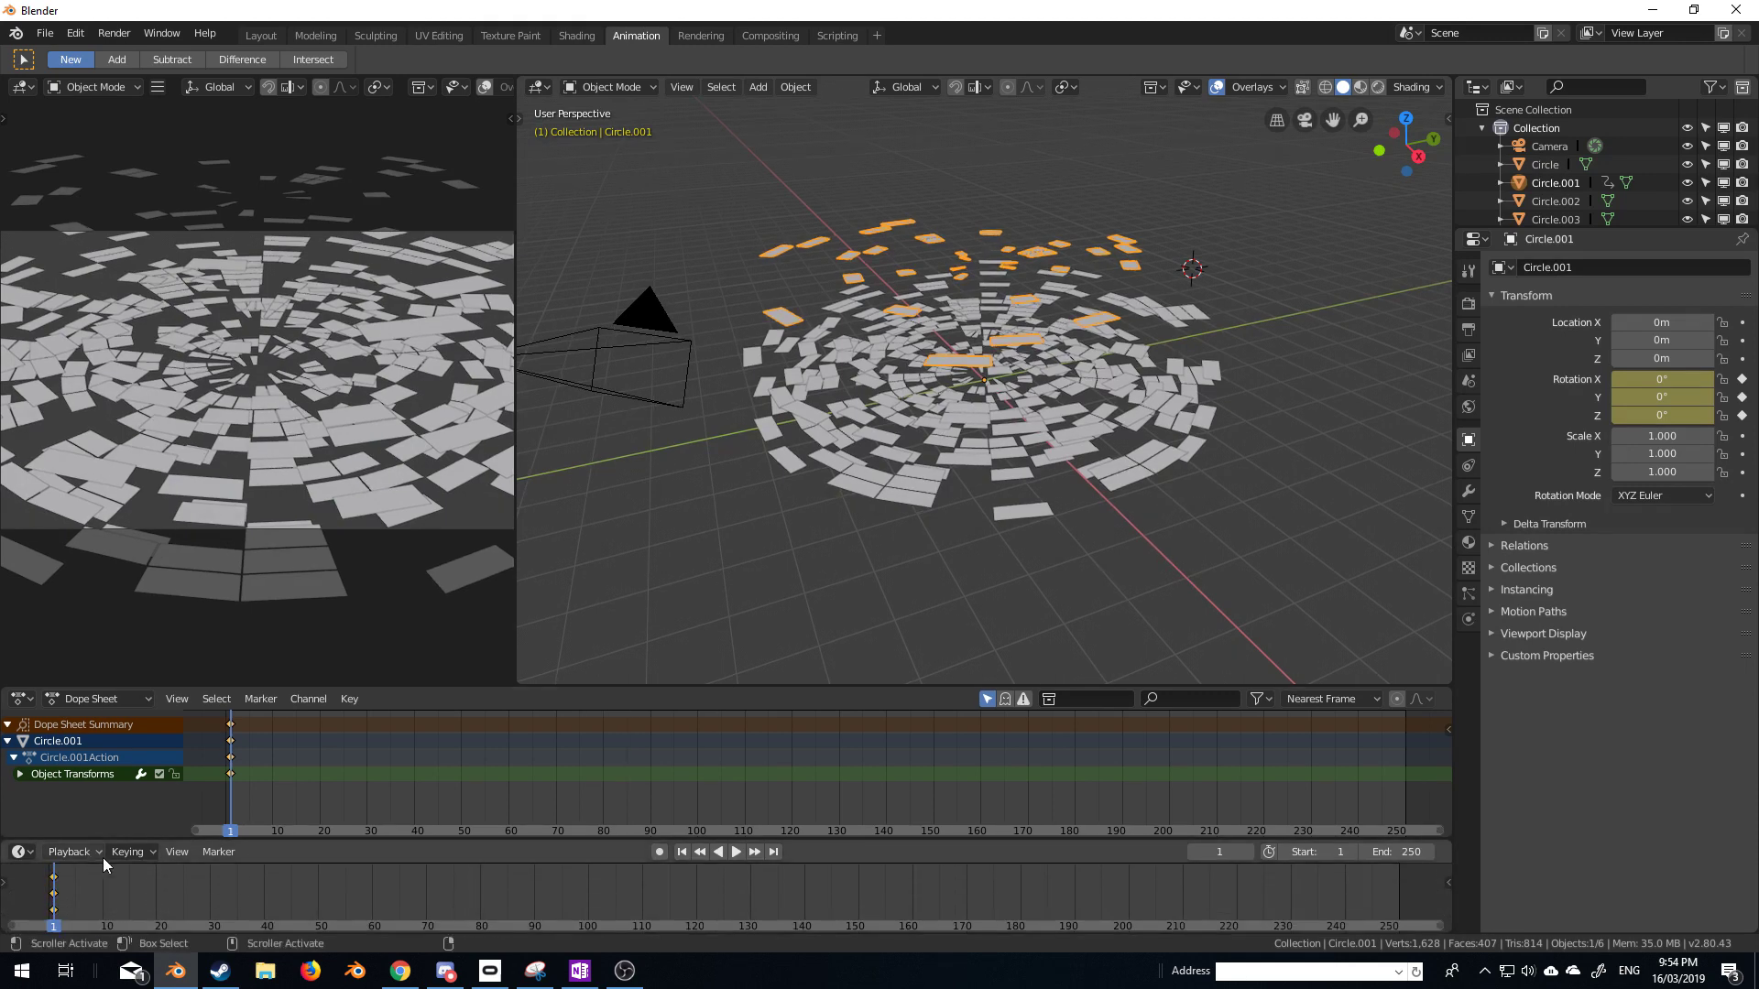
Make Rotation the active keying set.
click(129, 851)
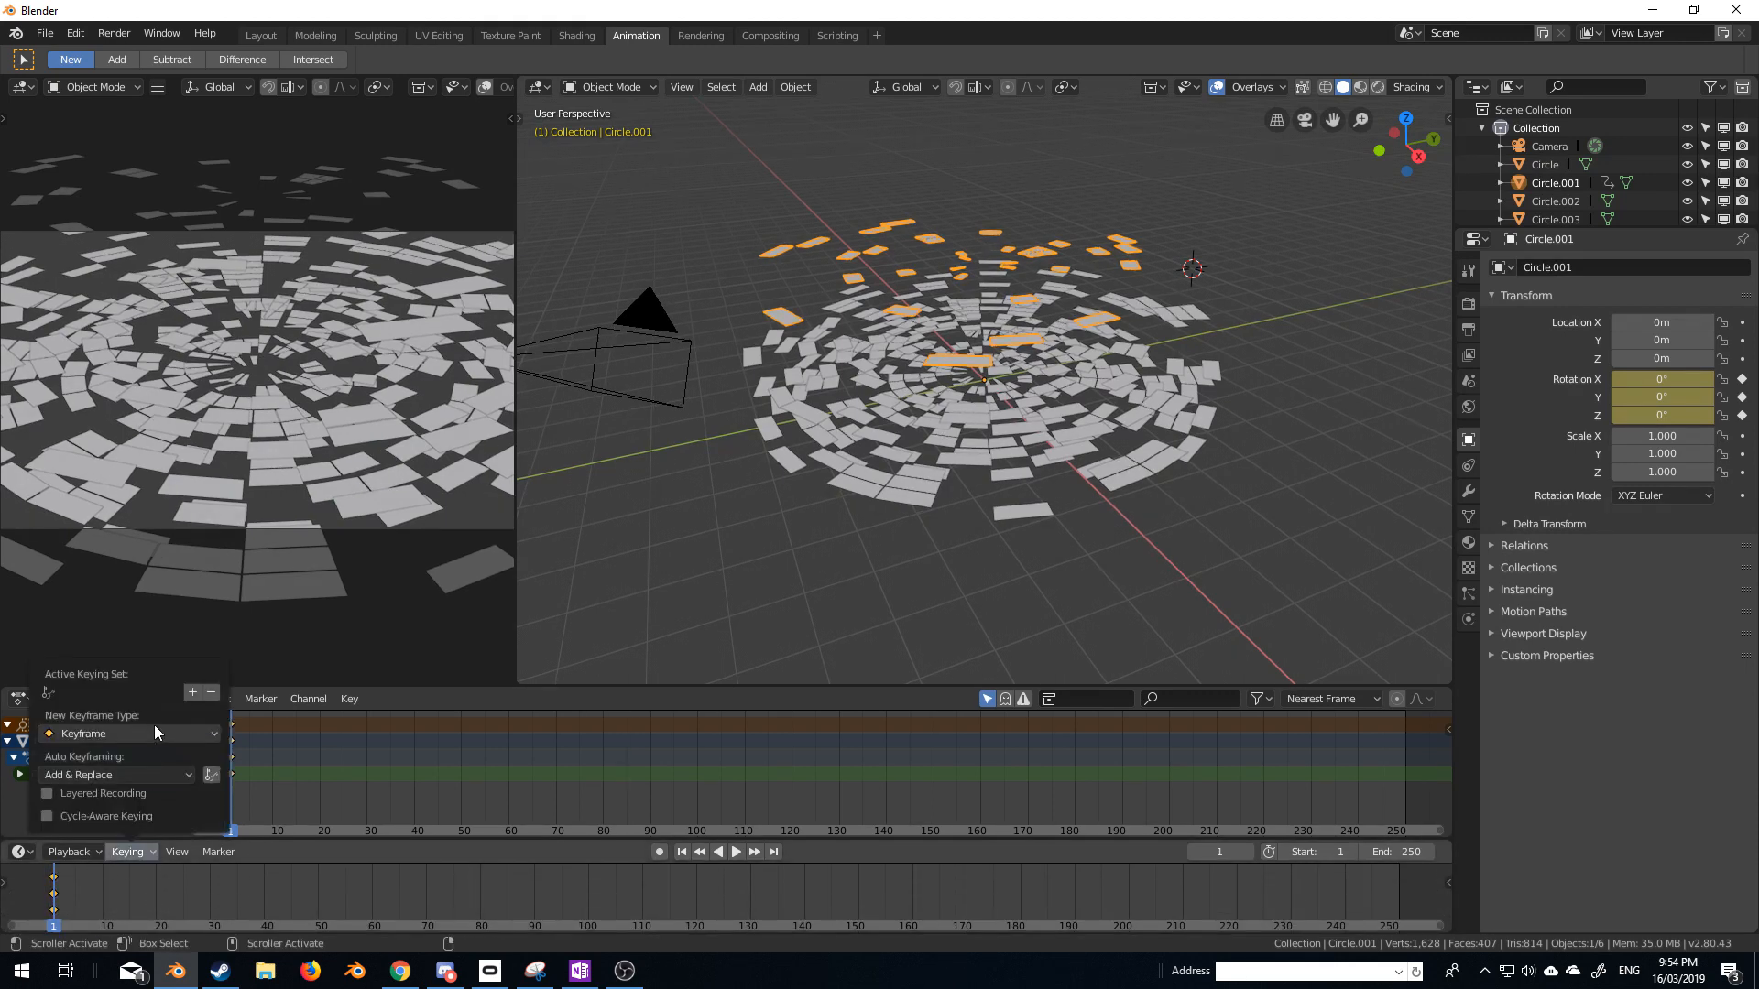
click(110, 692)
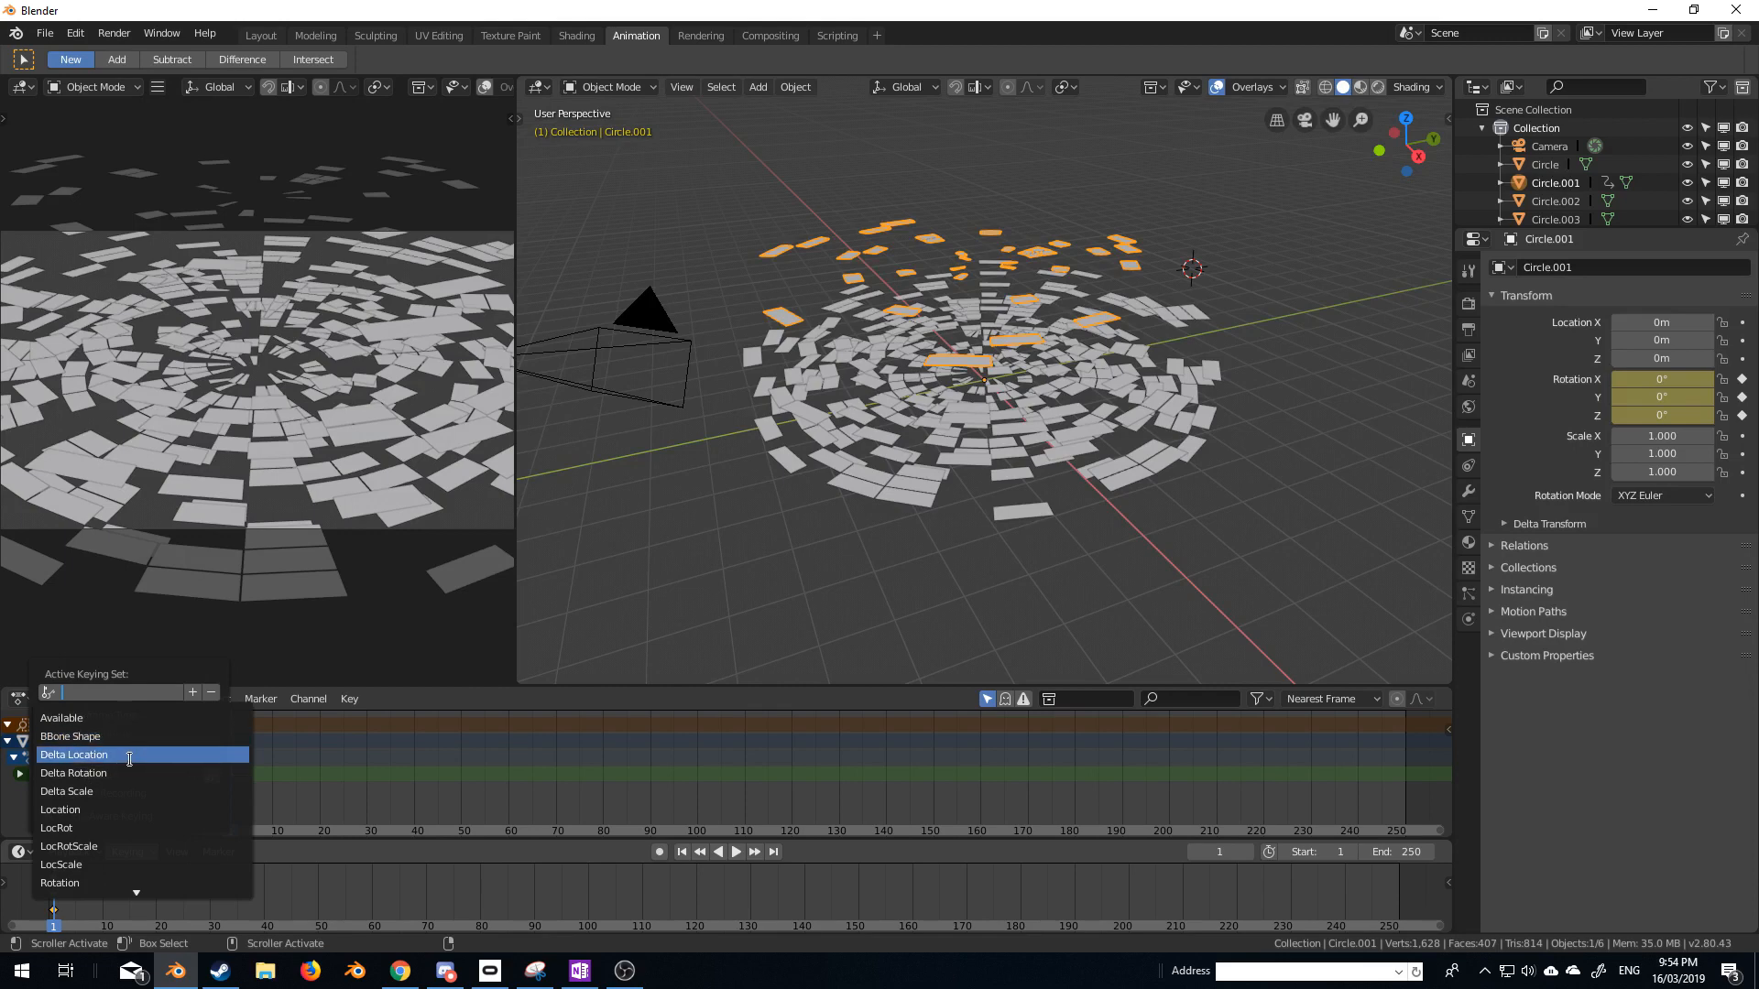
click(61, 881)
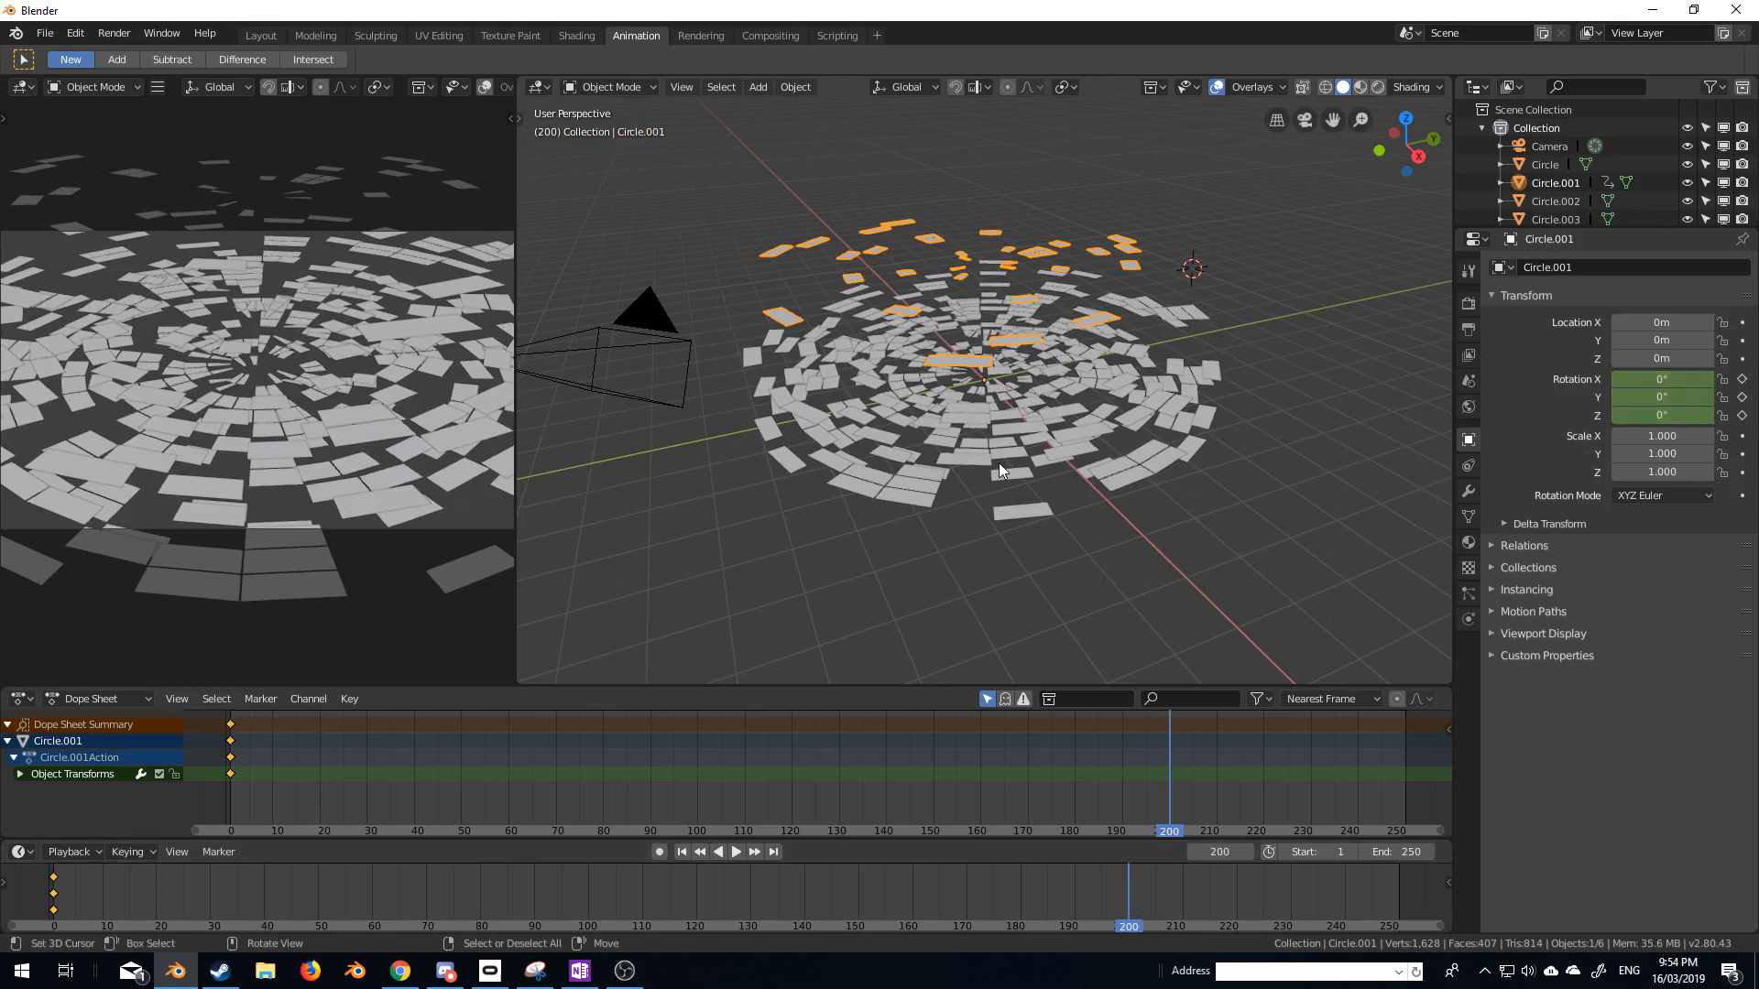
Rotate Circle.001 8° around Z and keyframe it at frame 200.
key(r)
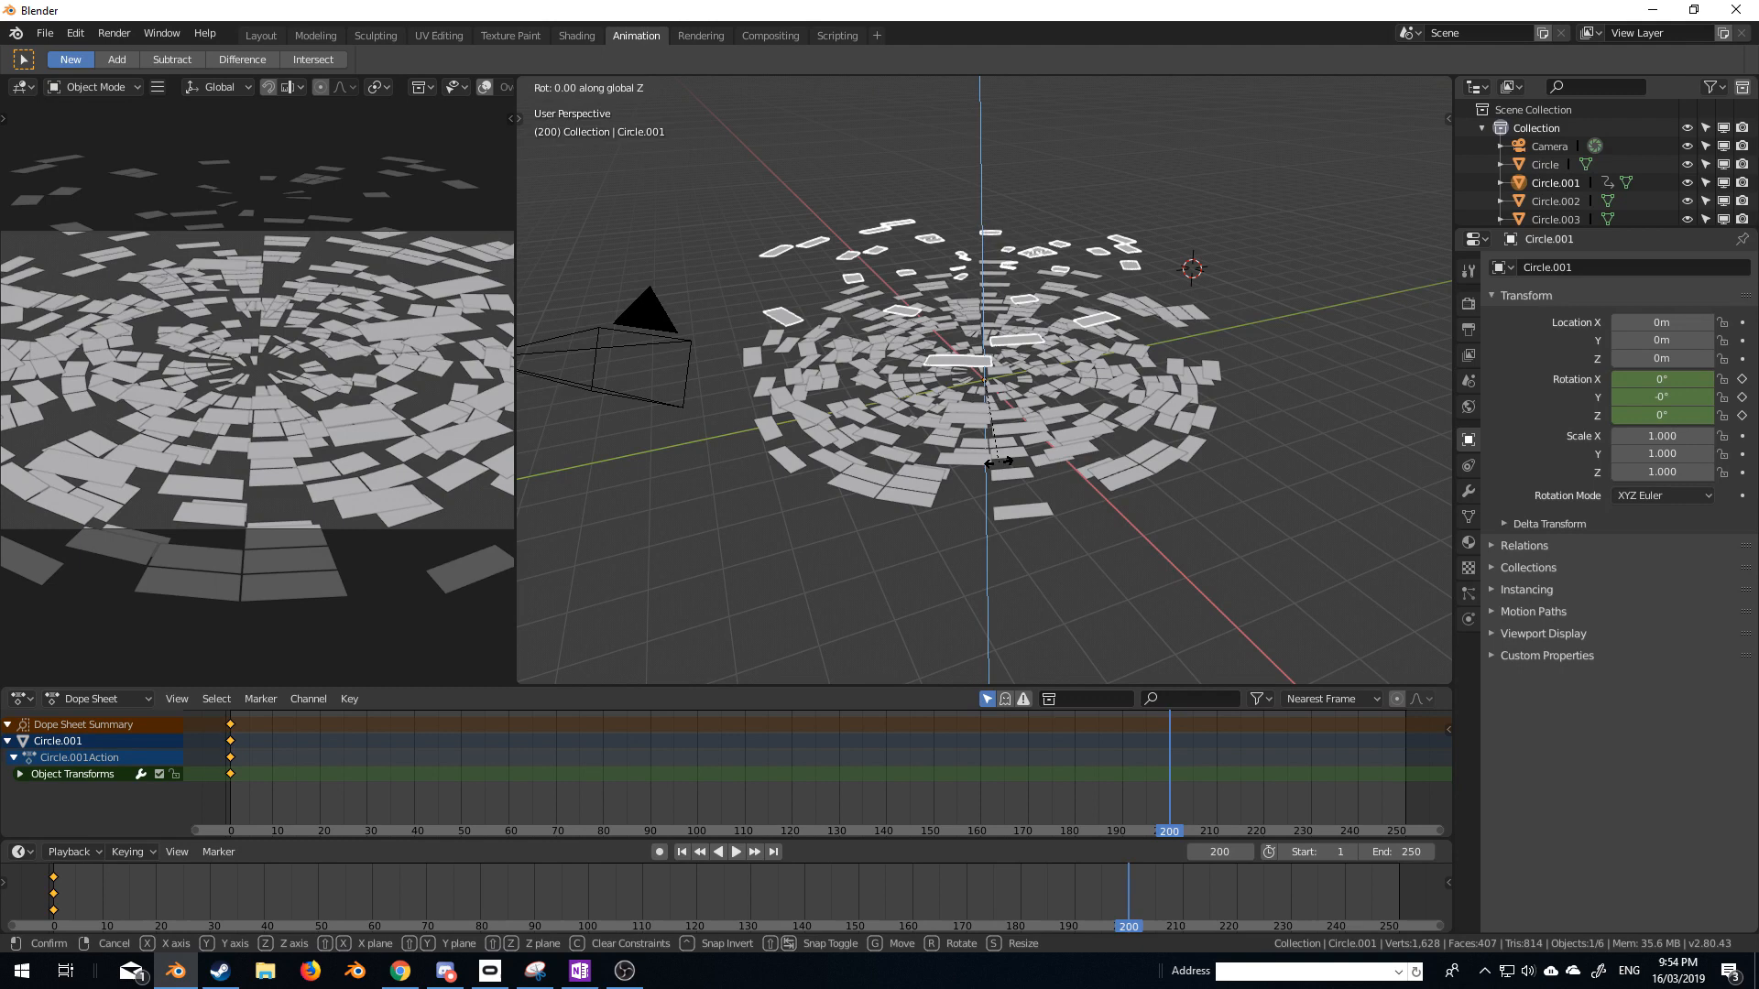
mouse_move(1001, 459)
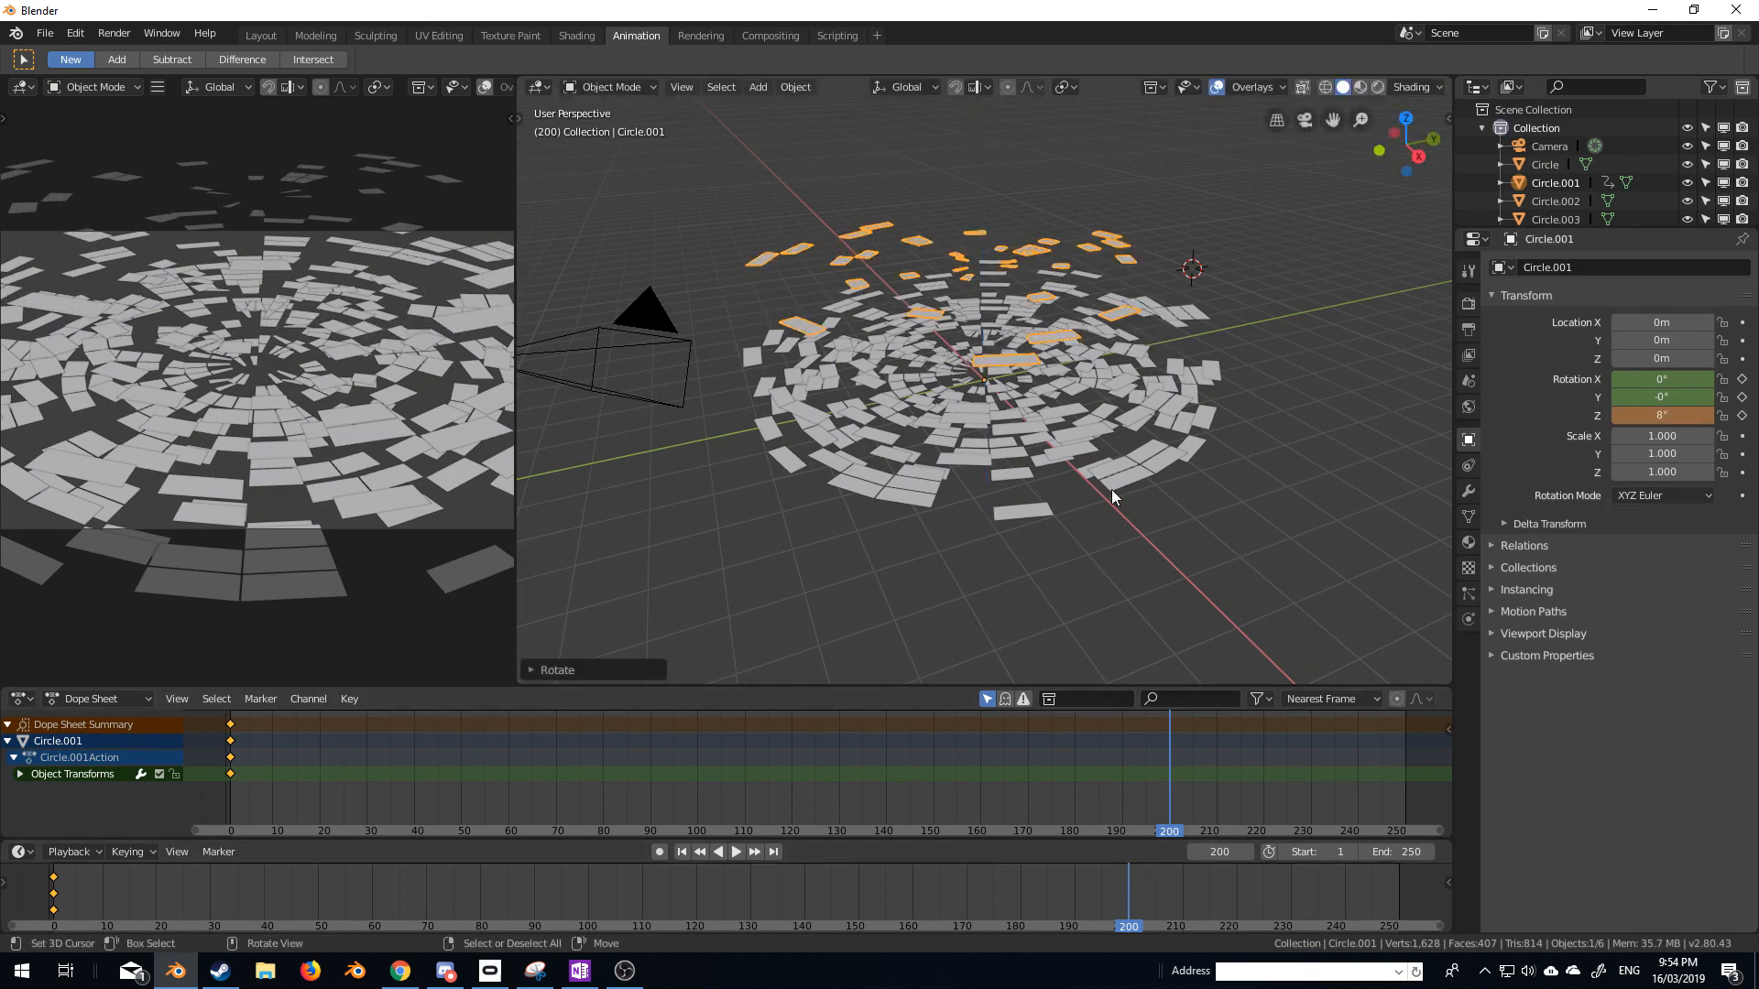
key(I)
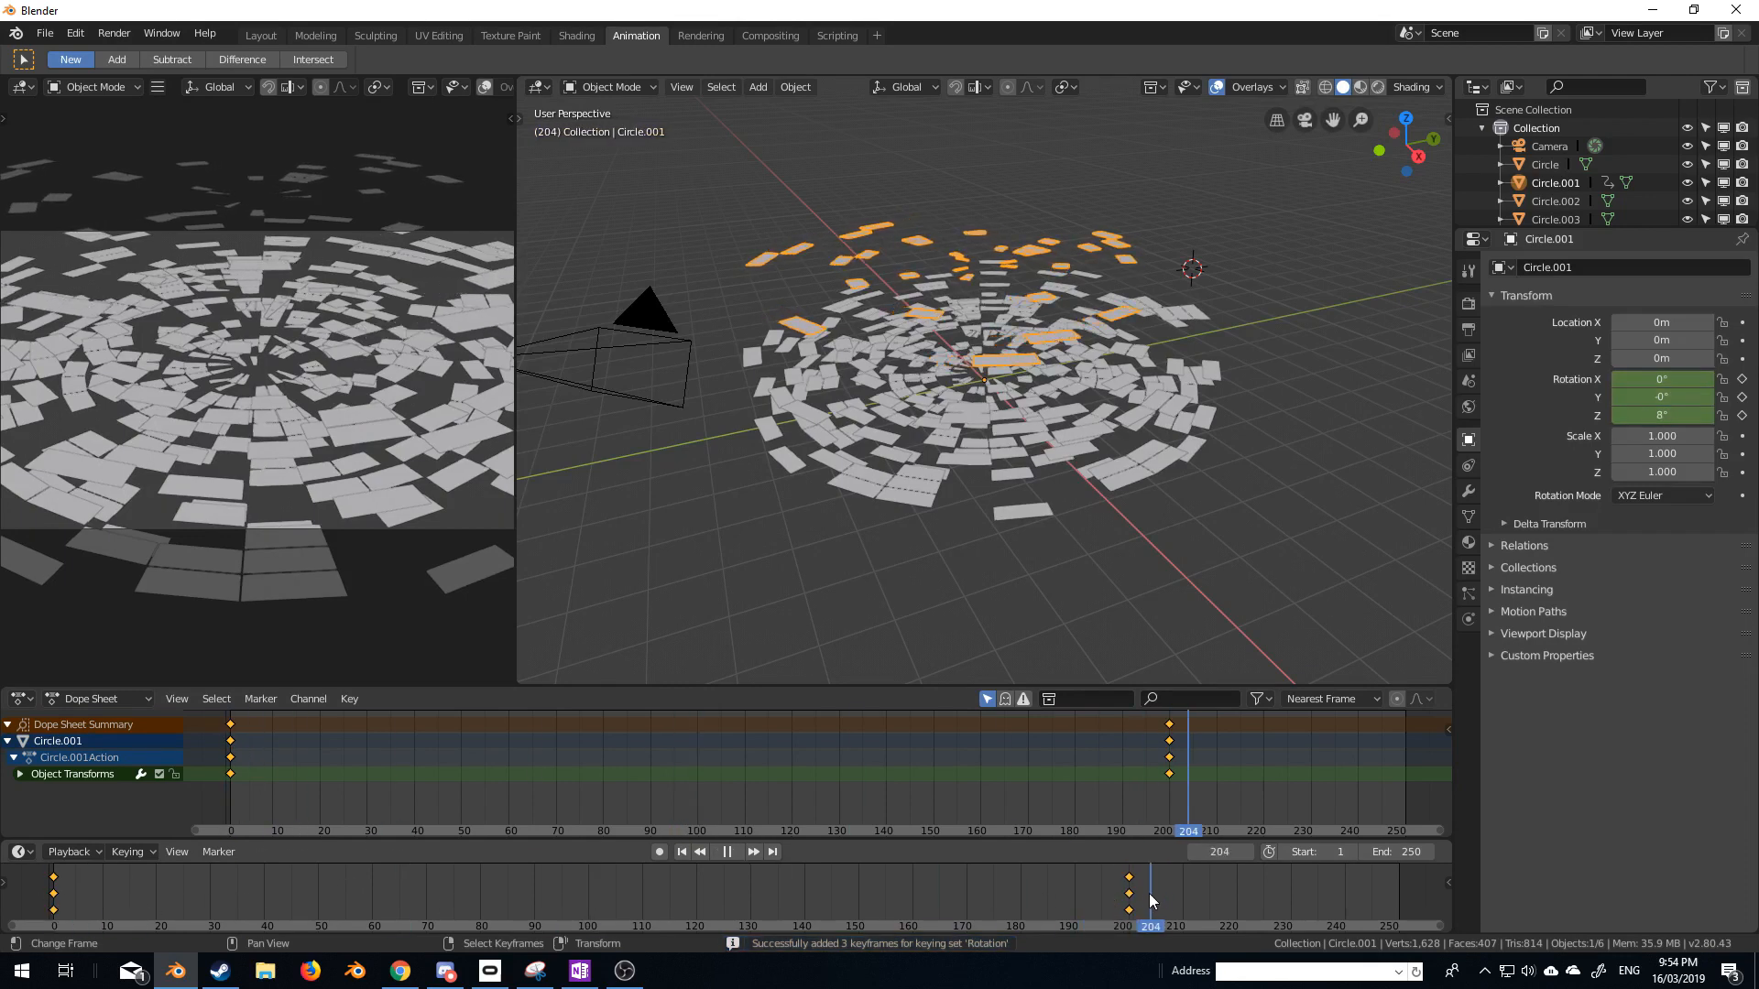
click(1147, 902)
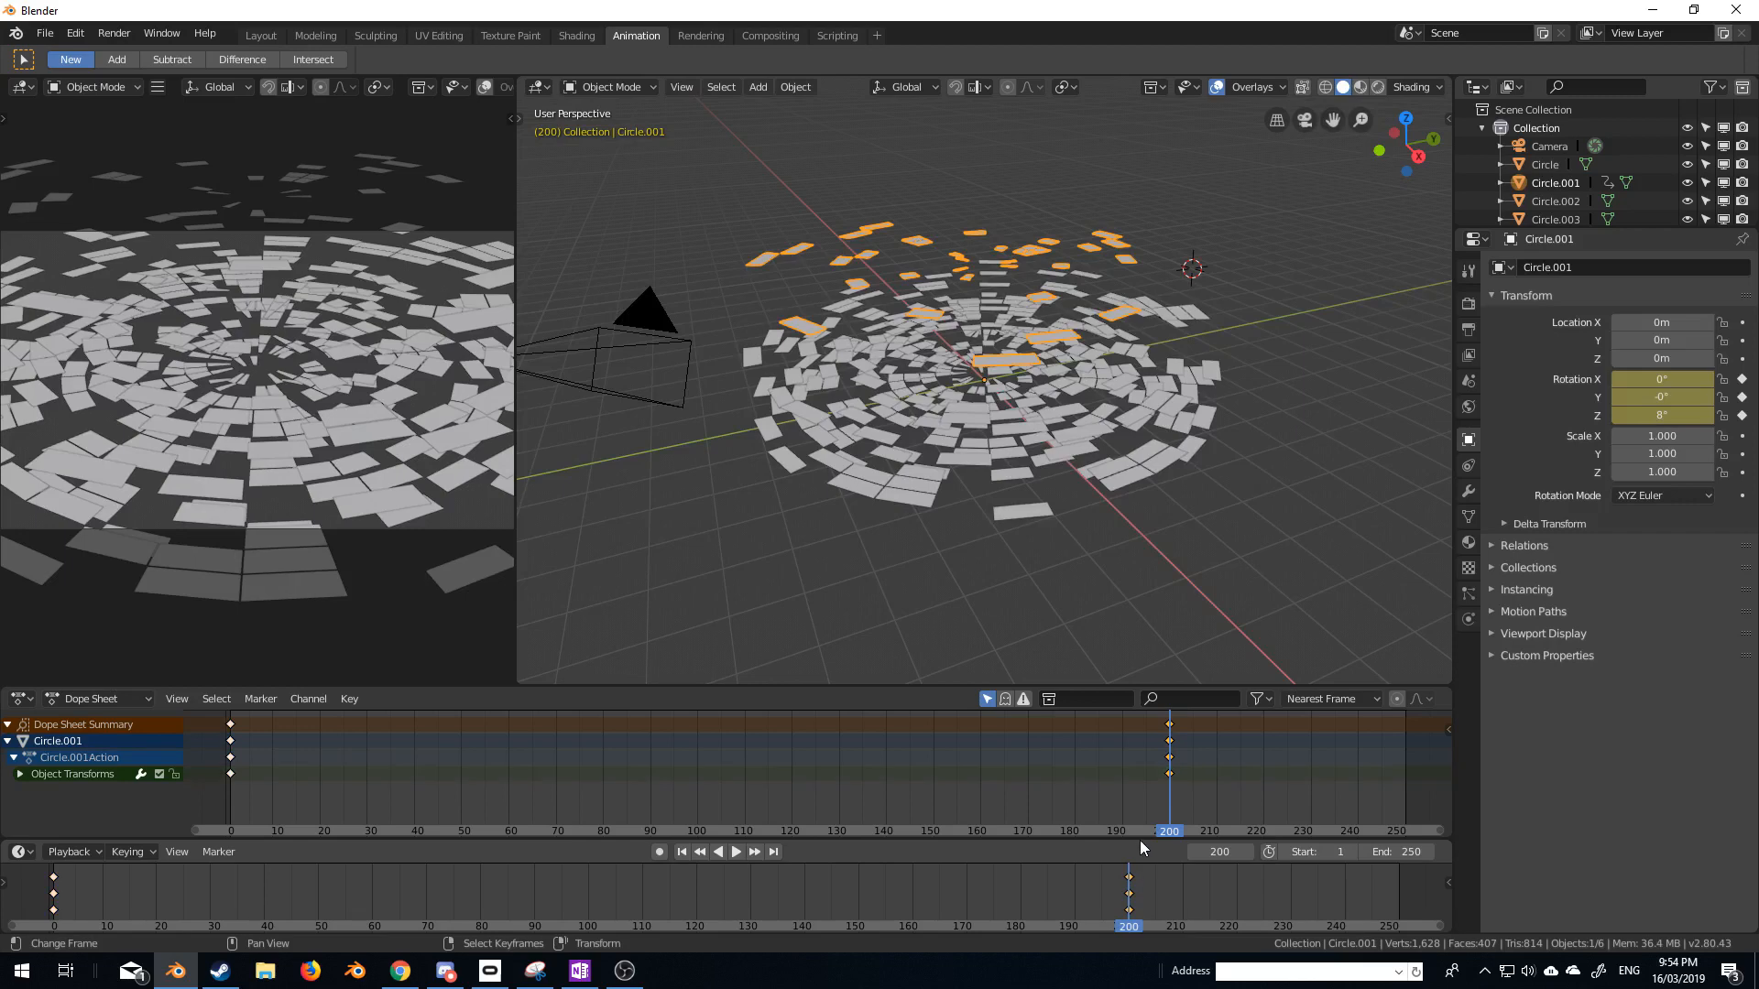
mouse_move(1356, 498)
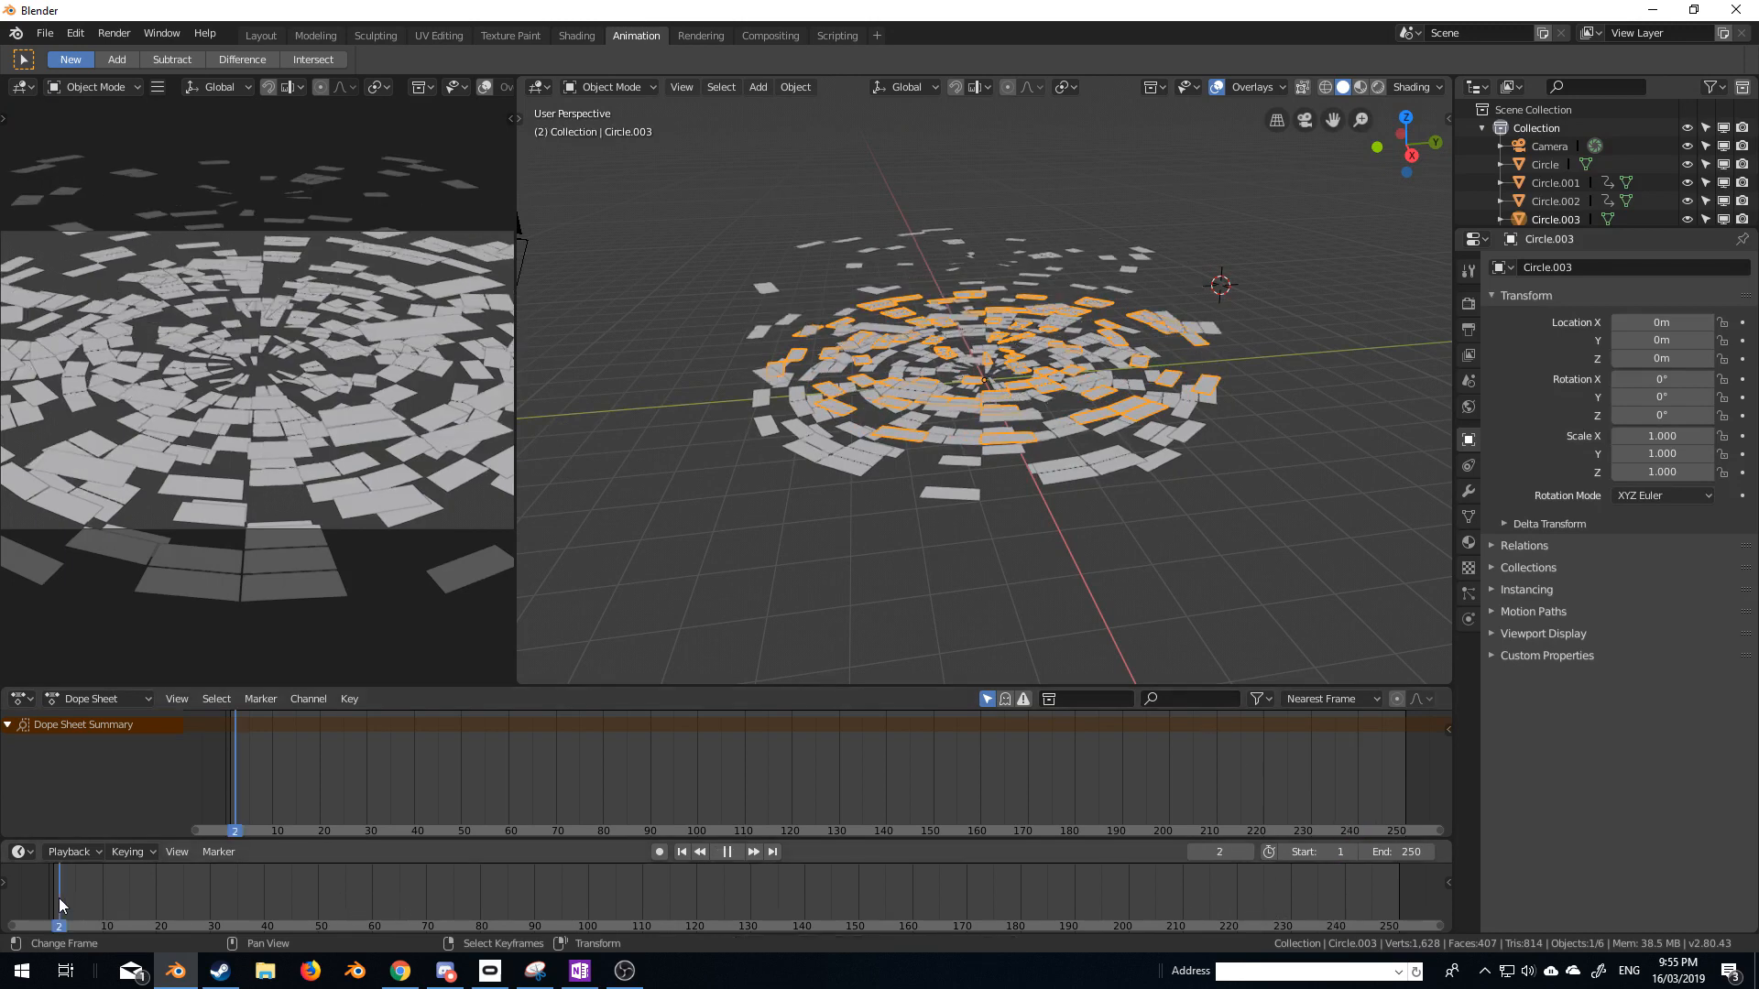
At frame 220 set Circle.003's Z rotation to -500° and keyframe it.
click(726, 852)
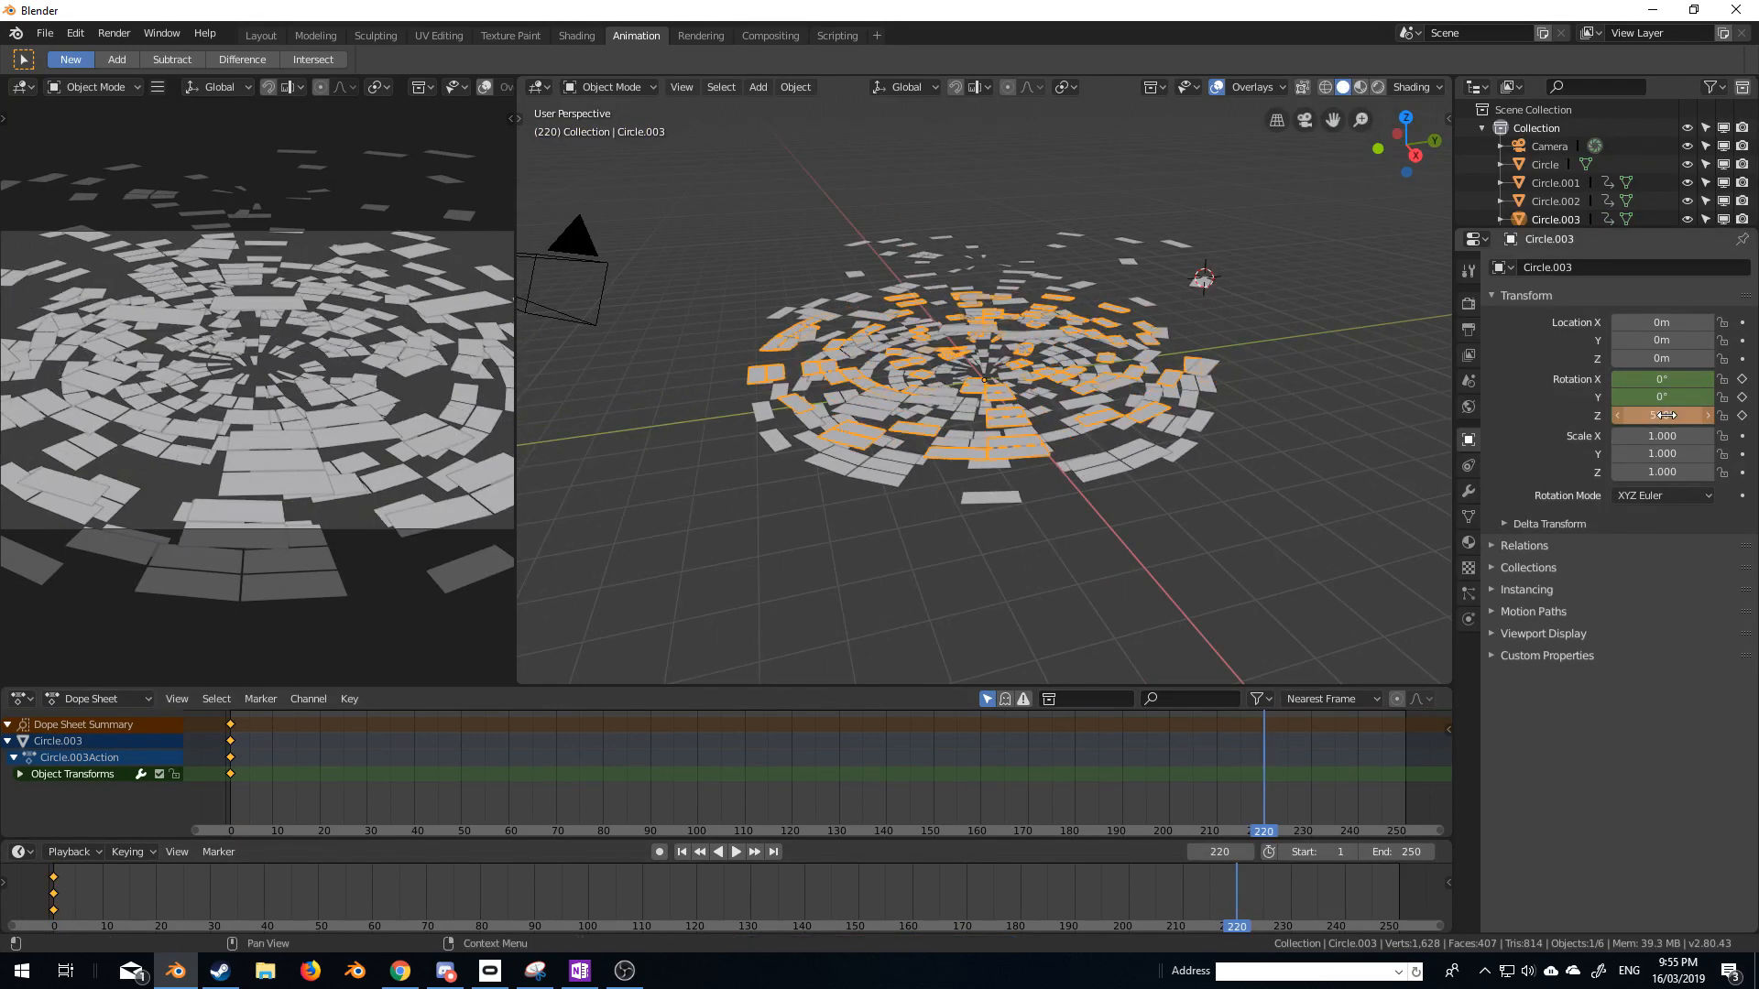
drag(1660, 416, 1706, 416)
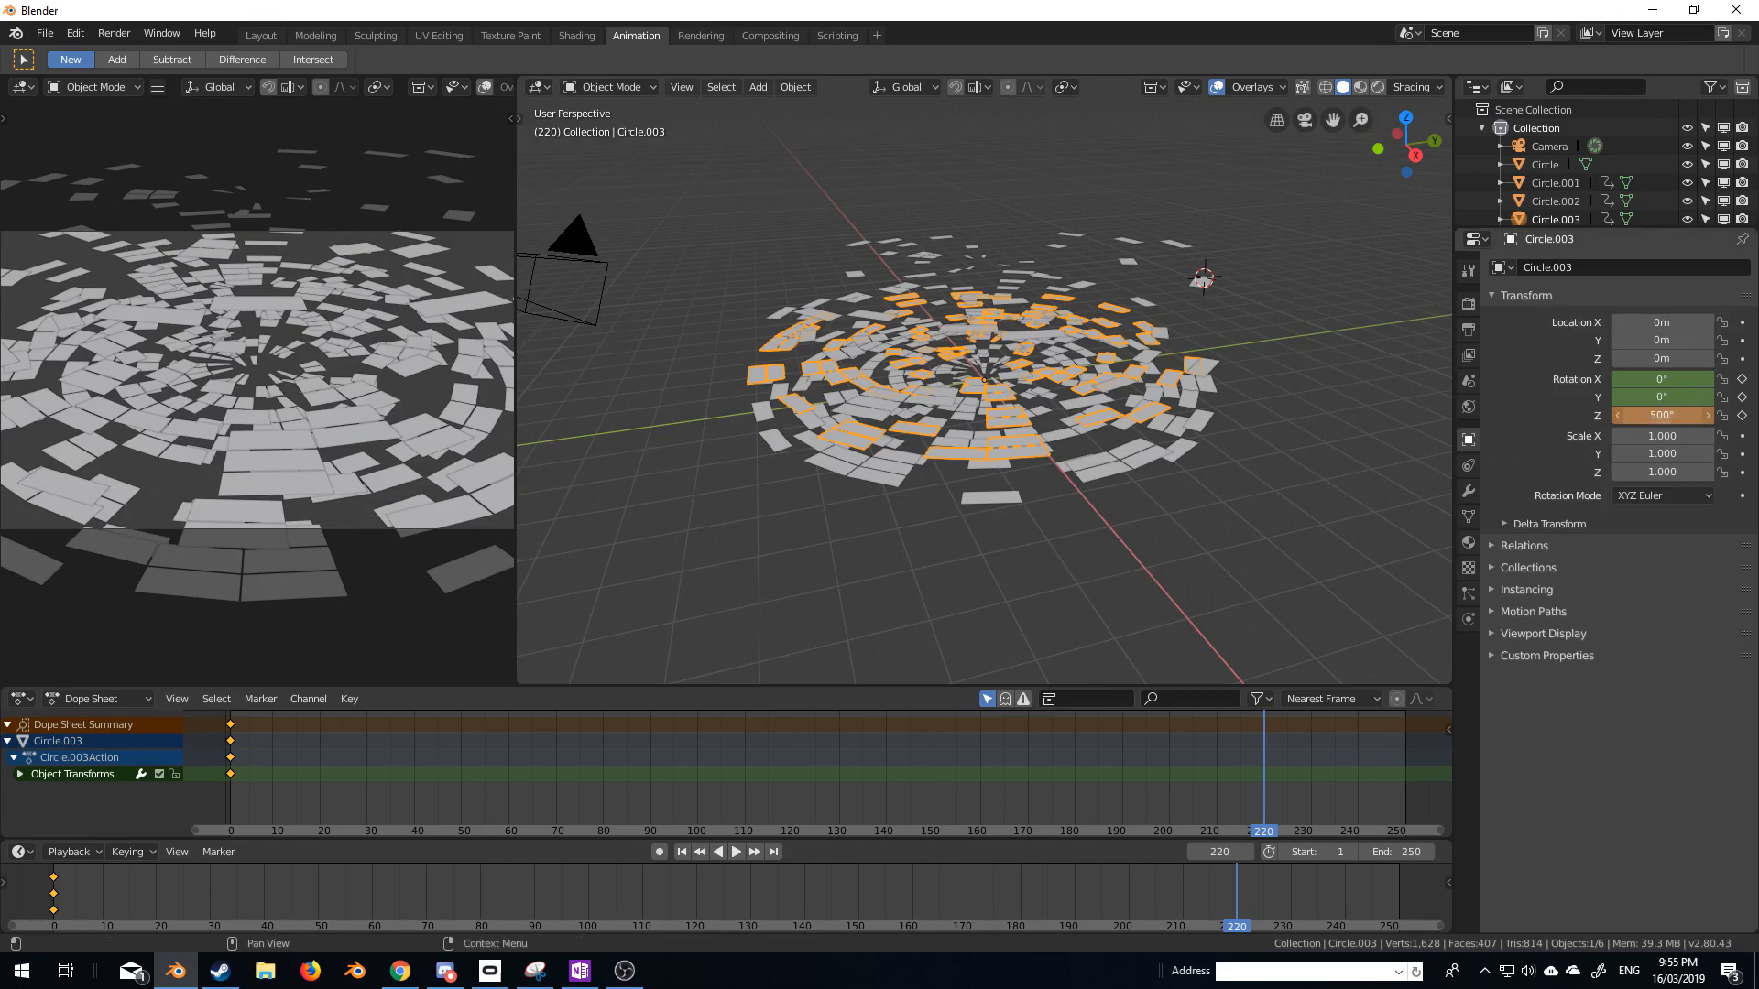
double_click(1660, 414)
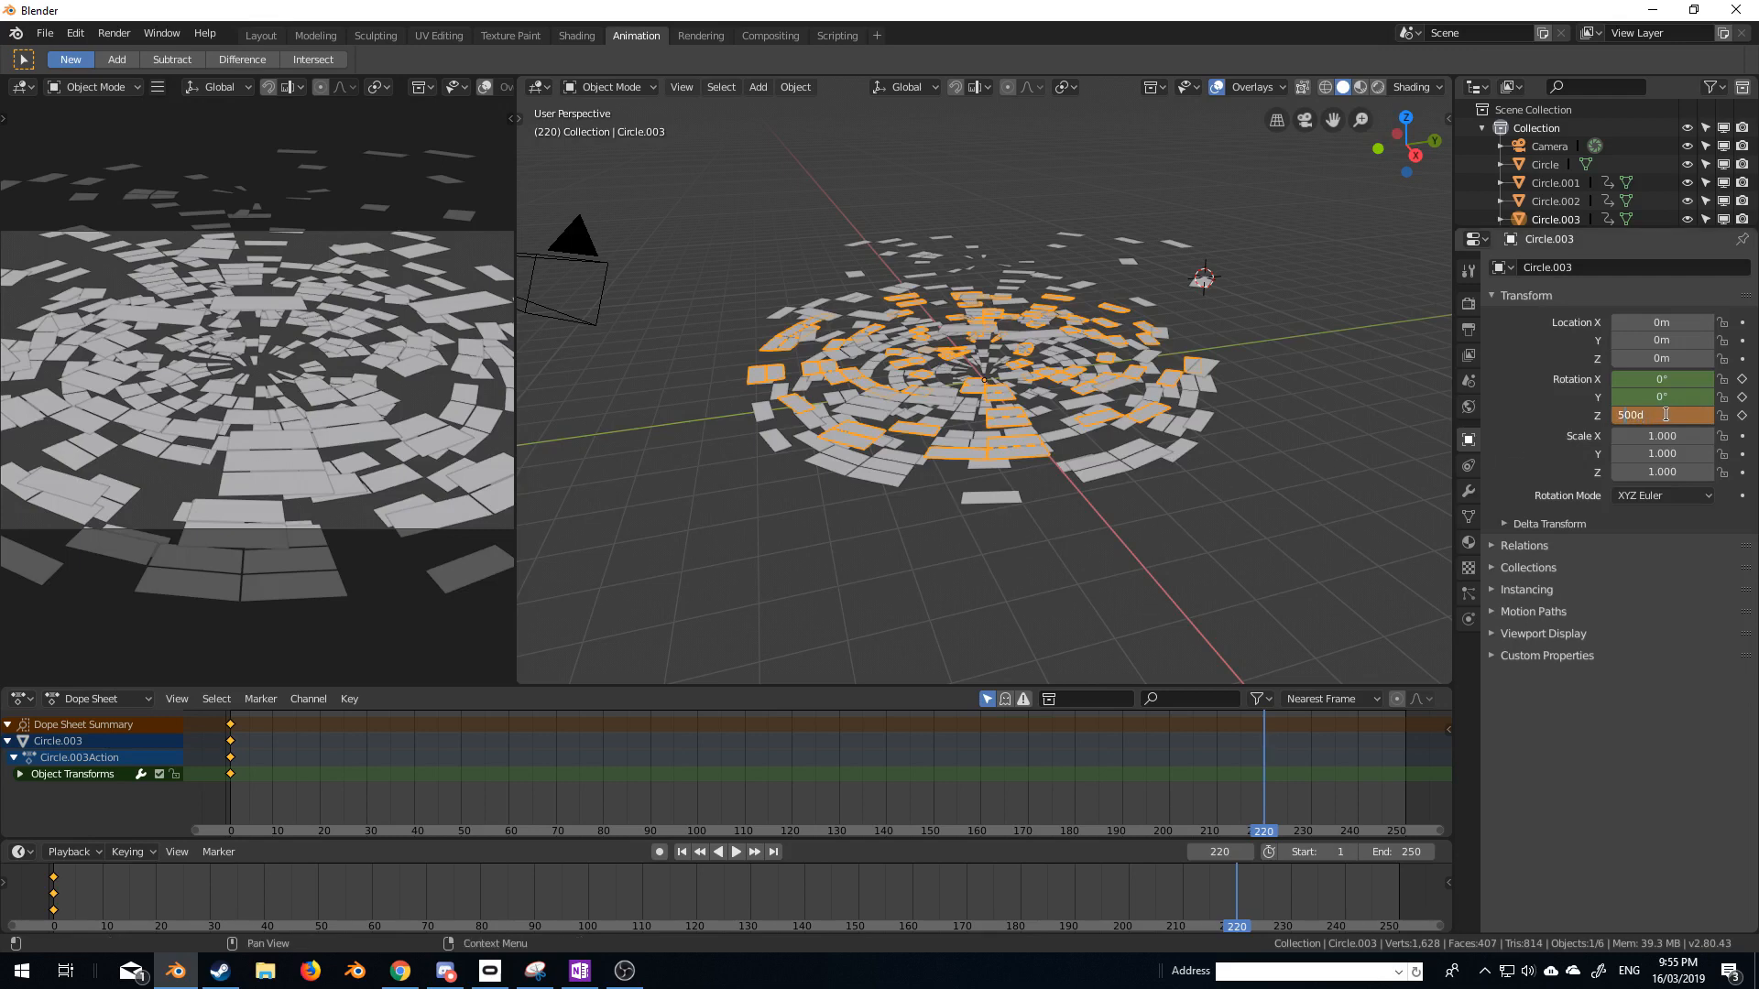
text(-500)
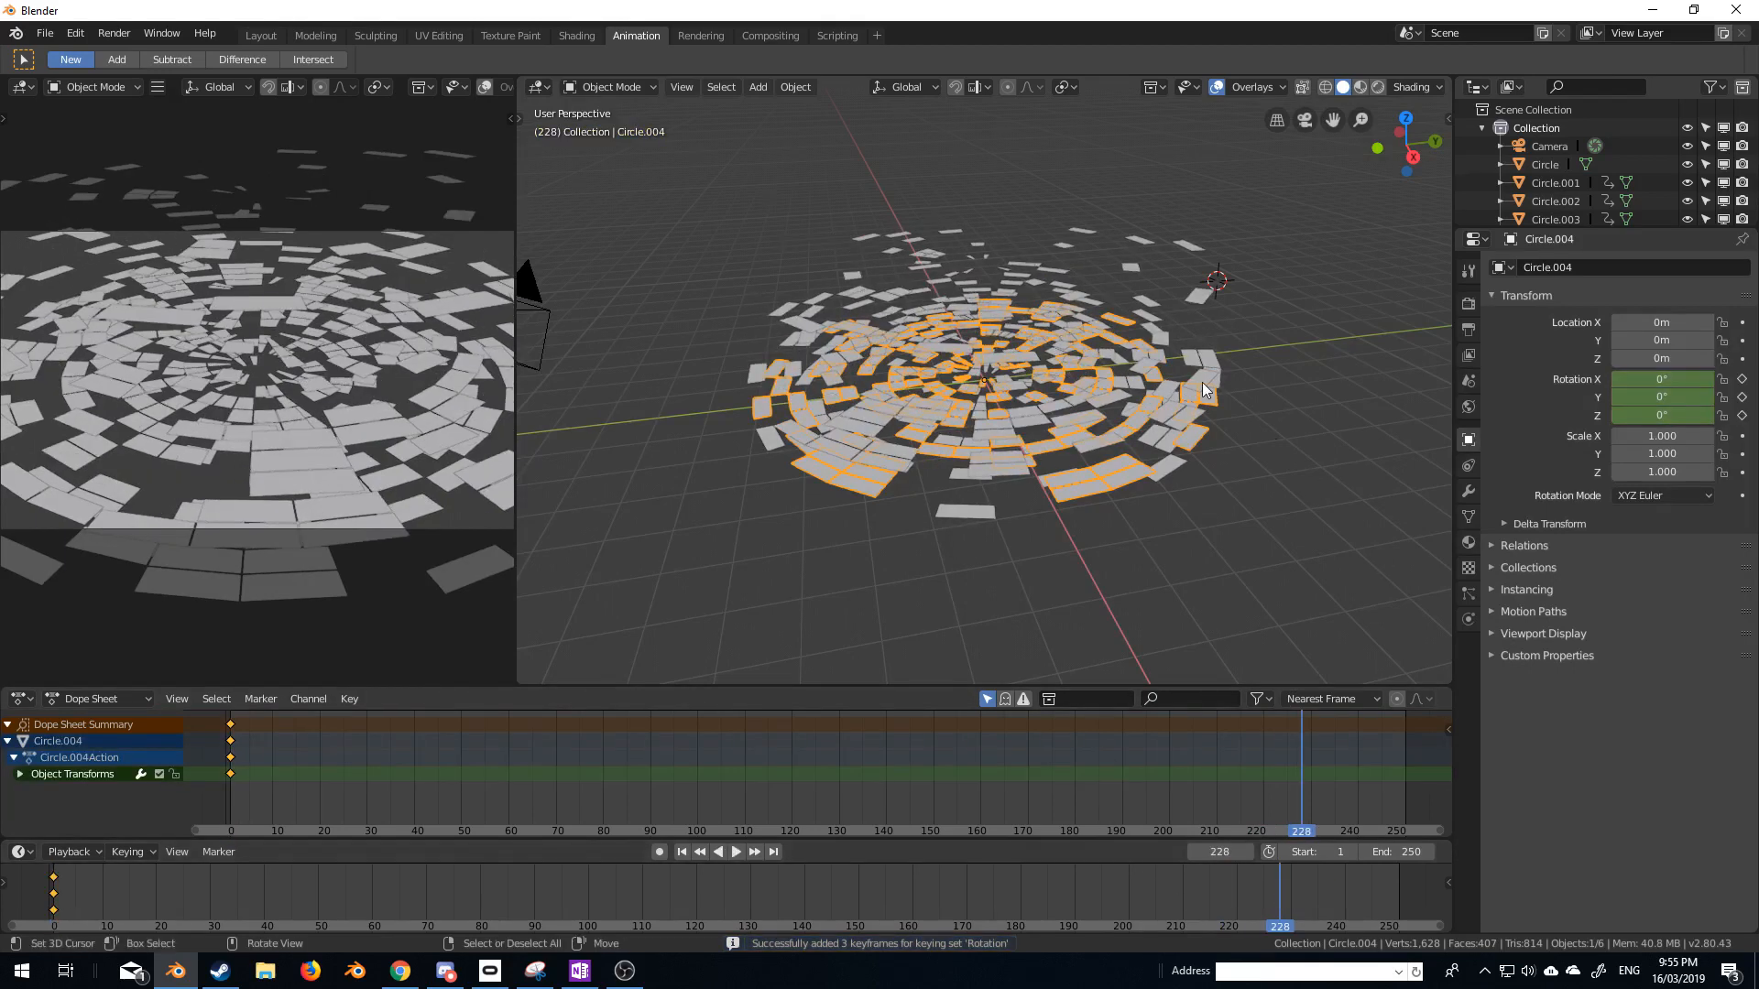
mouse_move(1661, 377)
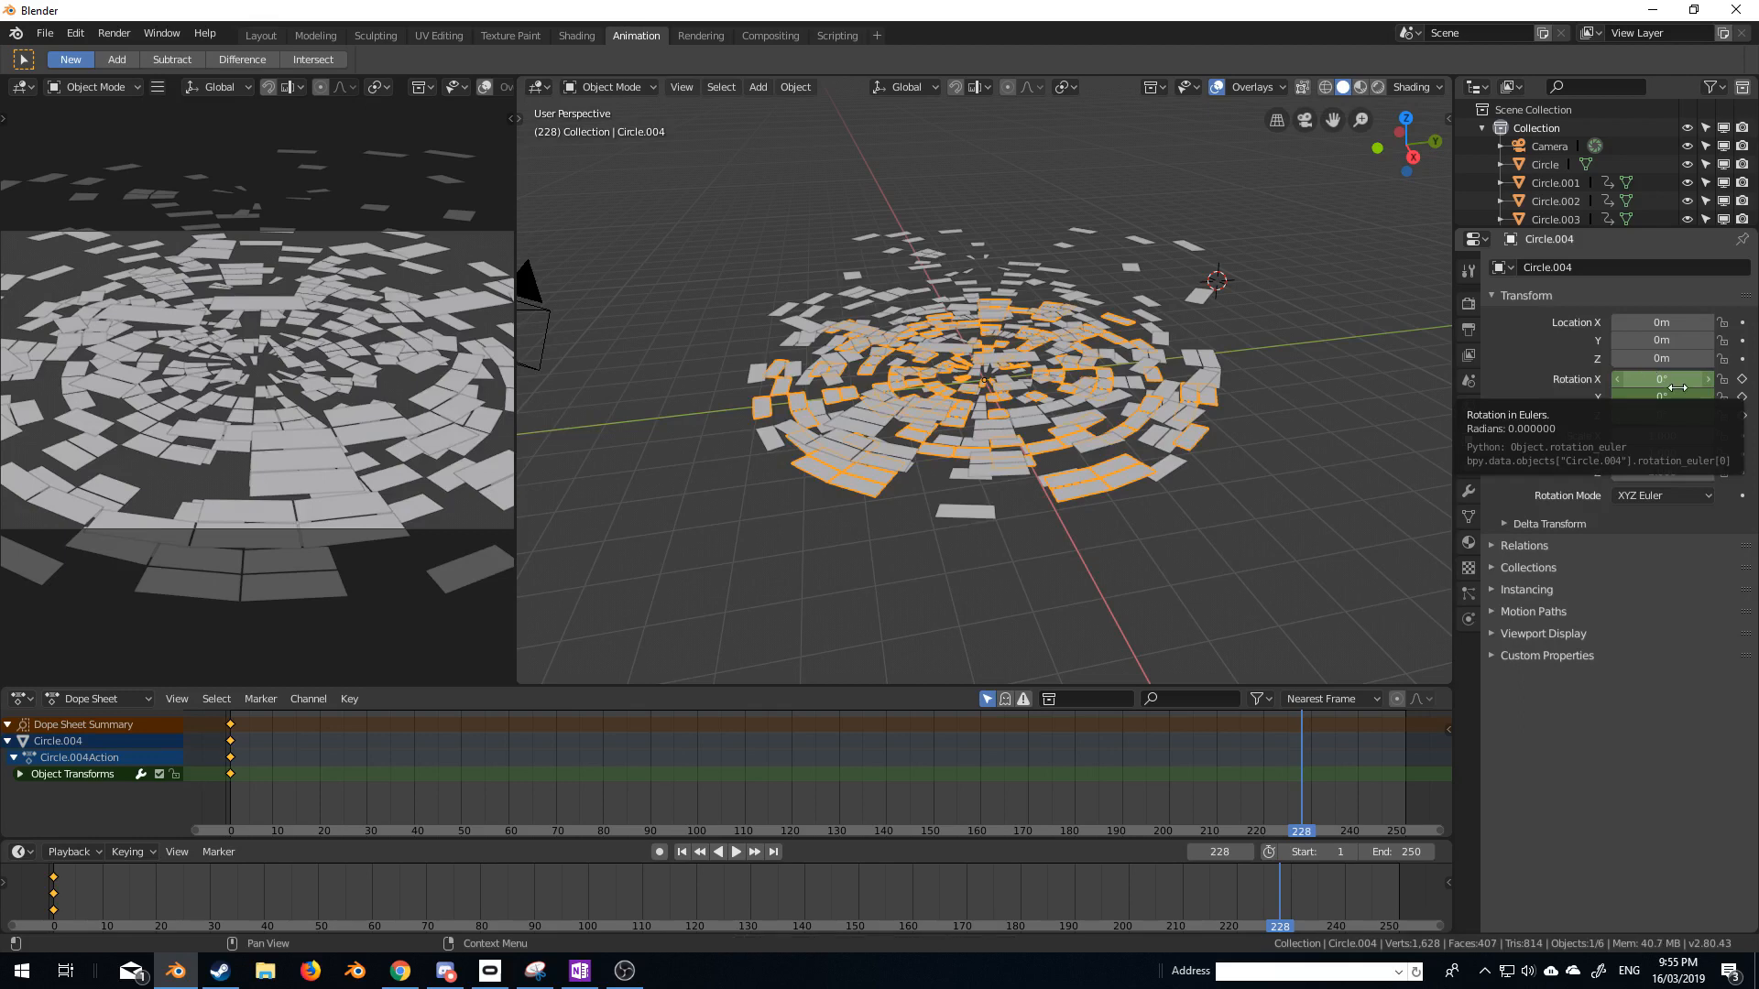
Set Circle.004's Z rotation to -300° and keyframe it.
click(1660, 414)
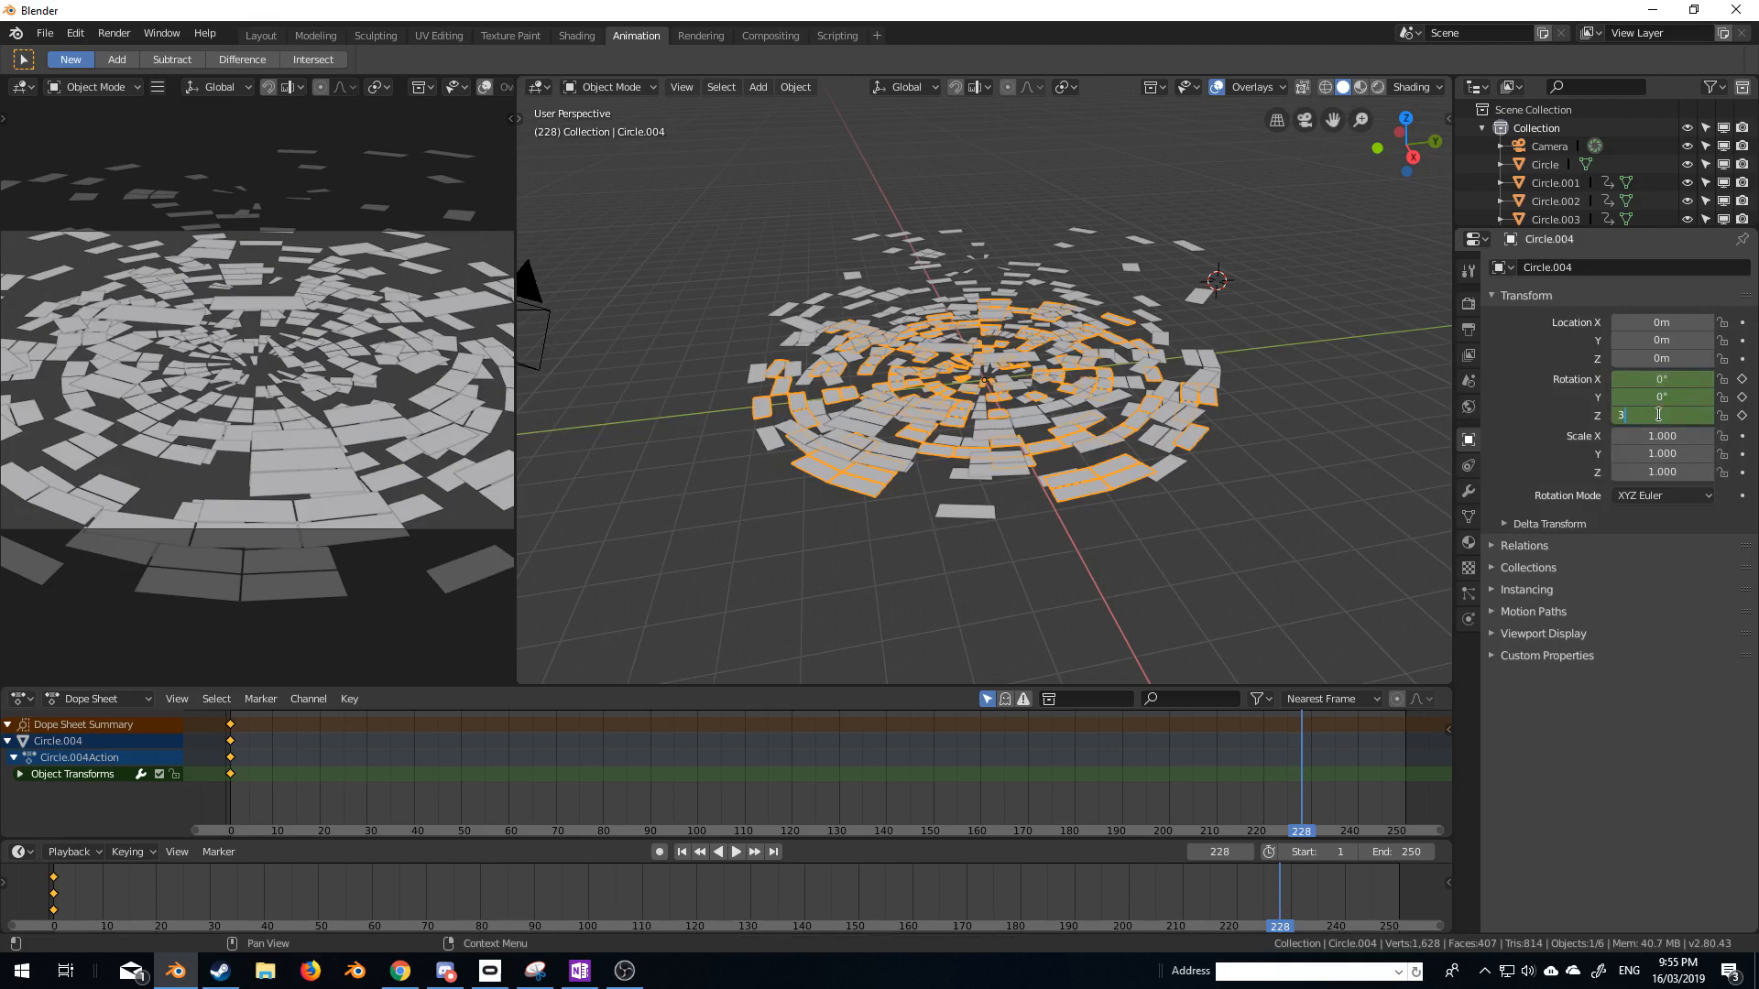
text(300d)
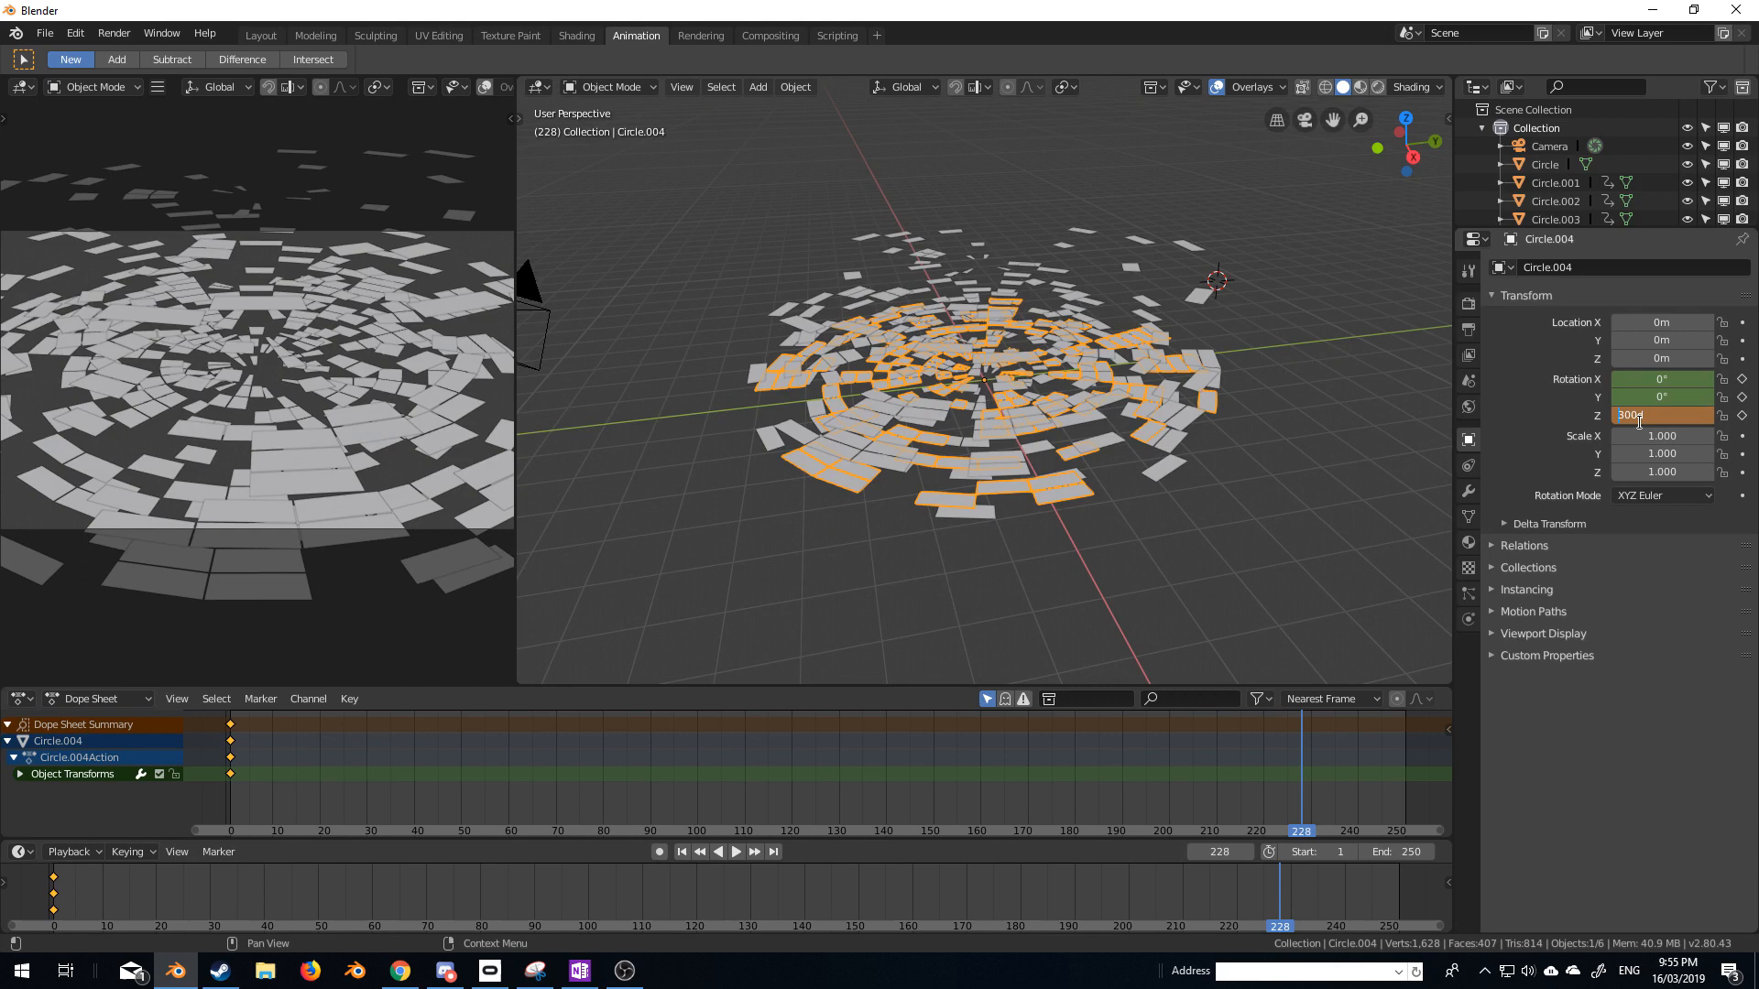
text(-300)
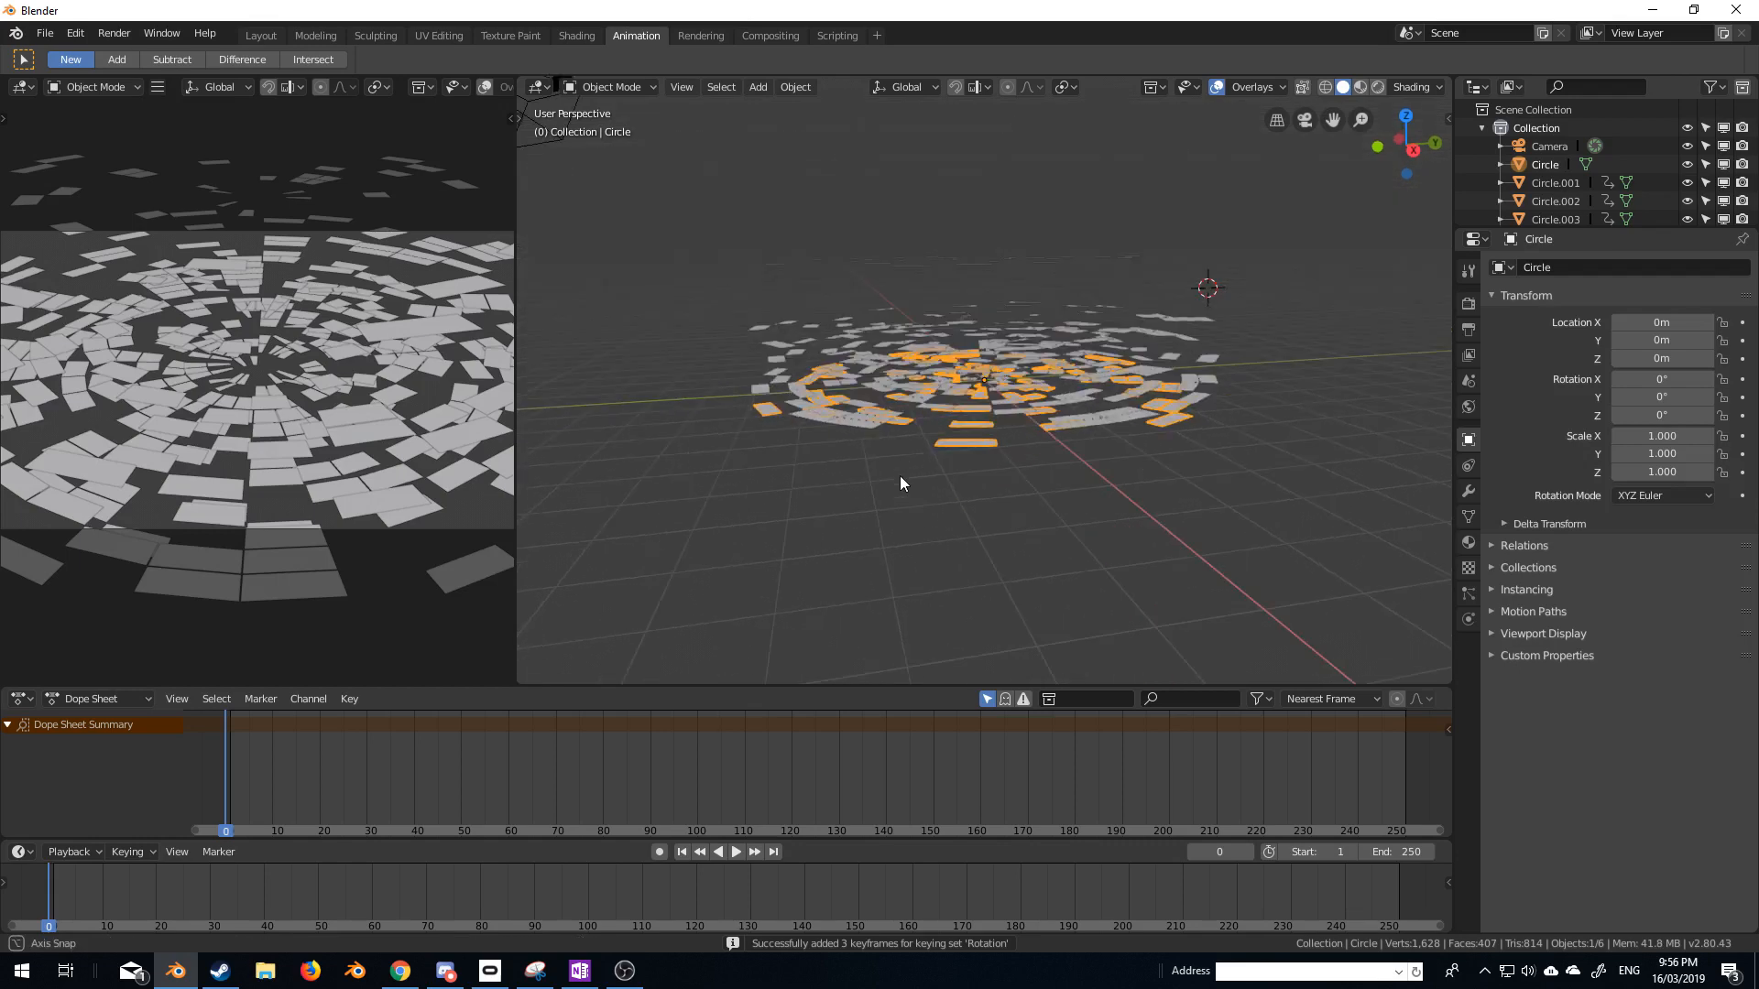
Keyframe the base Circle to reach 80° Z rotation at frame 230, previewing the turn.
click(735, 852)
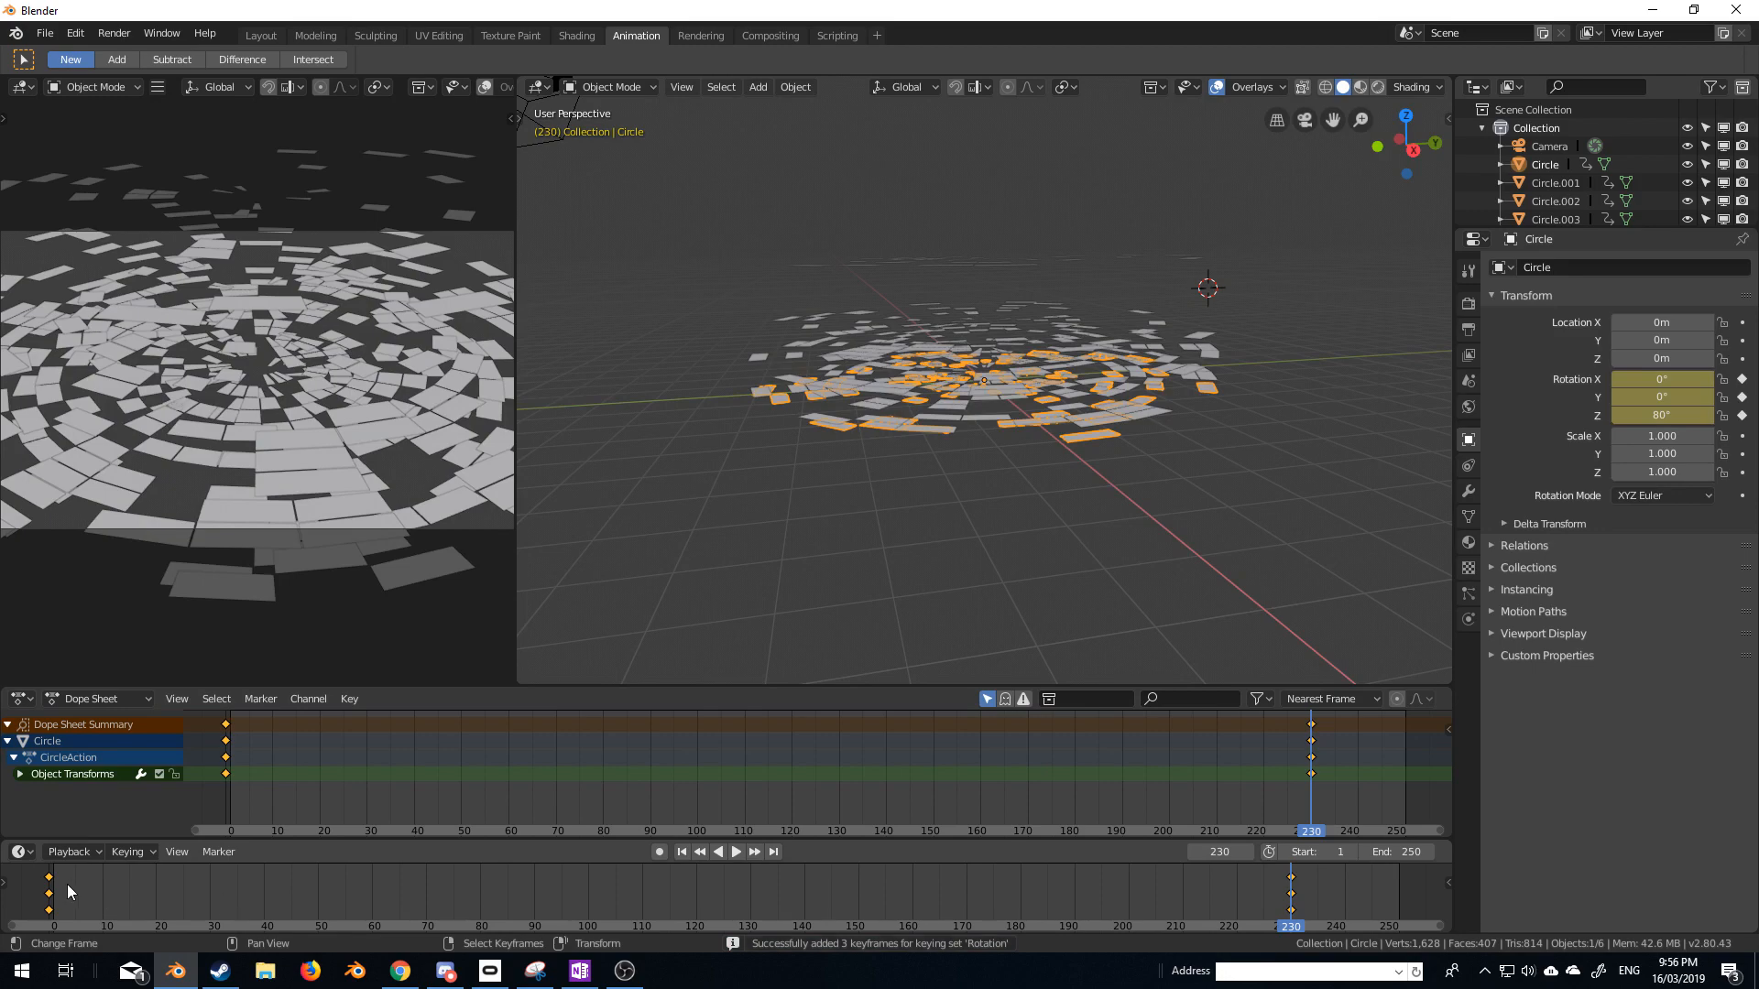
click(735, 850)
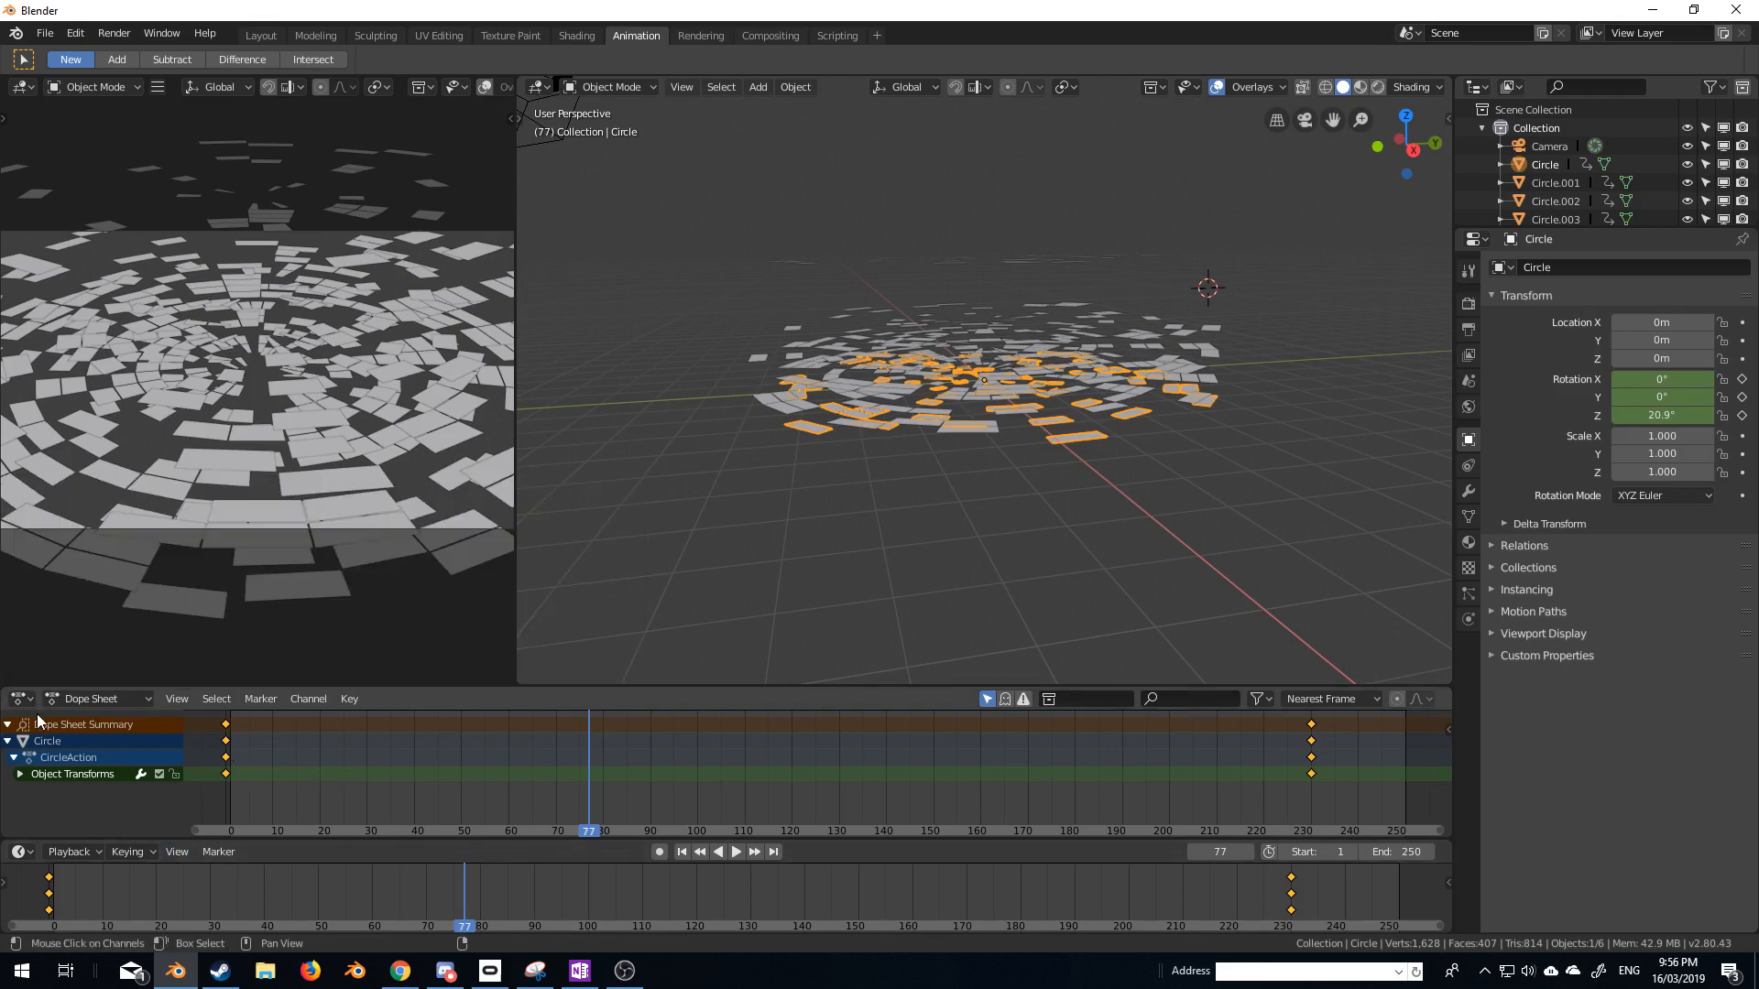
click(16, 700)
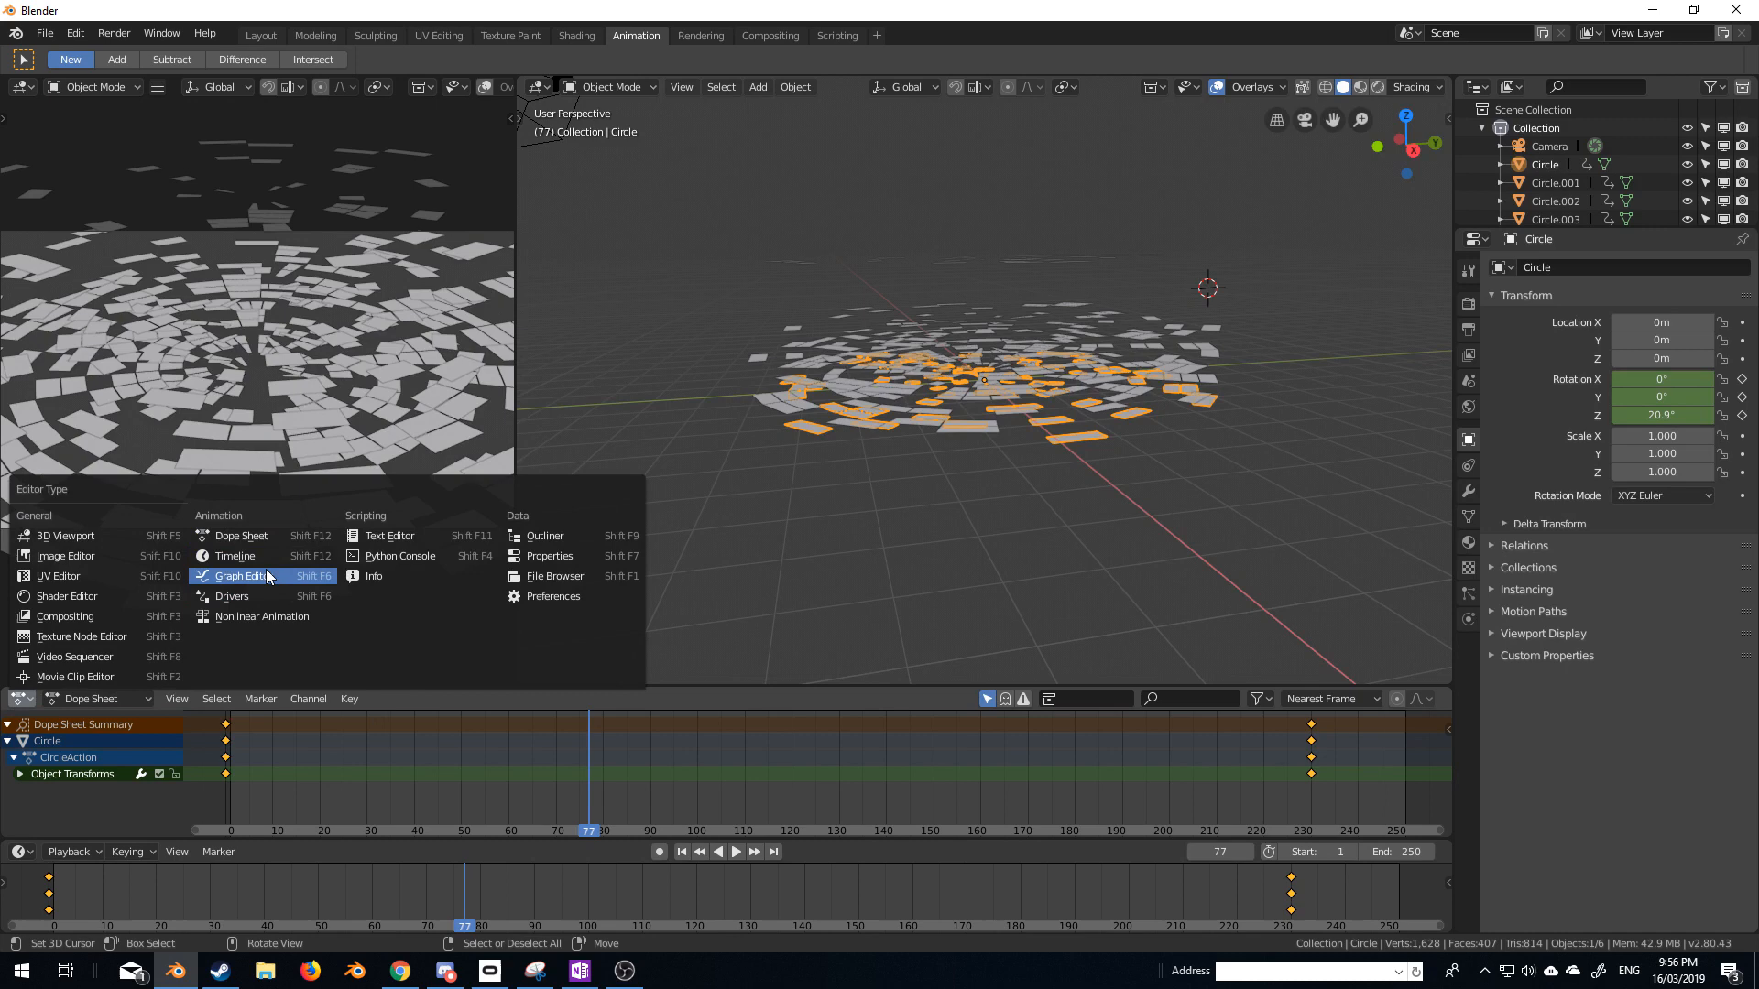
Make all circles' rotation keyframes Linear in the Graph Editor and preview the spin.
click(241, 575)
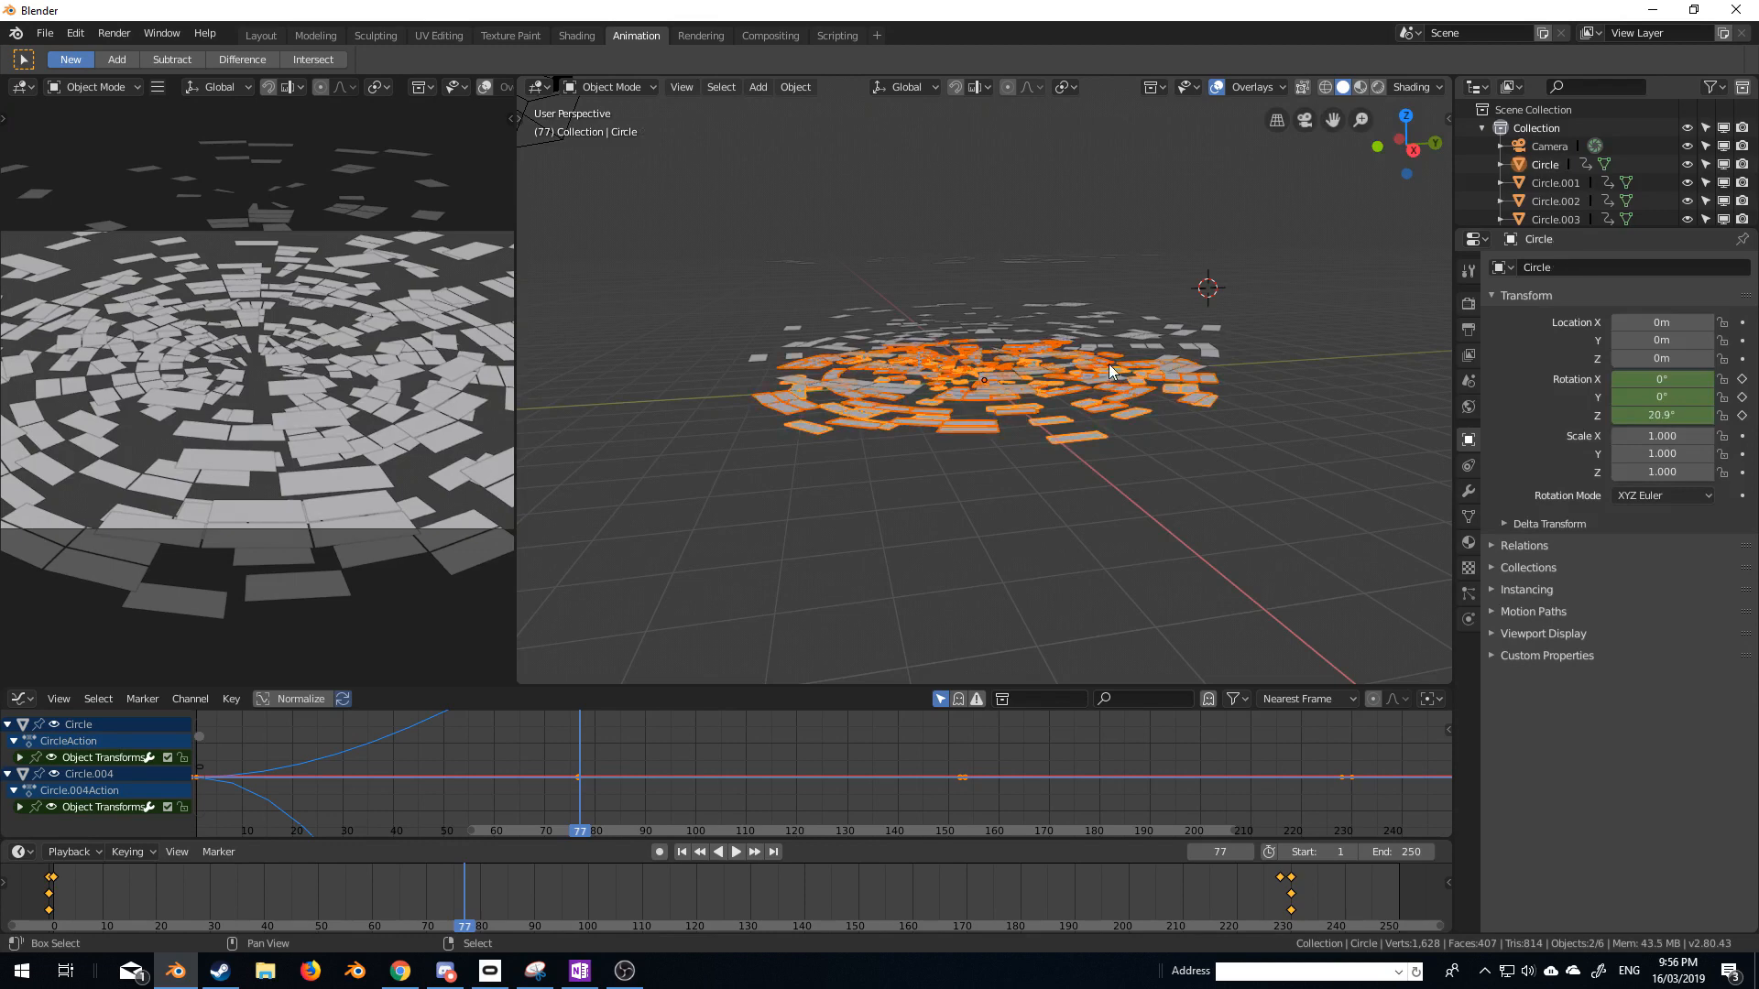
click(1554, 181)
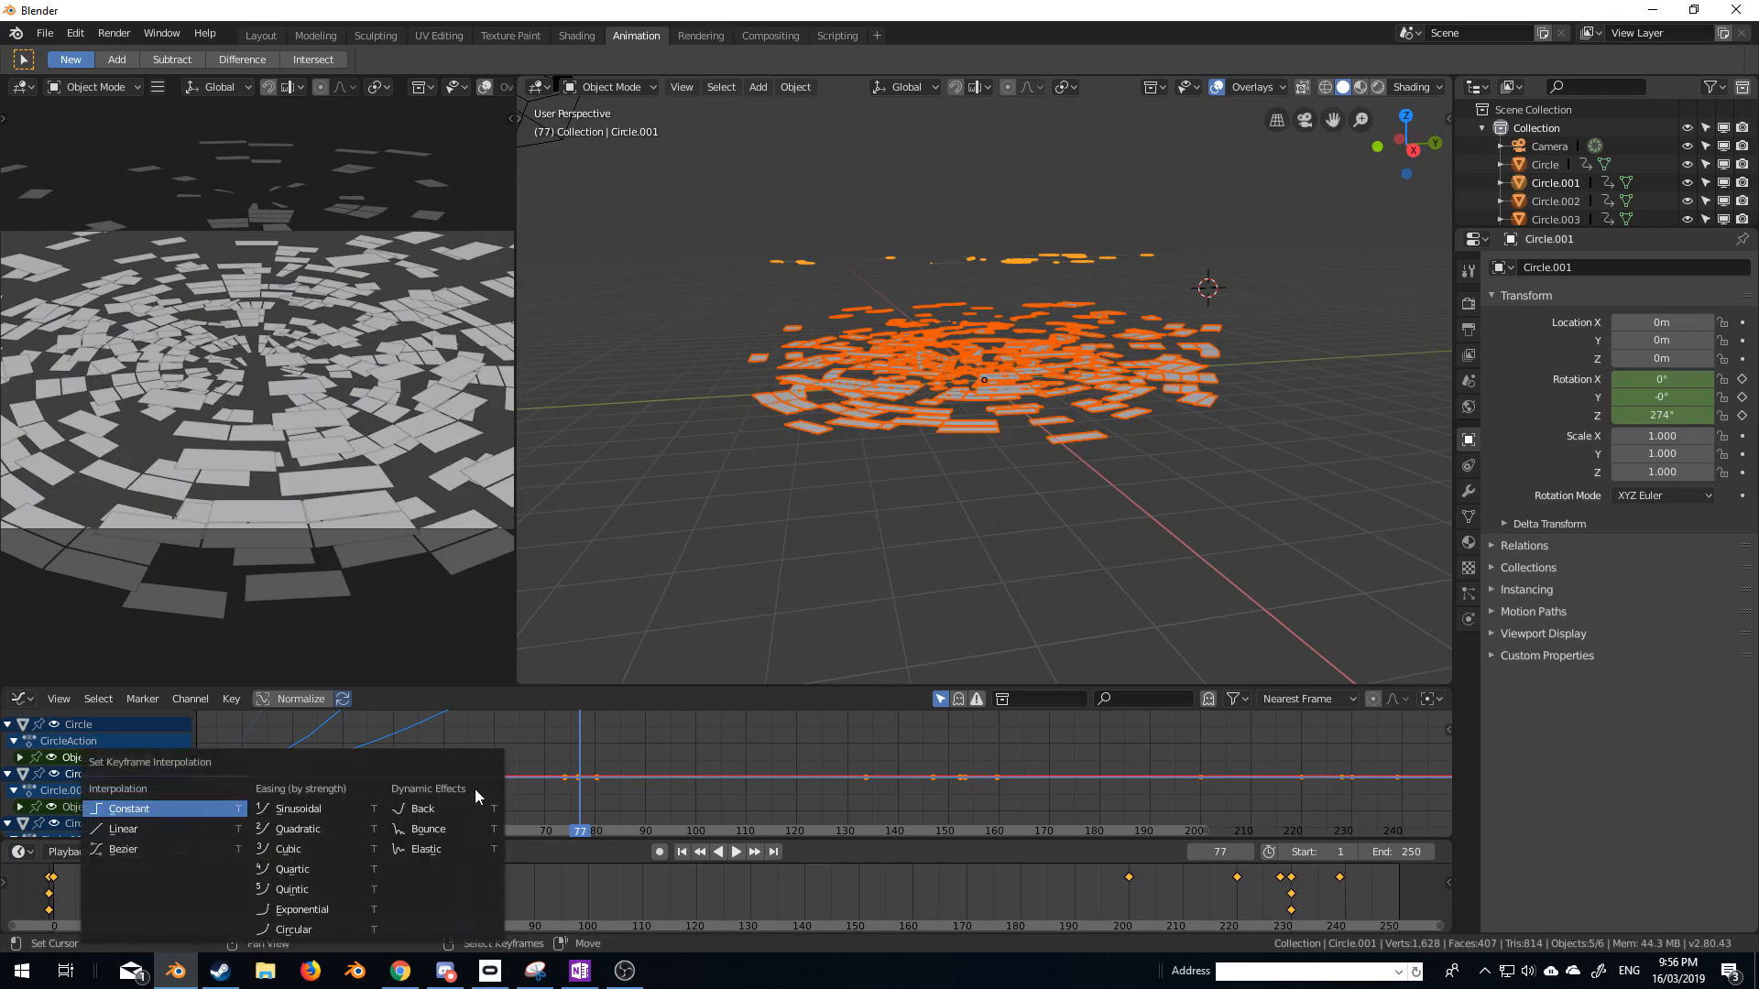
mouse_move(125, 830)
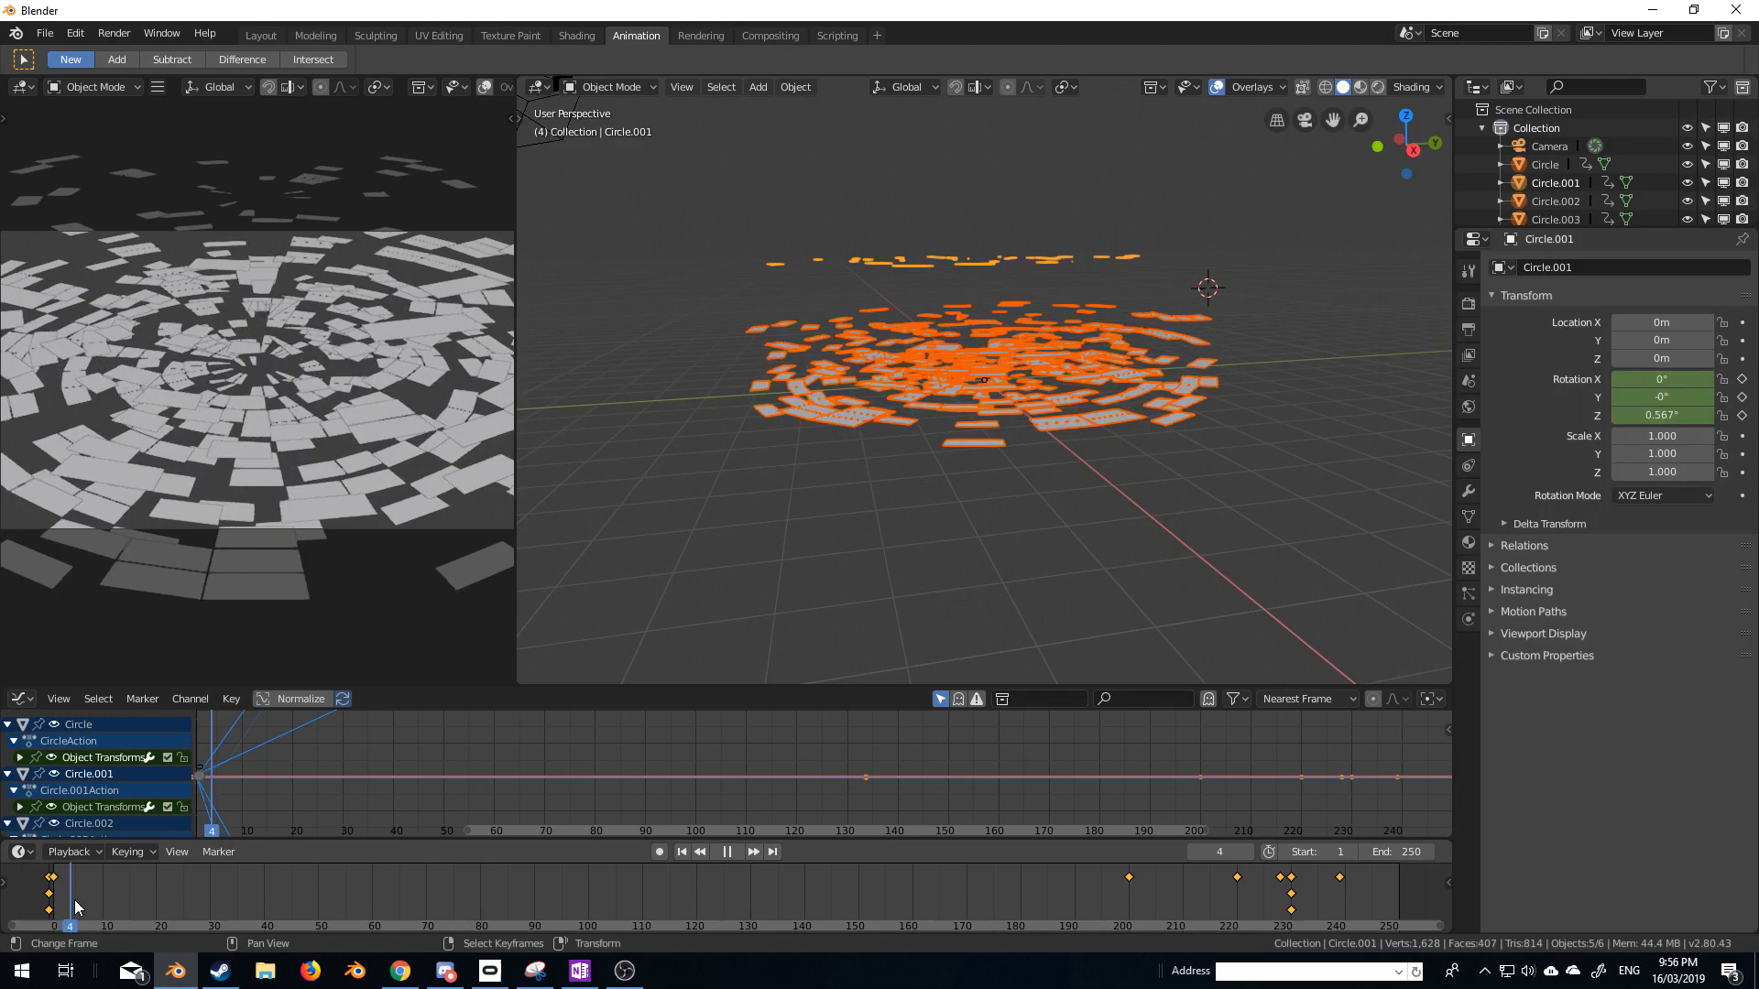
click(447, 907)
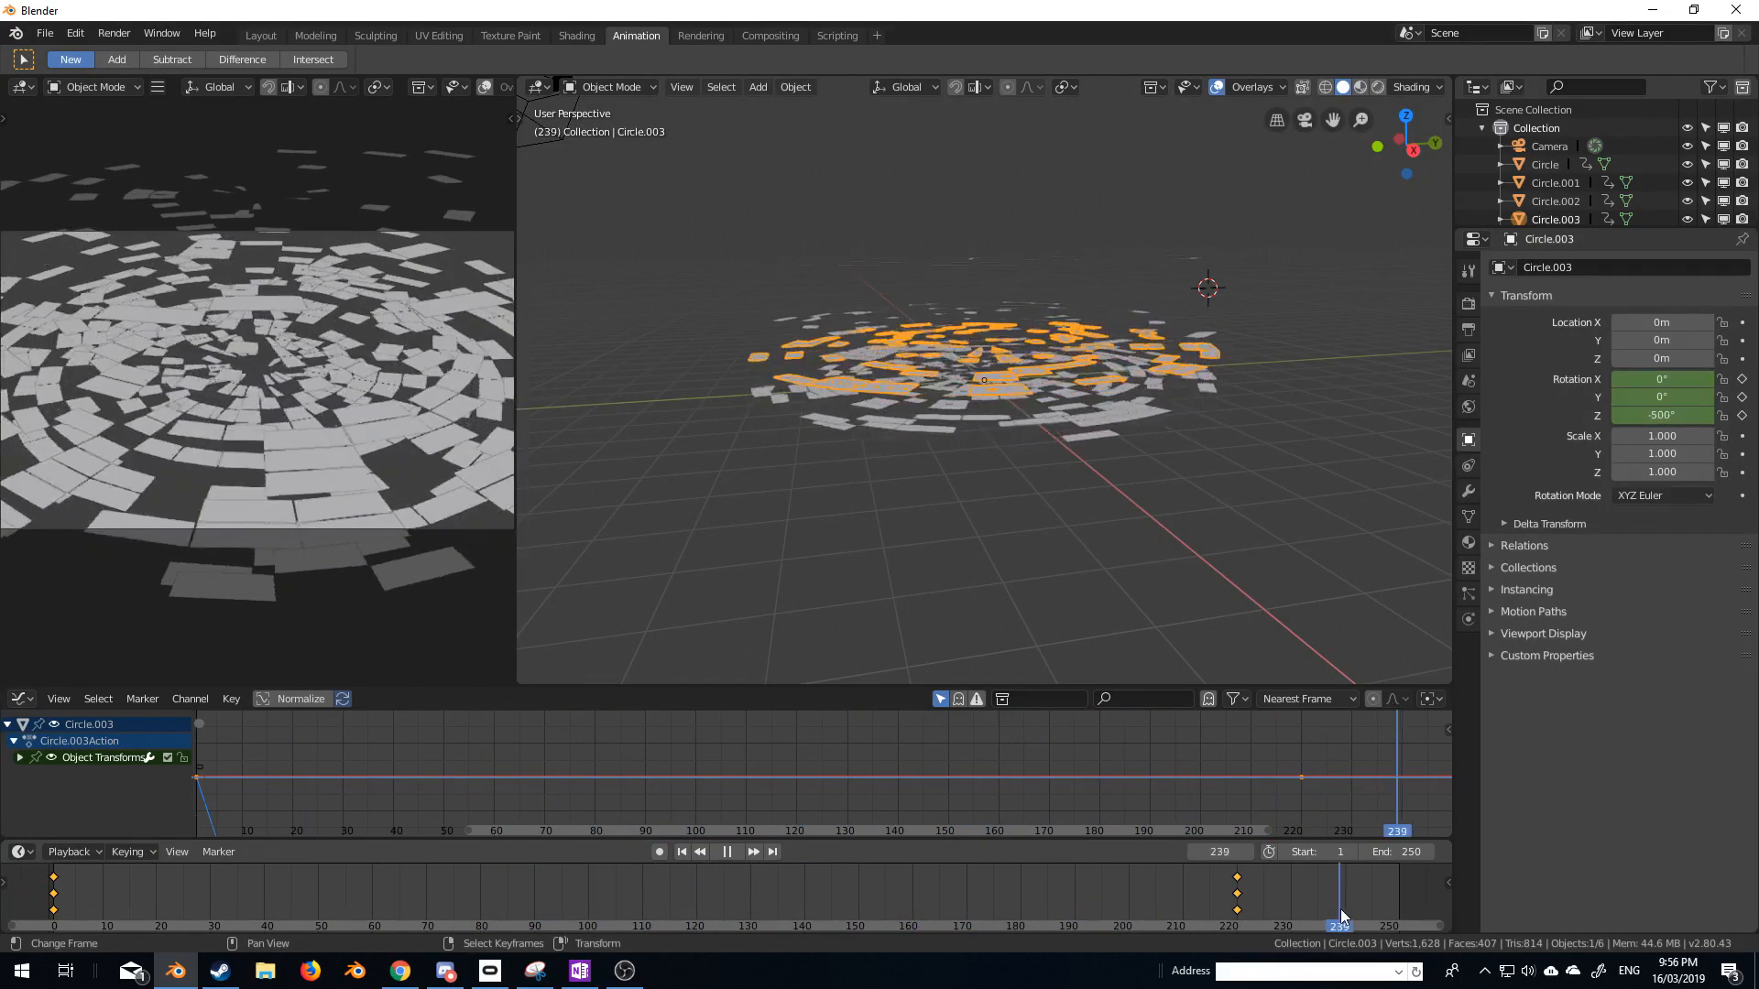
click(725, 852)
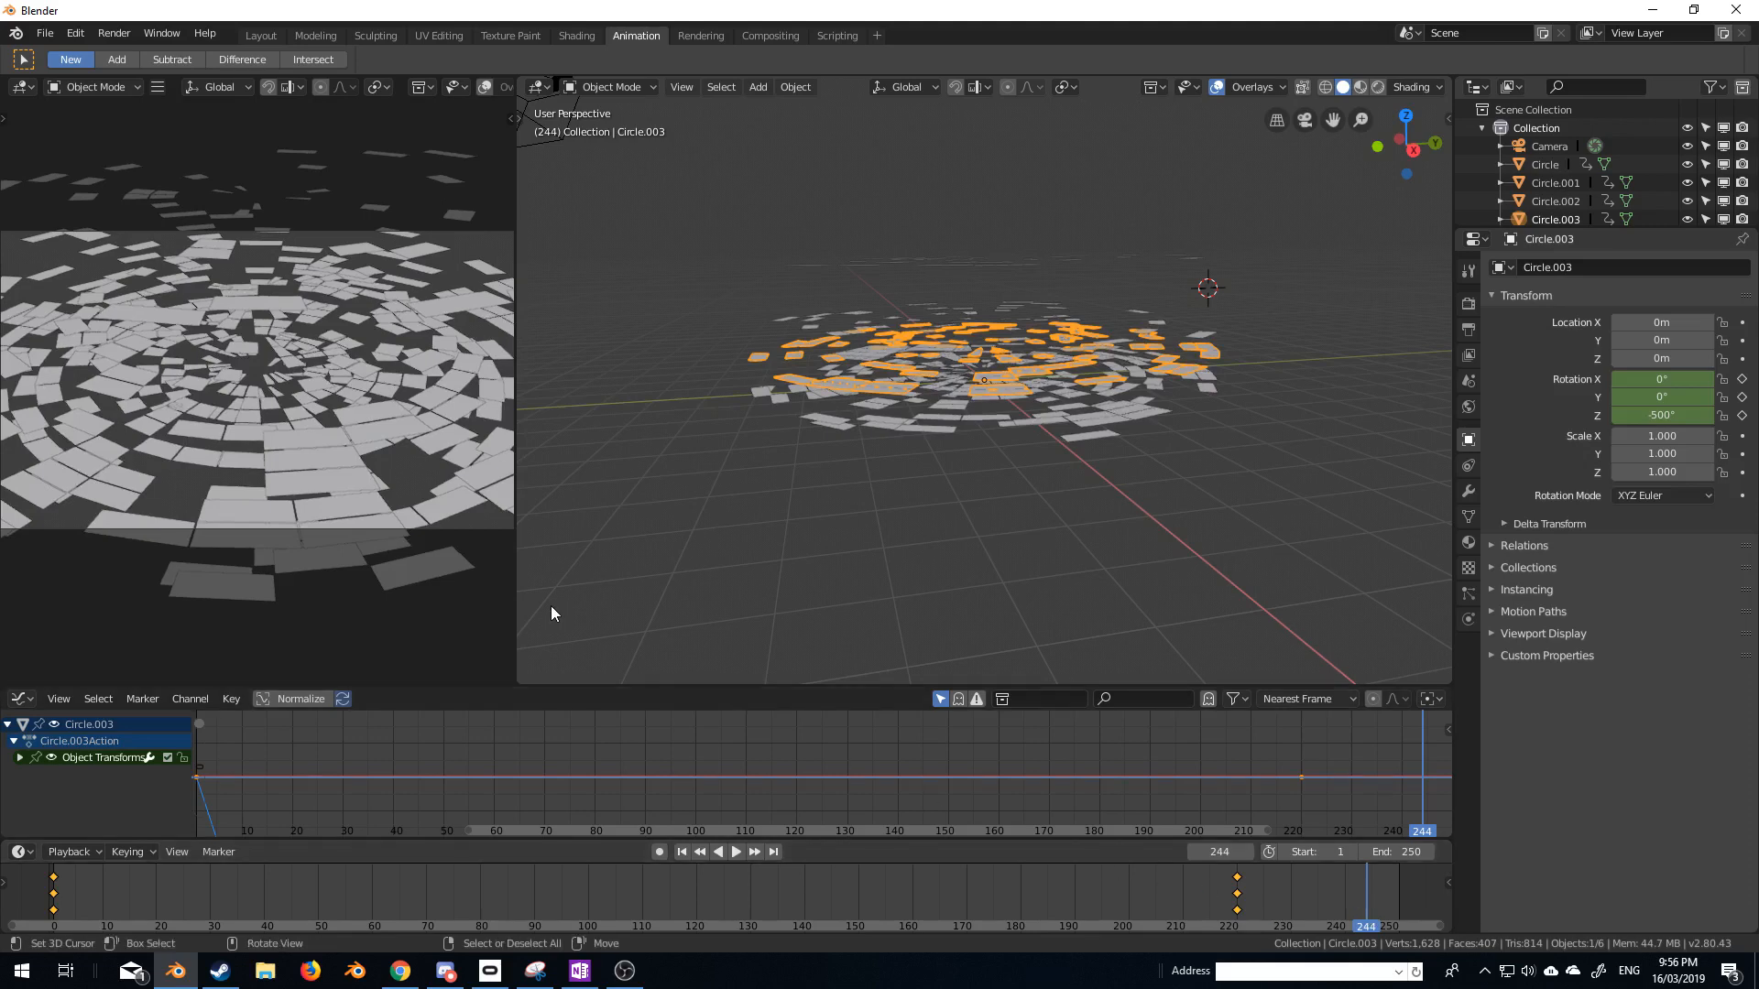